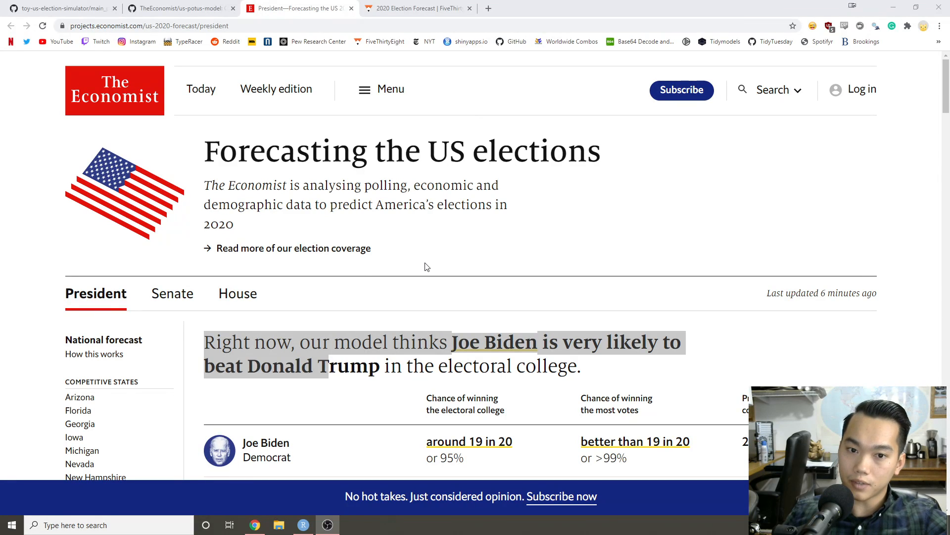
pyautogui.moveTo(373, 260)
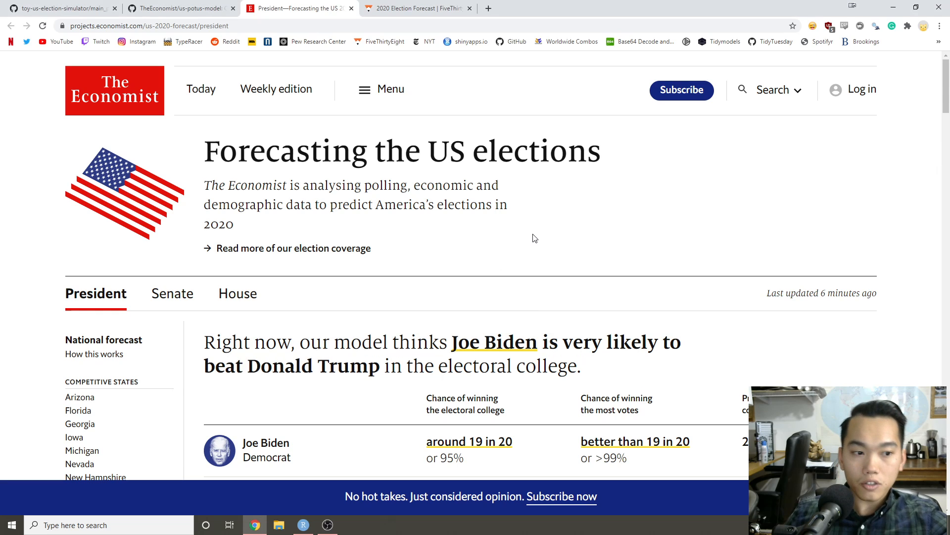
pyautogui.moveTo(462, 299)
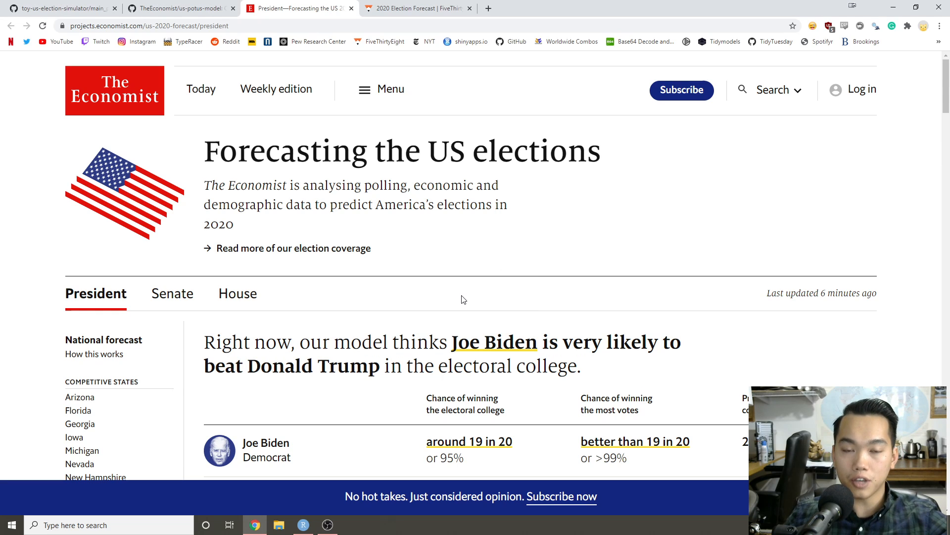
pyautogui.moveTo(432, 303)
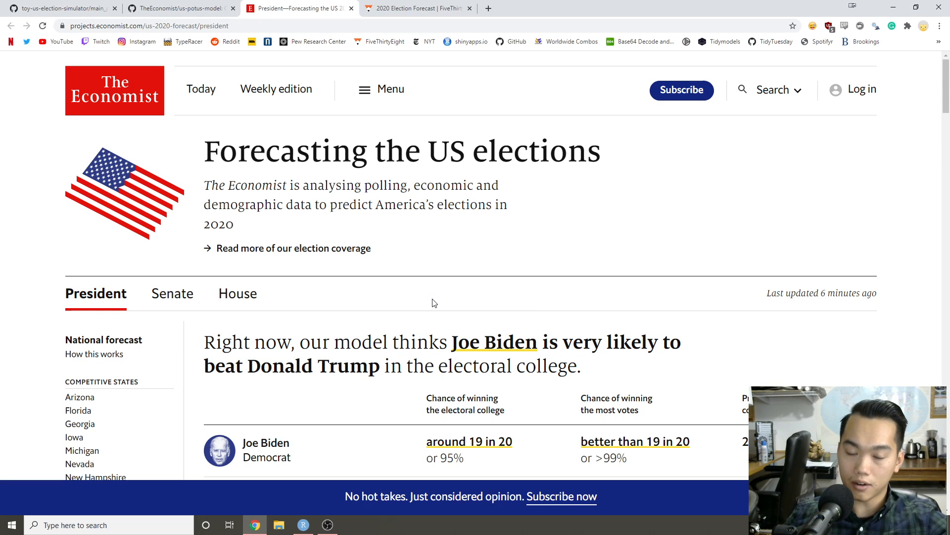
pyautogui.moveTo(274, 231)
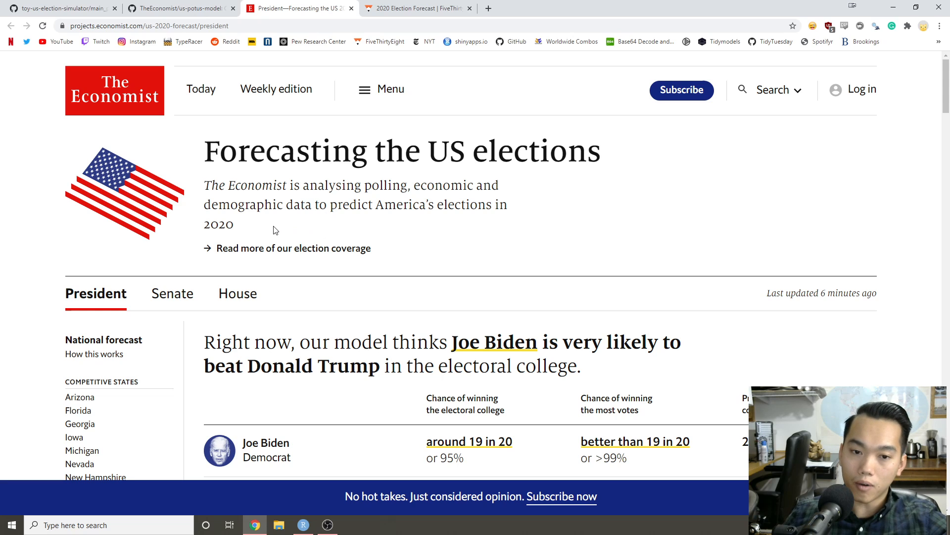
pyautogui.moveTo(246, 231)
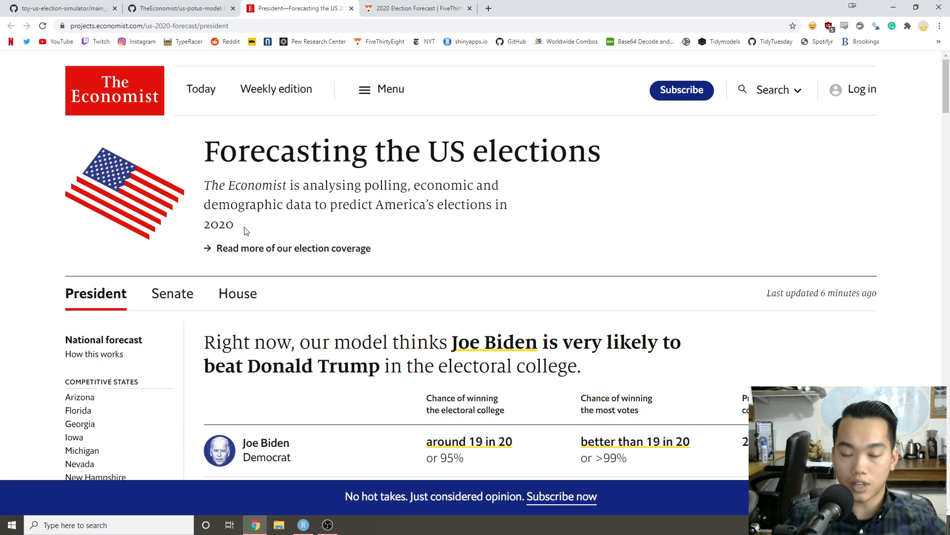
# Browse the FiveThirtyEight 2020 forecast simulations, revisit The Economist, then show the toy election simulator GitHub script.
pyautogui.moveTo(217, 204); pyautogui.dragTo(234, 225)
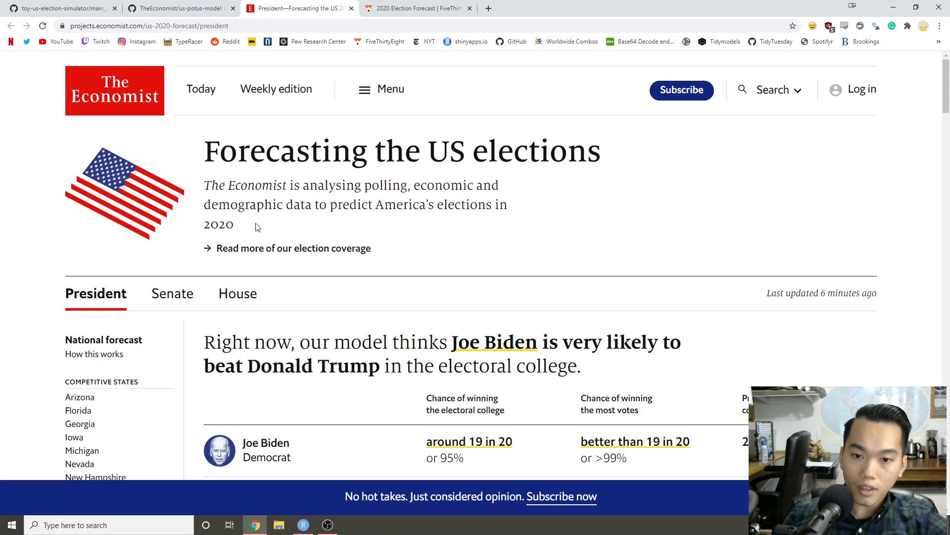
pyautogui.moveTo(222, 182)
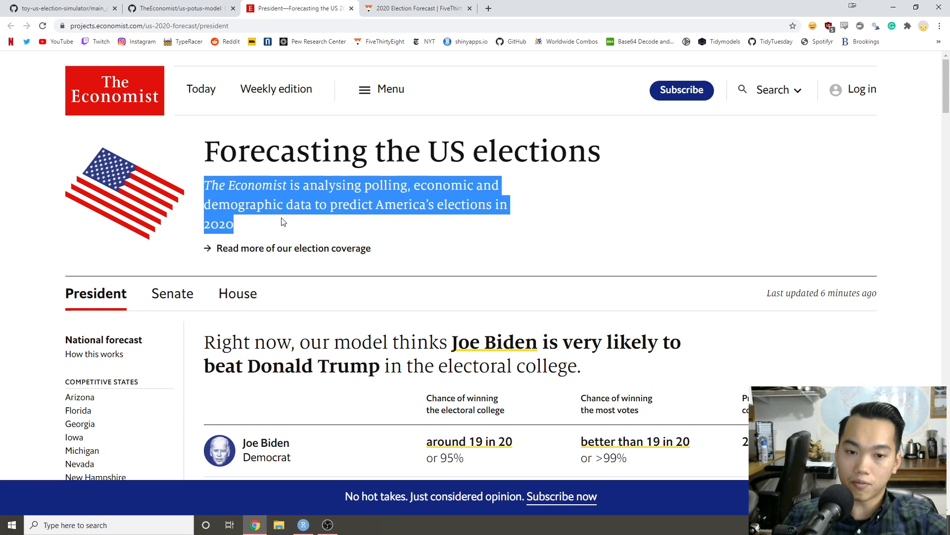
pyautogui.click(280, 221)
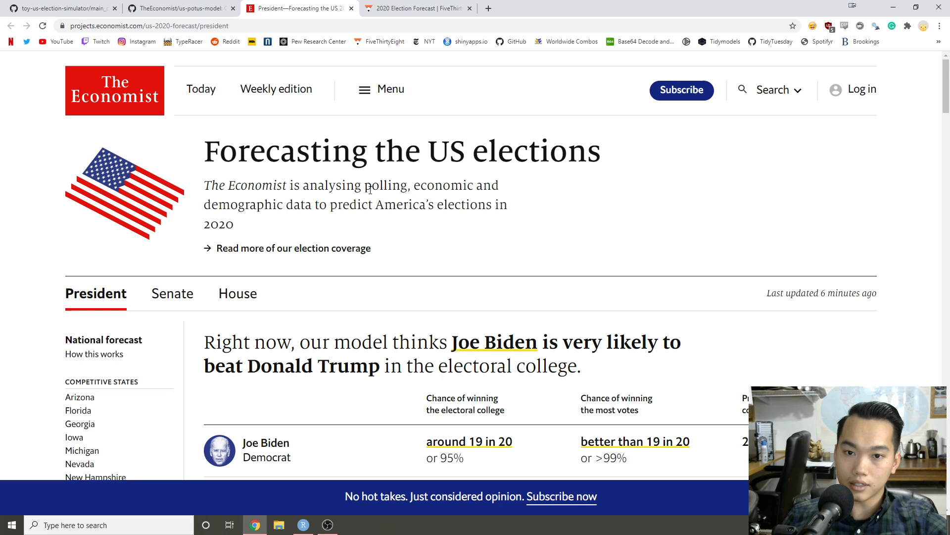
pyautogui.click(417, 8)
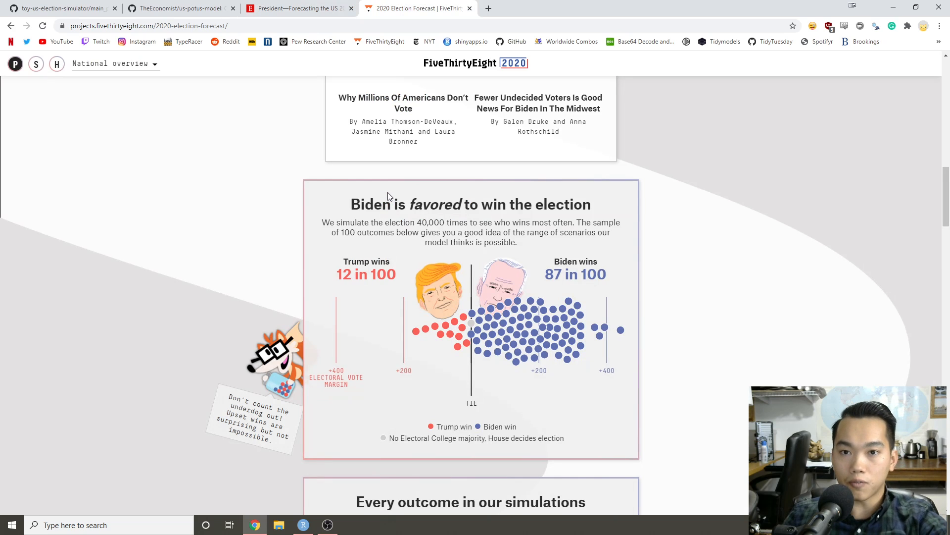
pyautogui.scroll(-3)
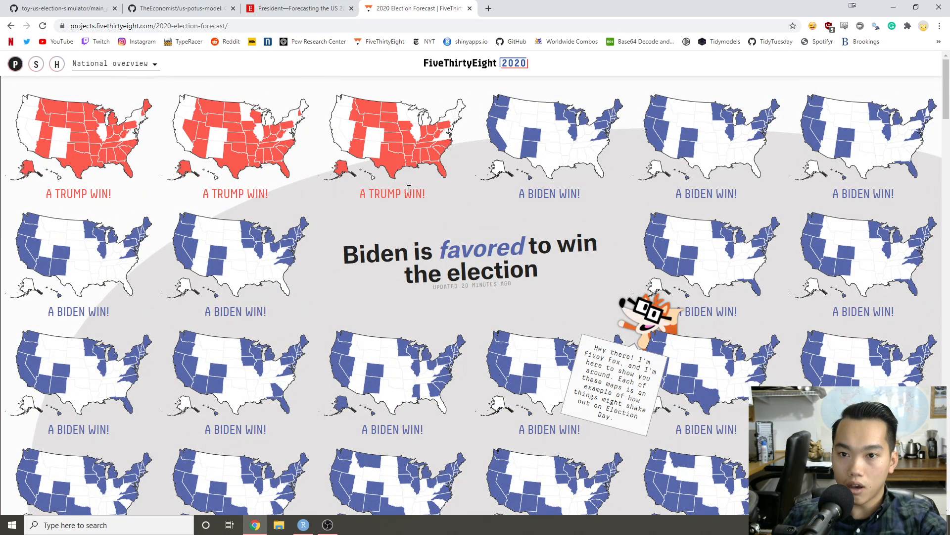
pyautogui.scroll(-3)
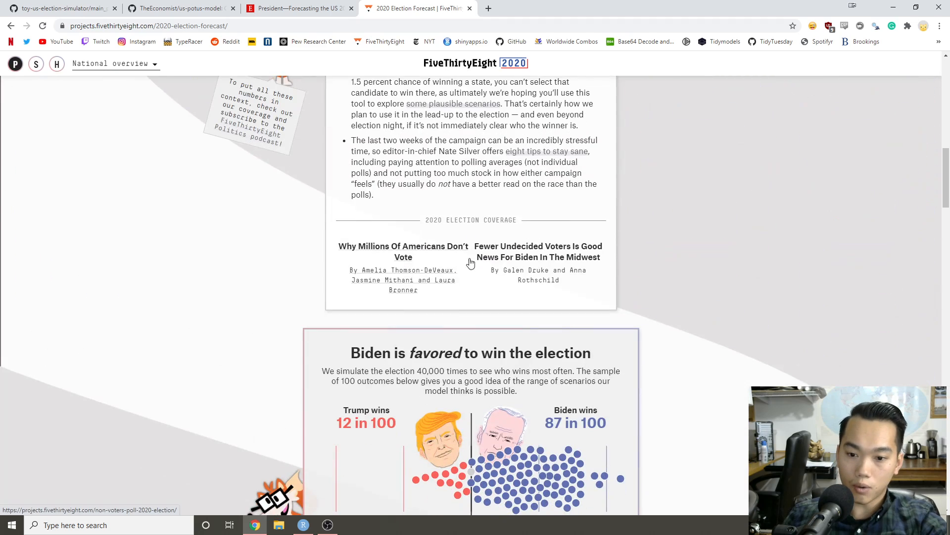
pyautogui.scroll(-3)
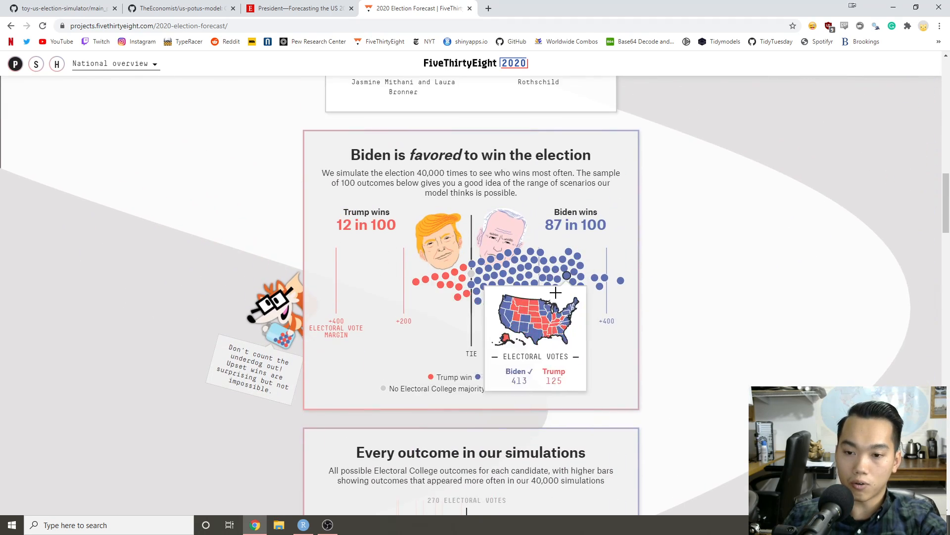
pyautogui.click(297, 8)
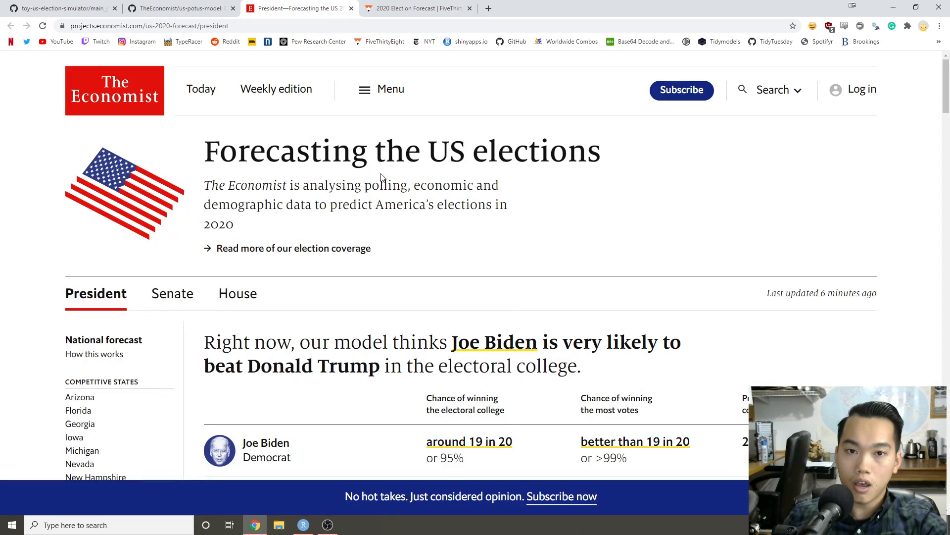
pyautogui.moveTo(295, 128)
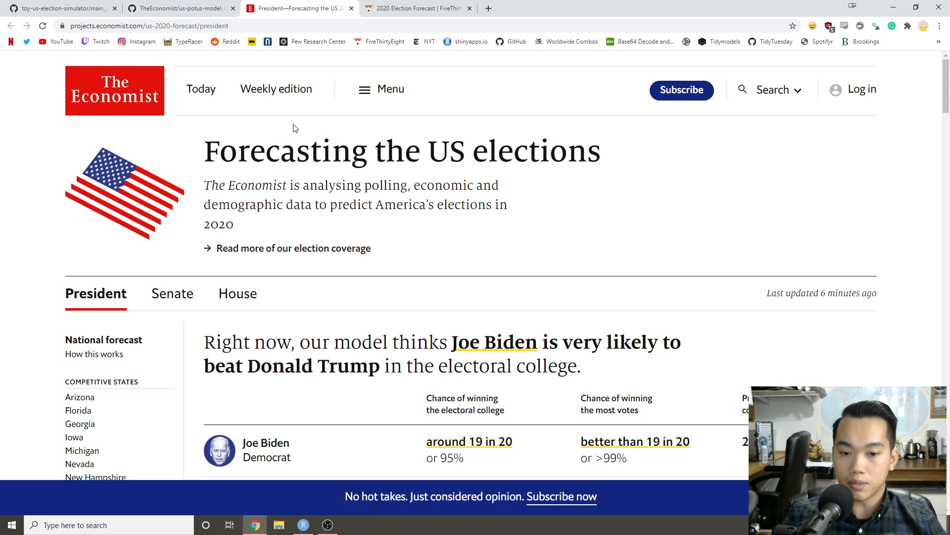
pyautogui.click(60, 8)
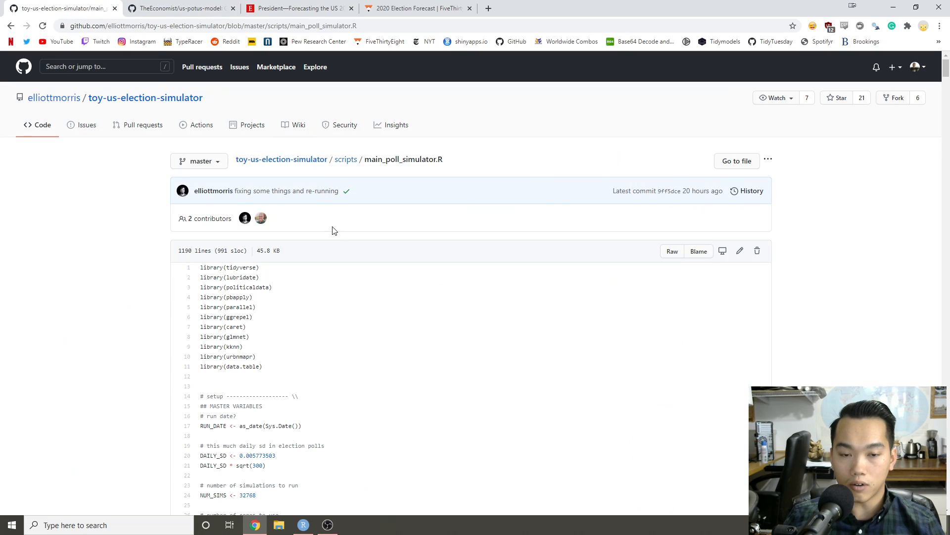
pyautogui.click(179, 8)
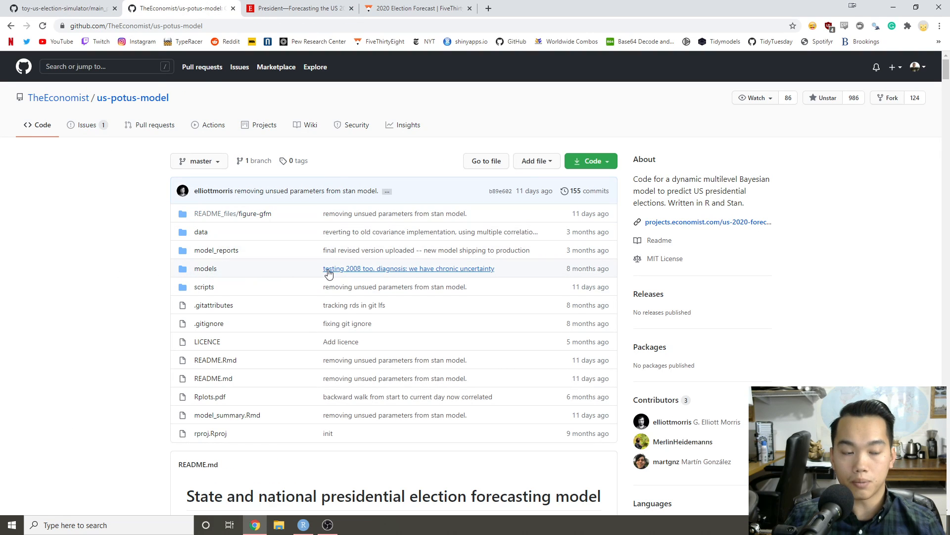
pyautogui.moveTo(196, 208)
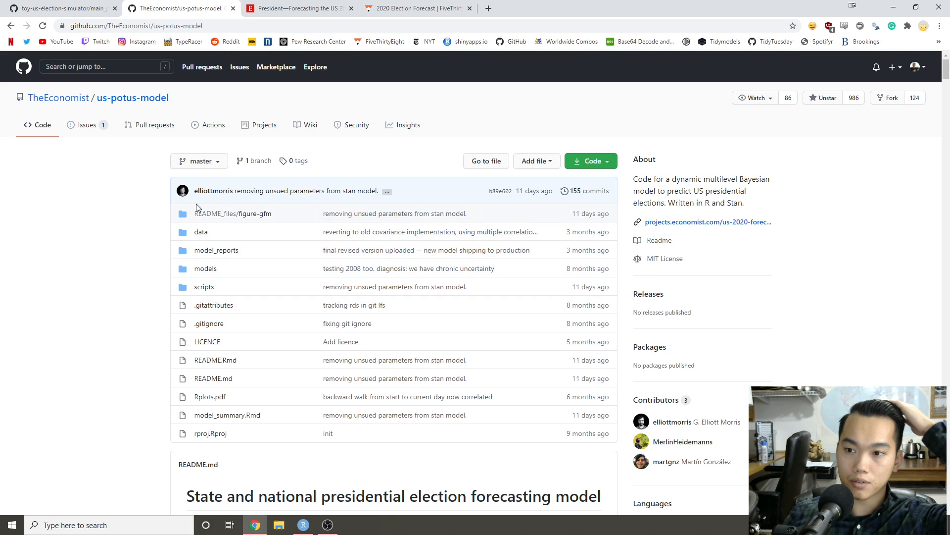
pyautogui.moveTo(131, 207)
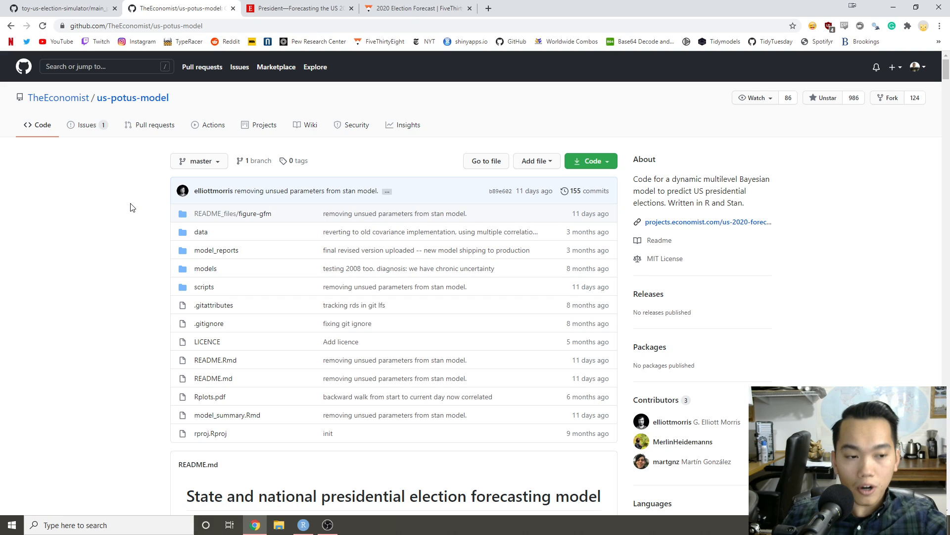
pyautogui.moveTo(126, 162)
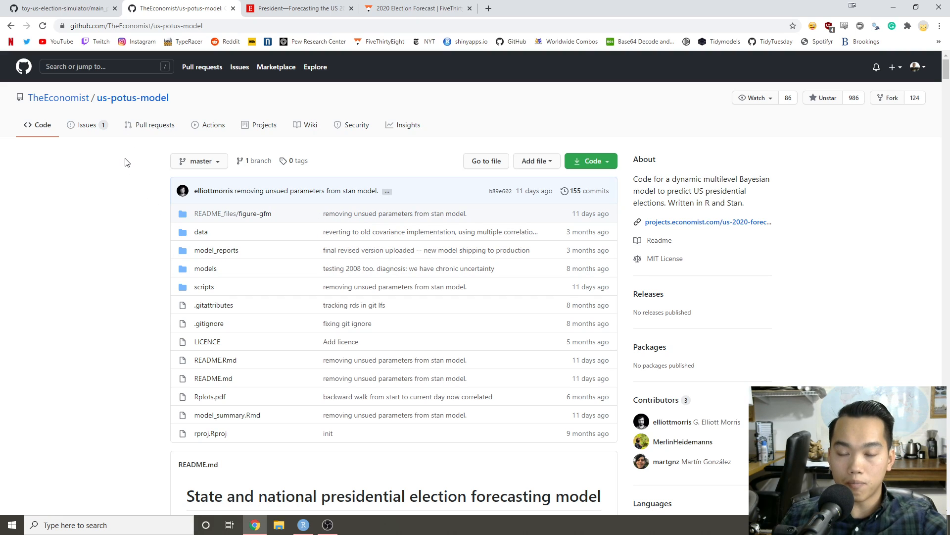
pyautogui.scroll(-3)
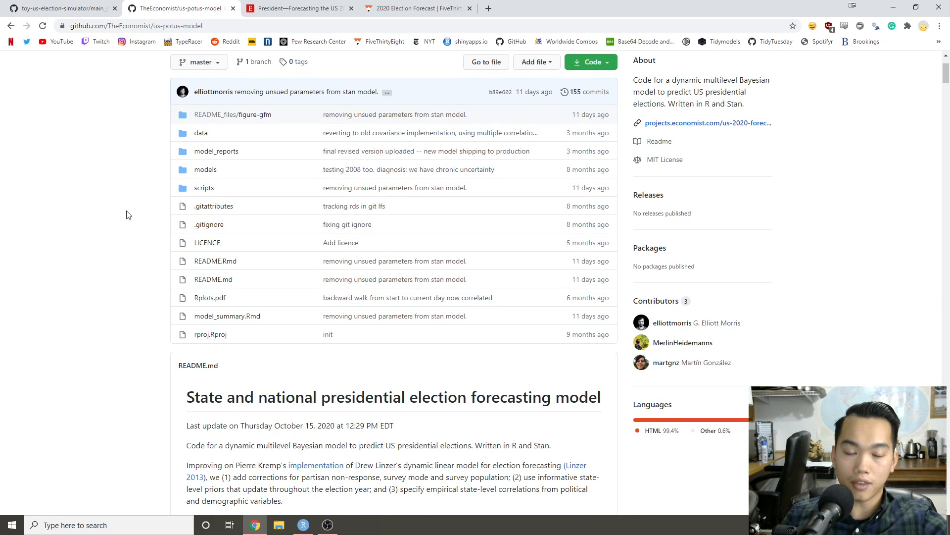
pyautogui.moveTo(125, 199)
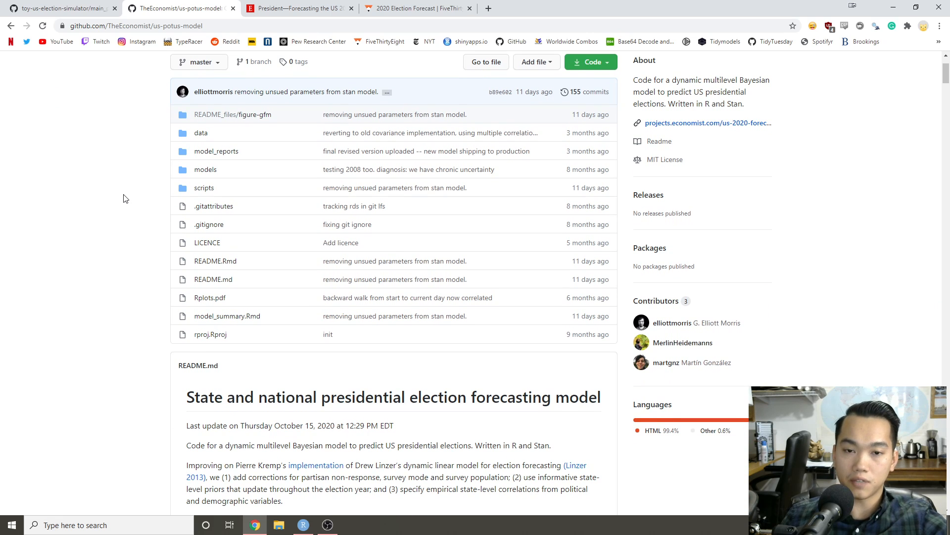
pyautogui.moveTo(130, 231)
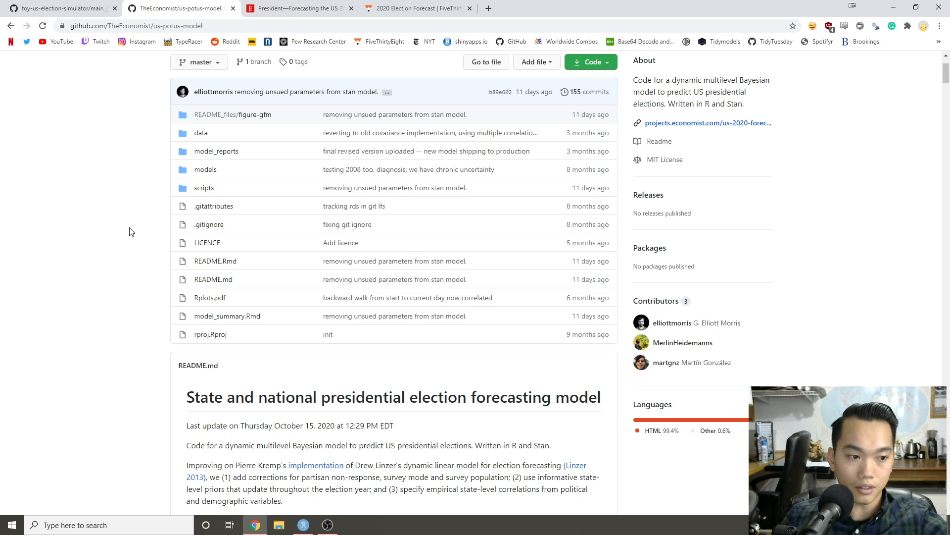
pyautogui.moveTo(134, 188)
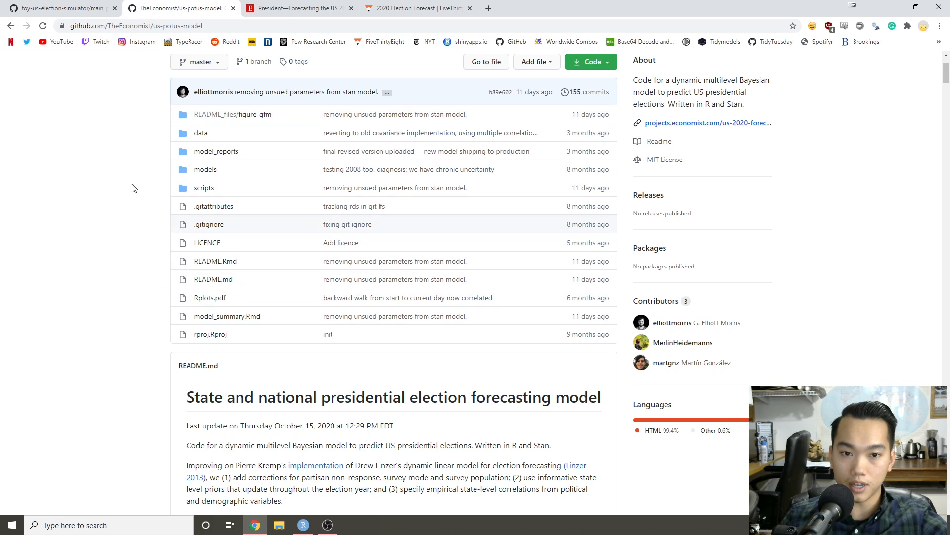
pyautogui.moveTo(93, 225)
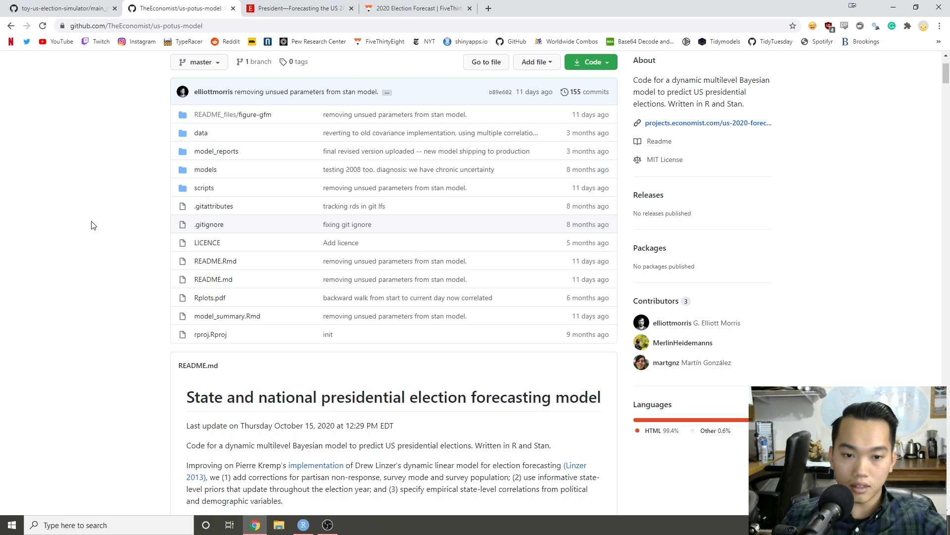
pyautogui.moveTo(95, 230)
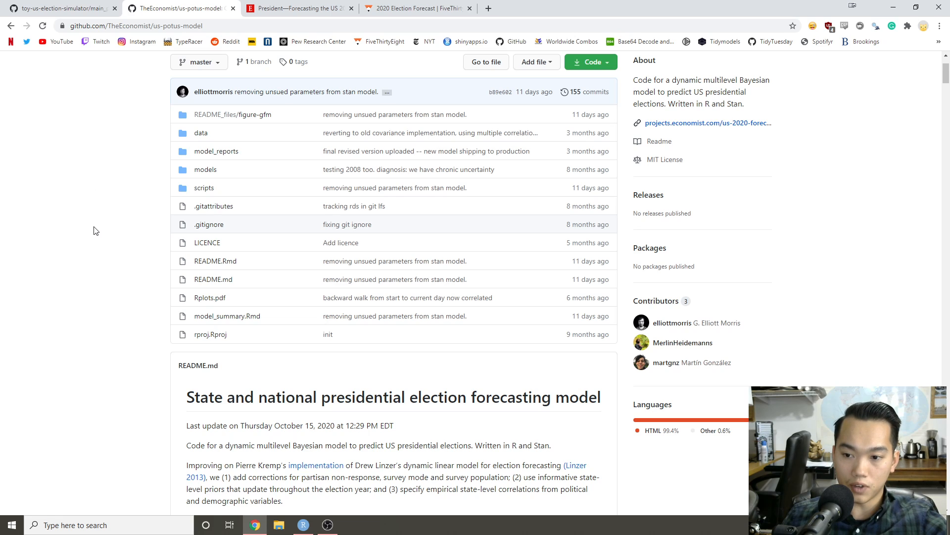
pyautogui.moveTo(80, 261)
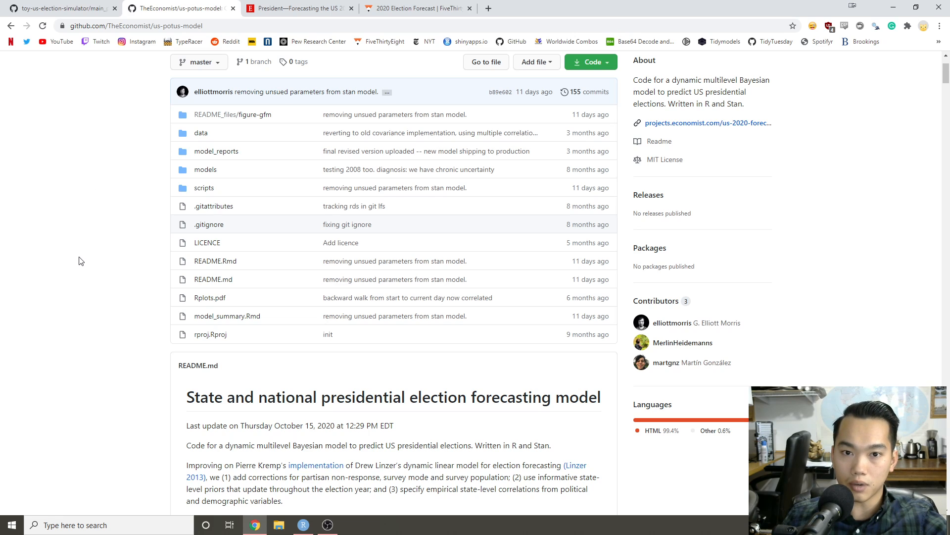
pyautogui.moveTo(71, 285)
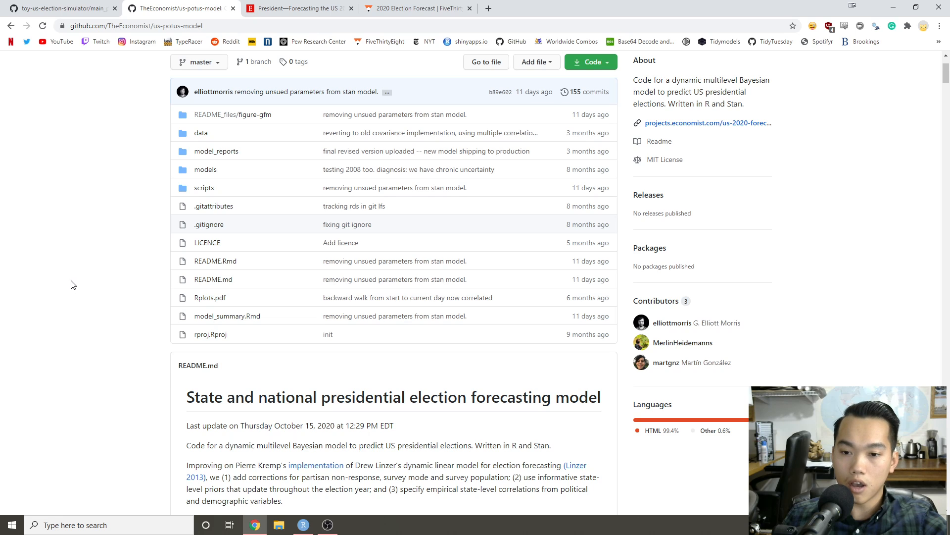
pyautogui.moveTo(115, 269)
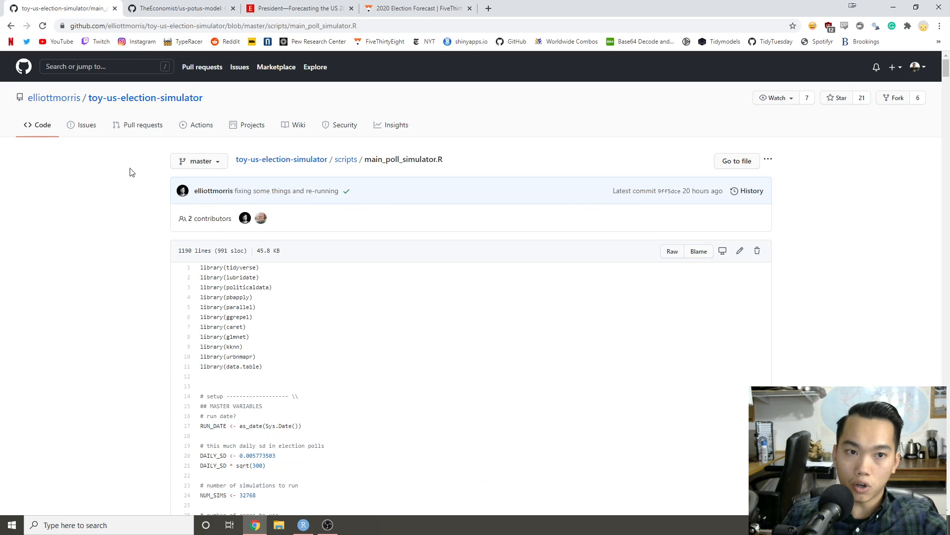
# Skim main_poll_simulator.R on GitHub and return to The Economist's state-by-state win probability chart.
pyautogui.click(176, 8)
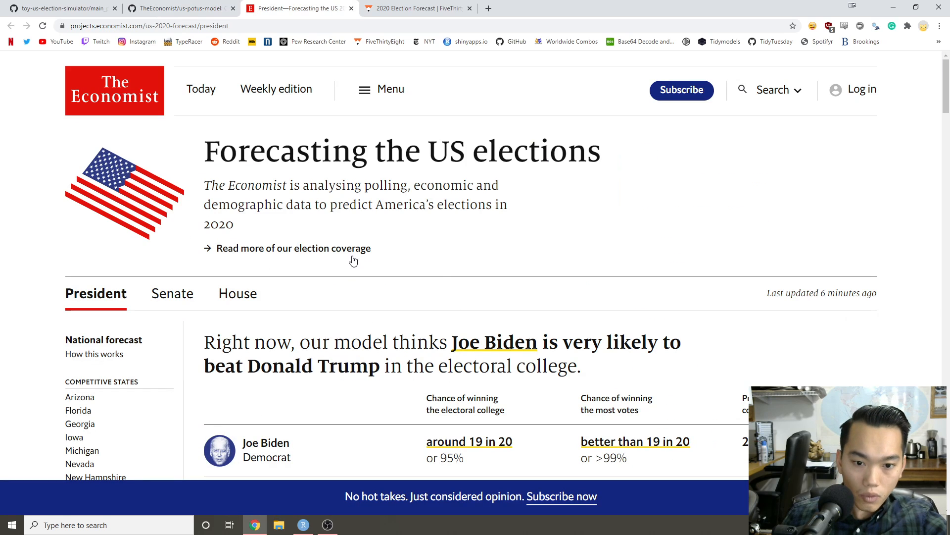
pyautogui.moveTo(200, 248)
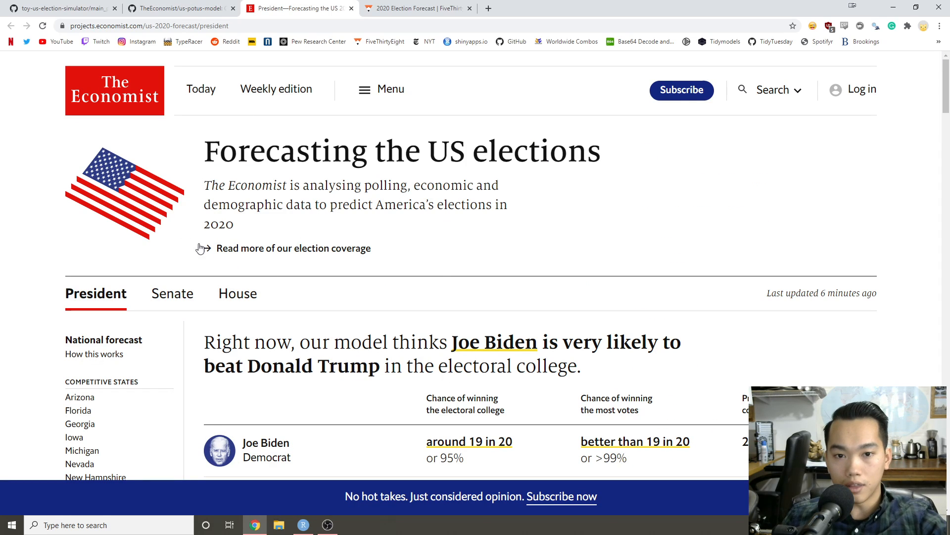
pyautogui.click(60, 8)
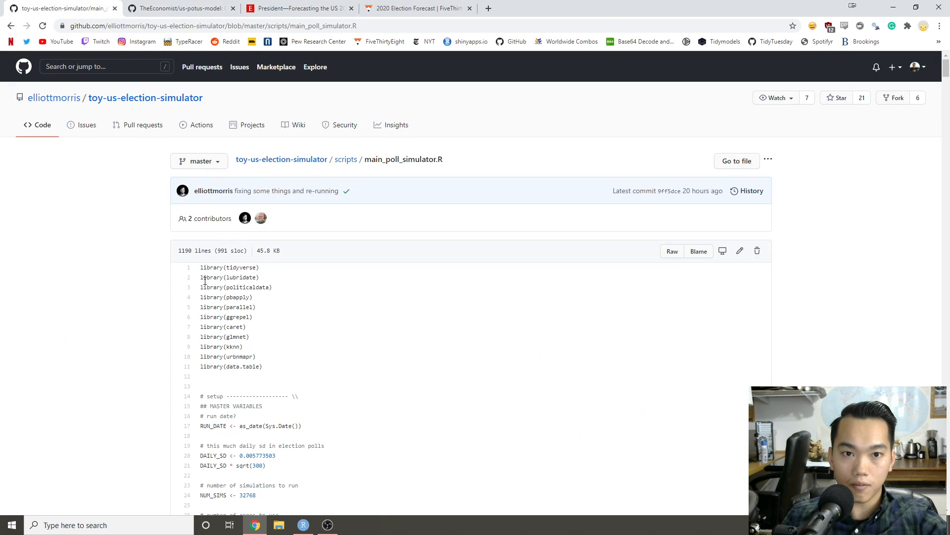
pyautogui.moveTo(66, 298)
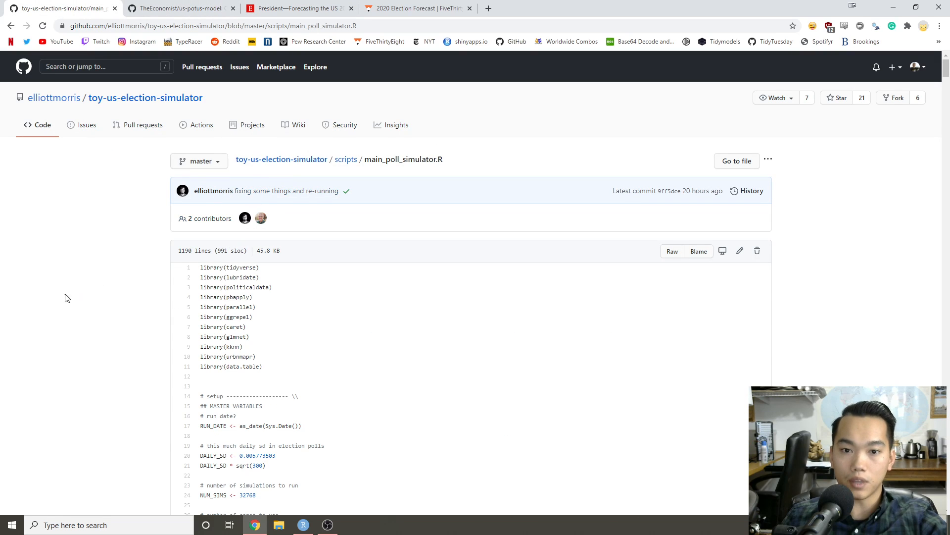
pyautogui.moveTo(339, 300)
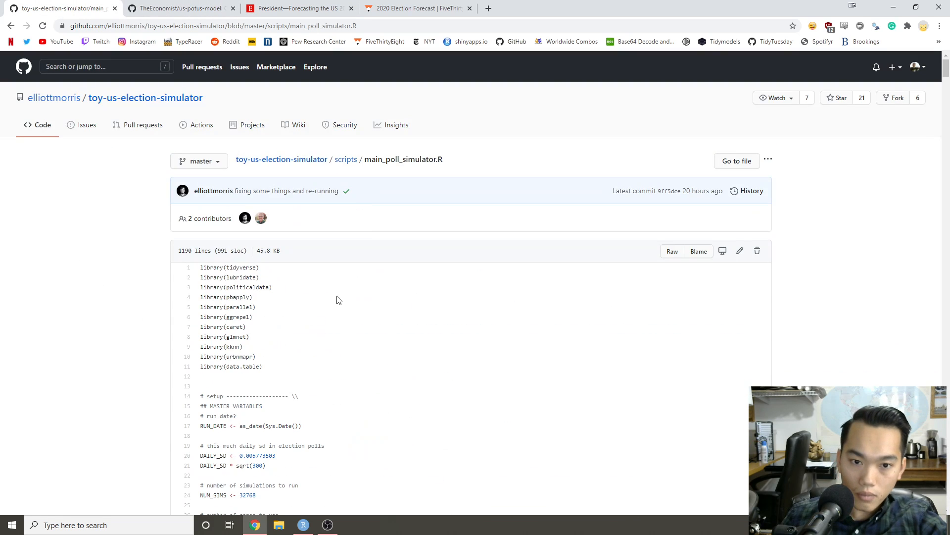
pyautogui.scroll(-3)
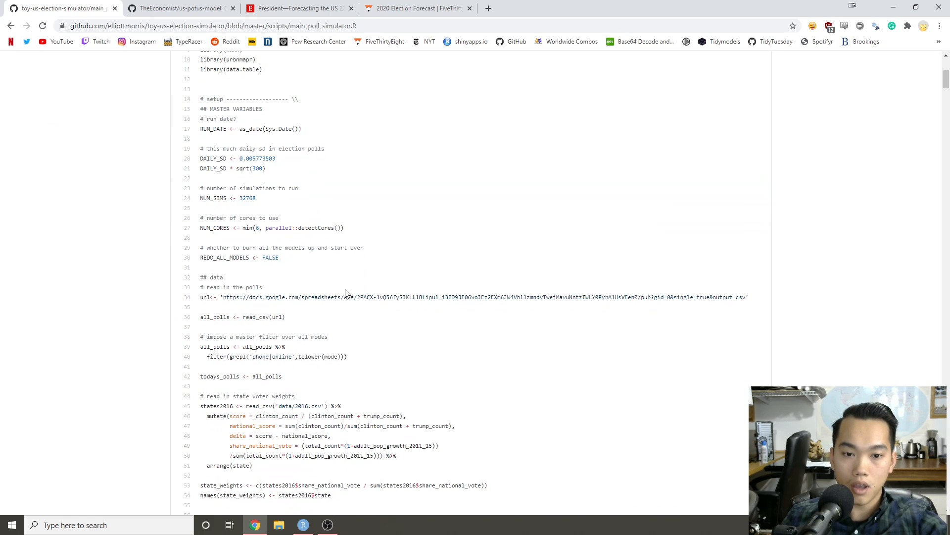
pyautogui.scroll(-3)
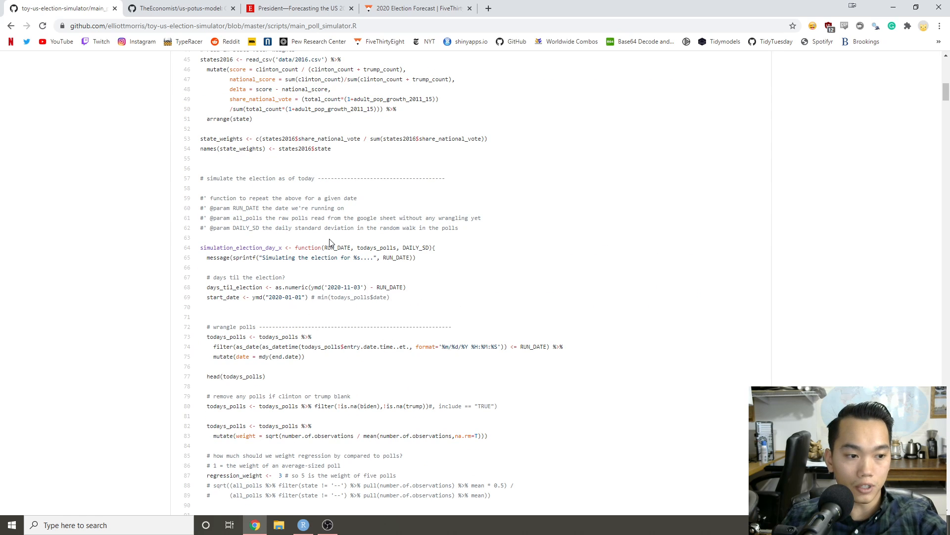
pyautogui.scroll(3)
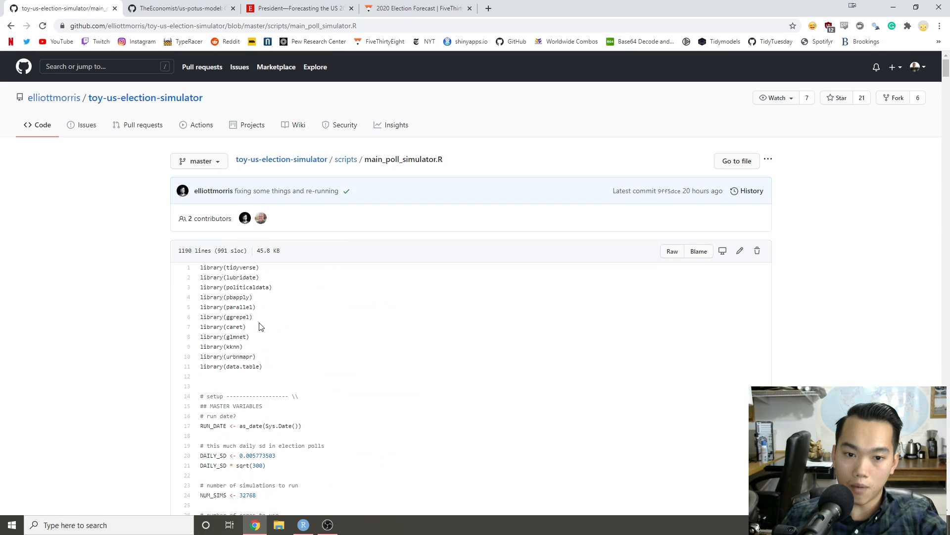
pyautogui.moveTo(288, 310)
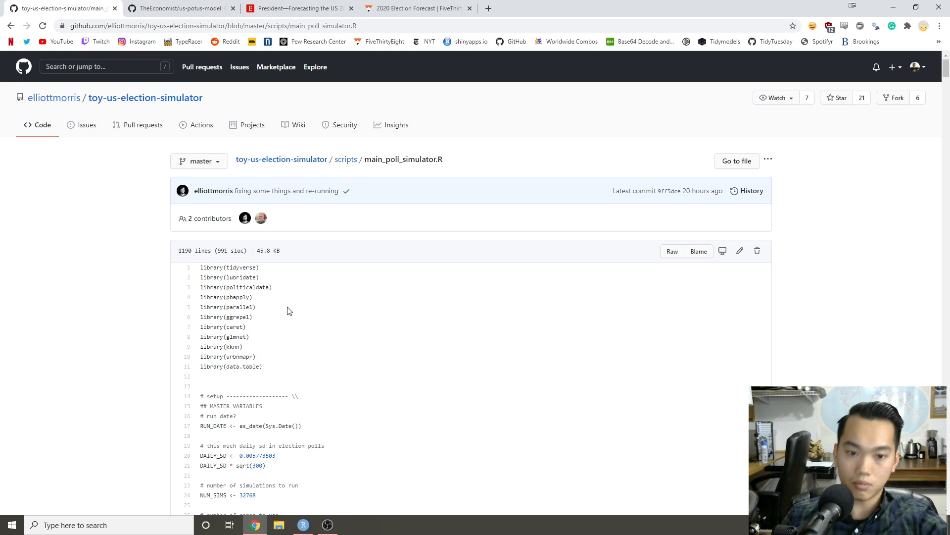
pyautogui.moveTo(370, 325)
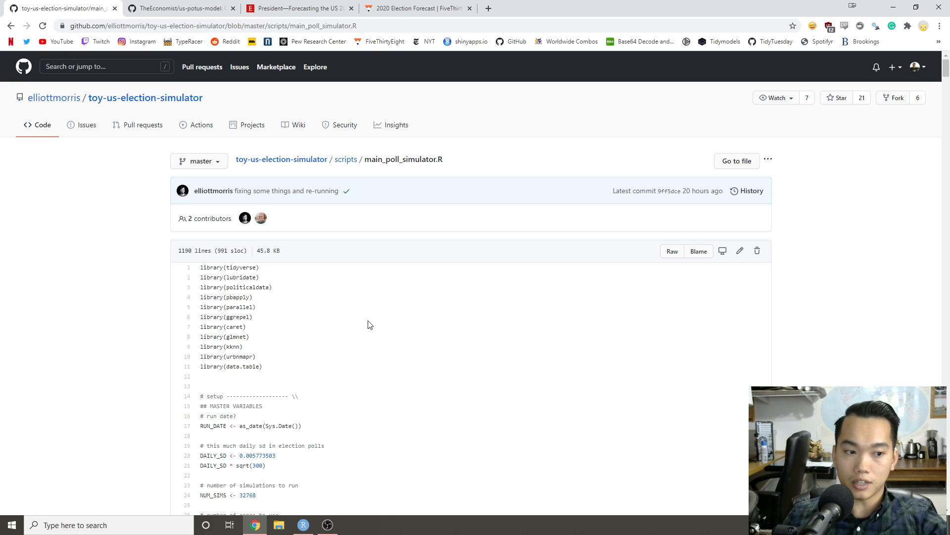
pyautogui.moveTo(454, 358)
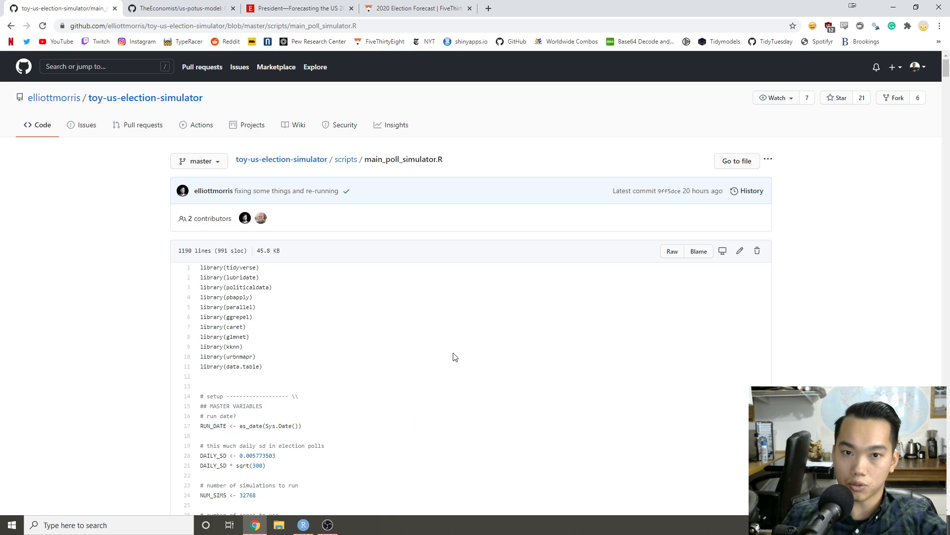
pyautogui.click(297, 8)
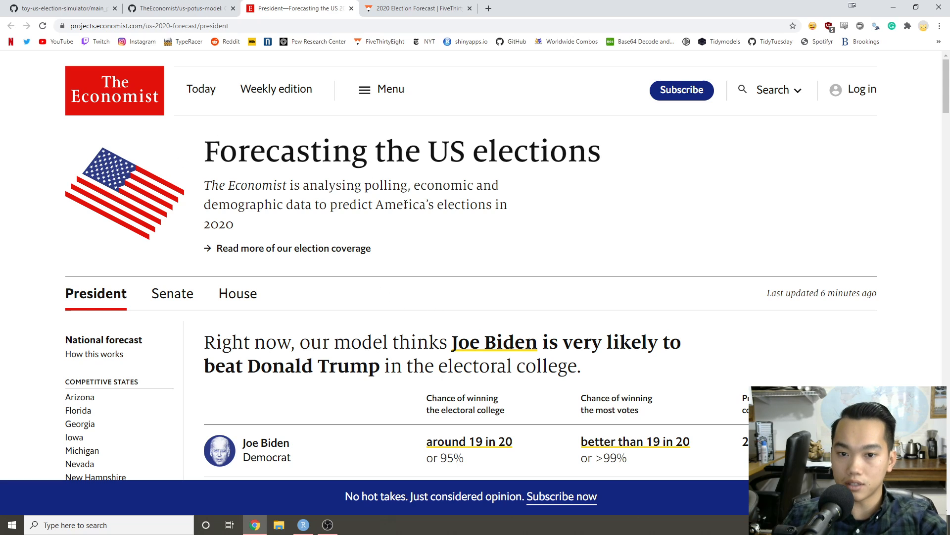
pyautogui.moveTo(431, 185)
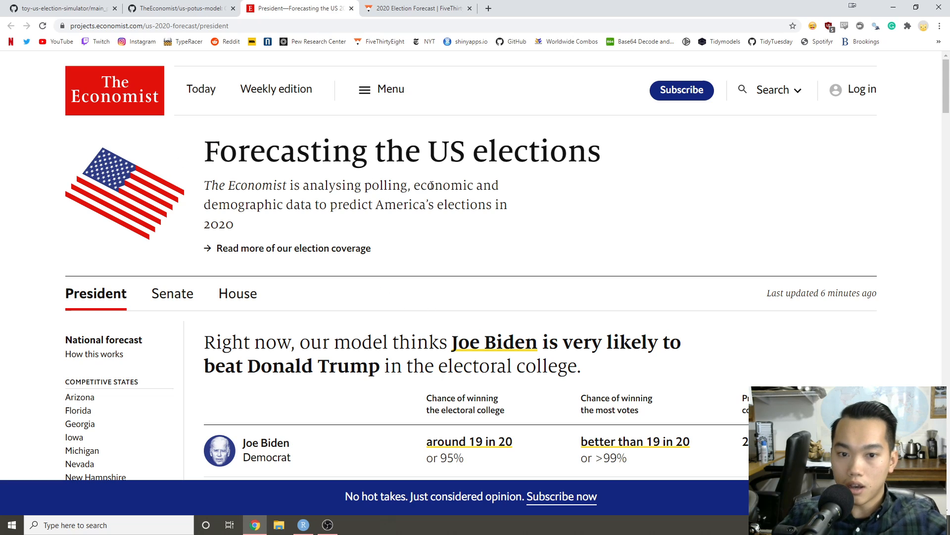
pyautogui.moveTo(394, 209)
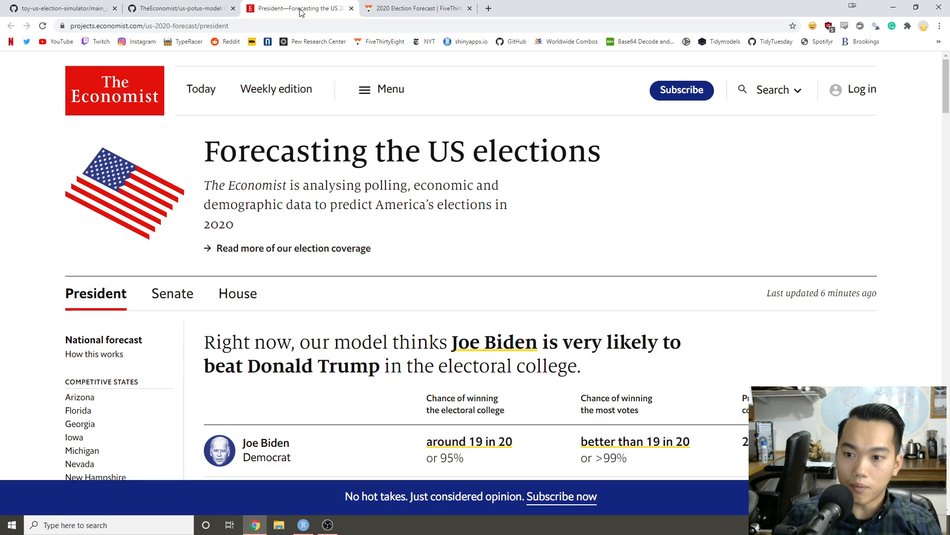
pyautogui.scroll(-3)
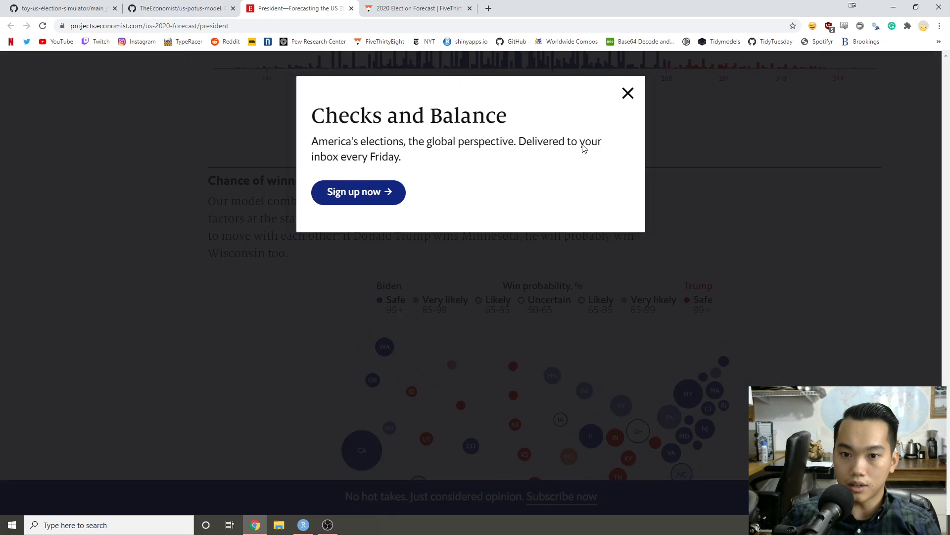
pyautogui.click(628, 93)
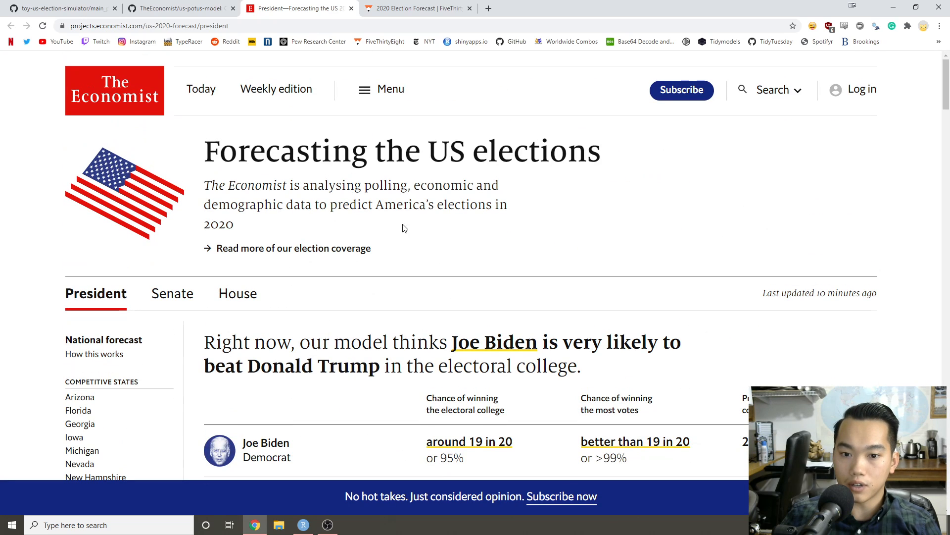
pyautogui.moveTo(457, 296)
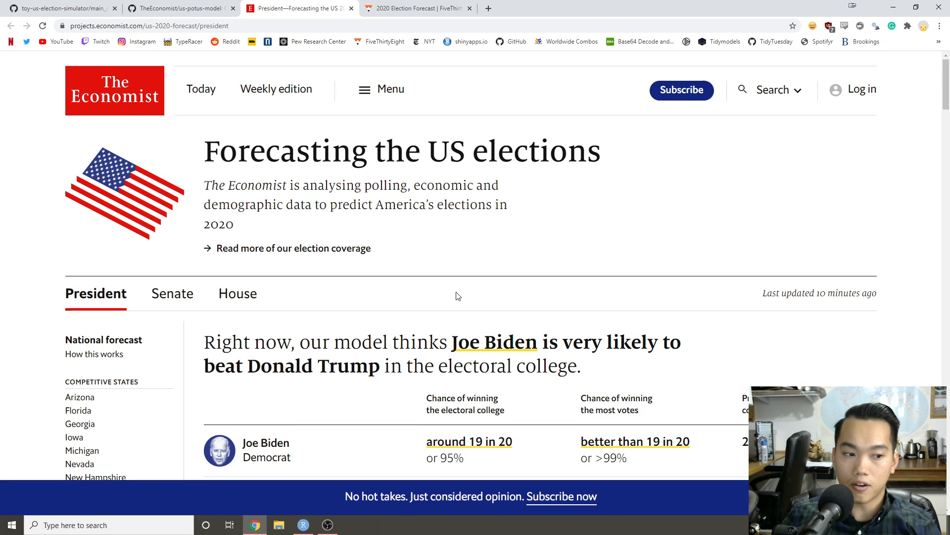
pyautogui.moveTo(414, 289)
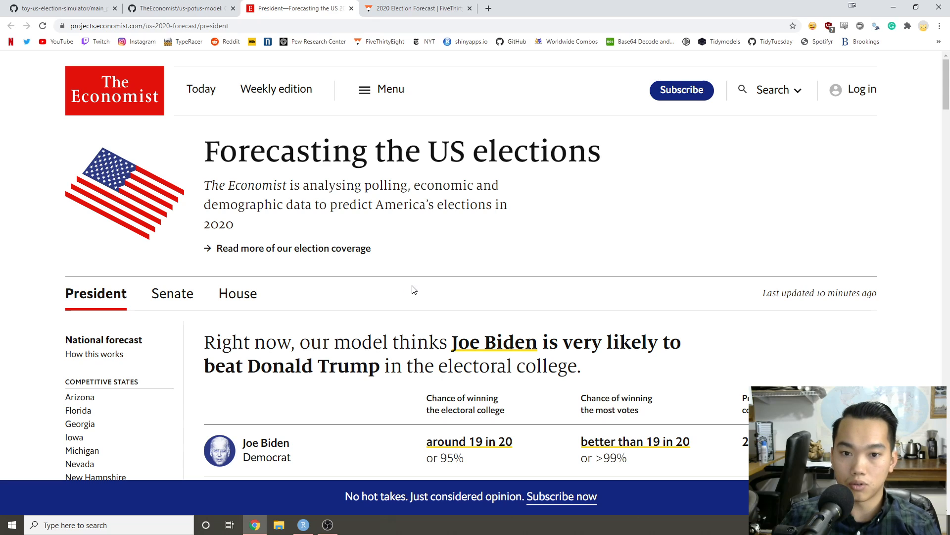
pyautogui.moveTo(239, 233)
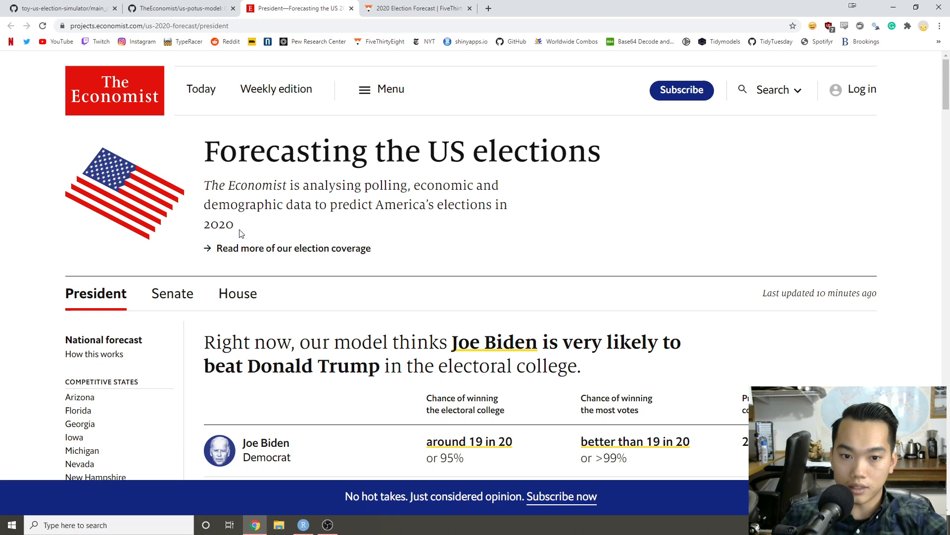
pyautogui.moveTo(146, 222)
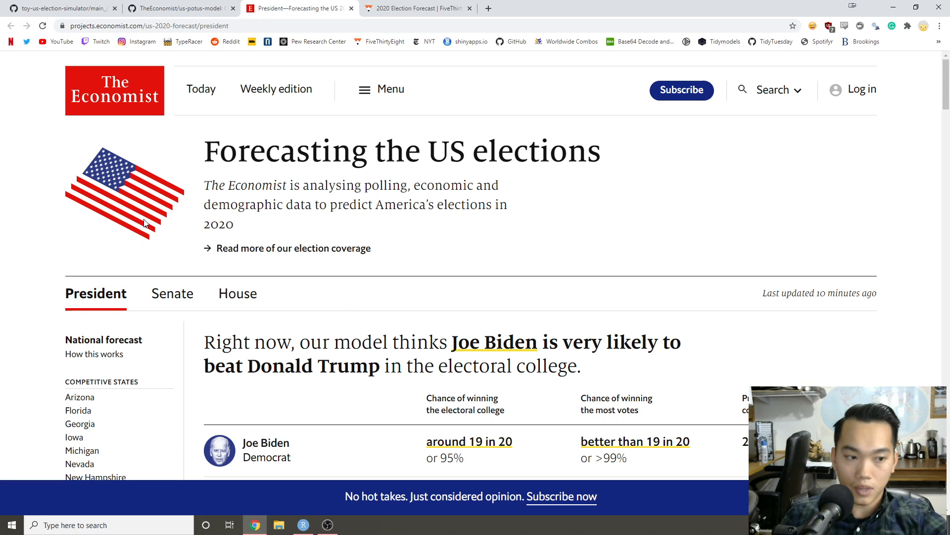
pyautogui.moveTo(224, 220)
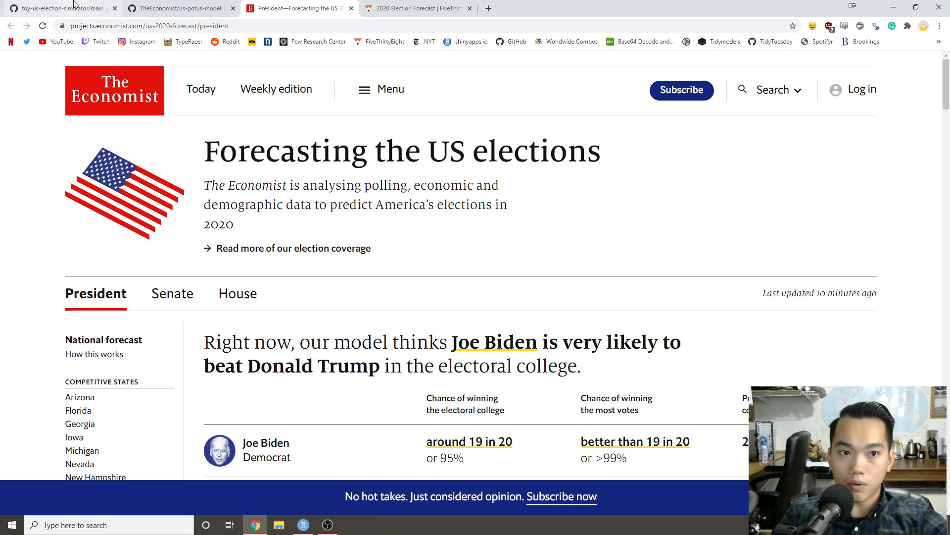
# Leave the GitHub script and hide Chrome so tidy_election_simulator.Rmd shows in RStudio.
pyautogui.click(61, 8)
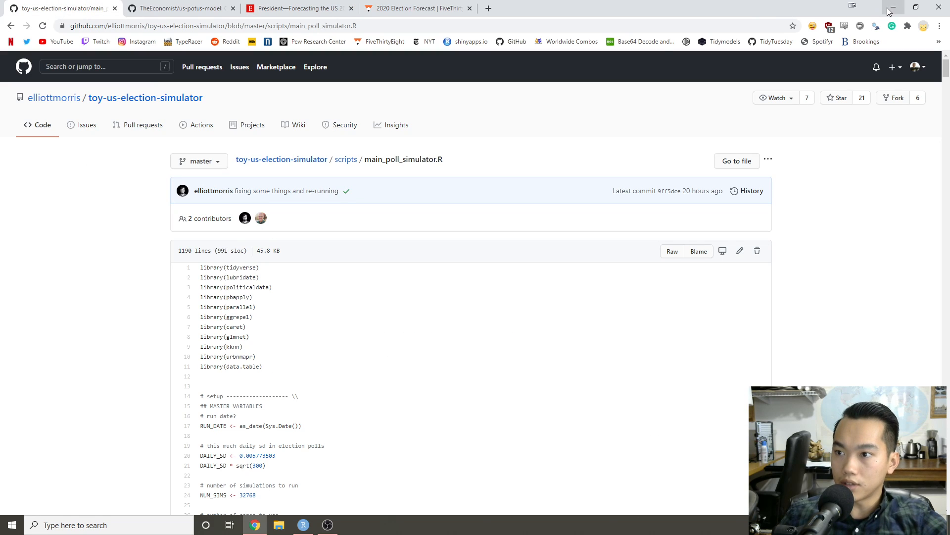
pyautogui.click(303, 525)
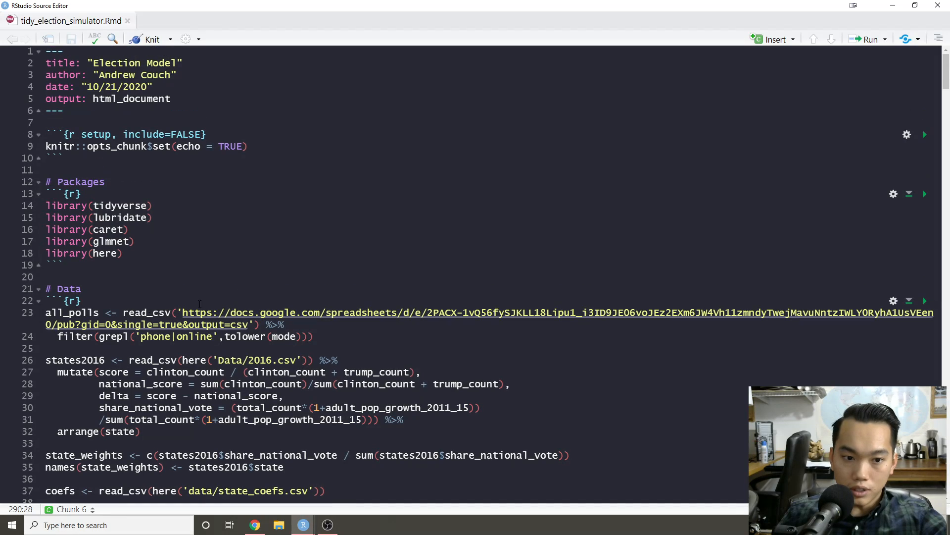
# Run the Packages and Data chunks and review their output, marking the glmnet package name.
pyautogui.scroll(-3)
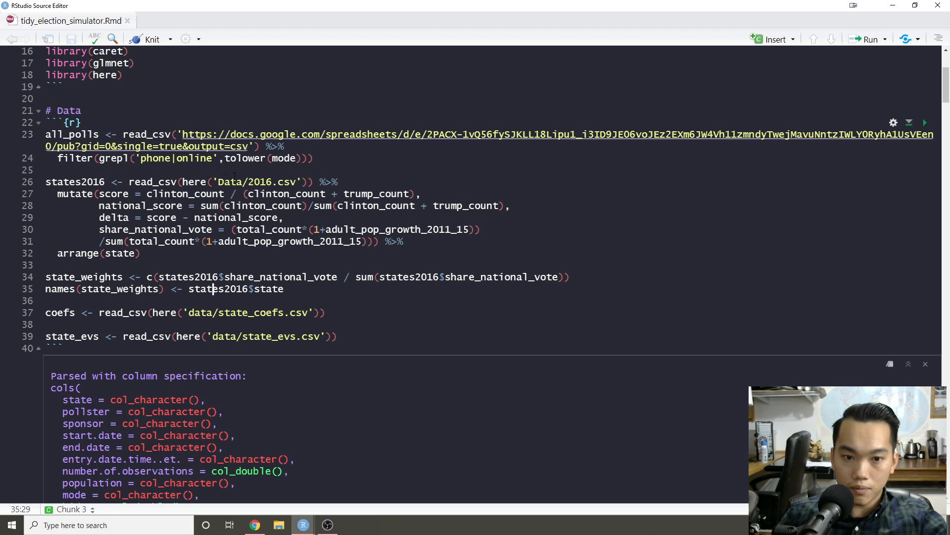
pyautogui.click(146, 253)
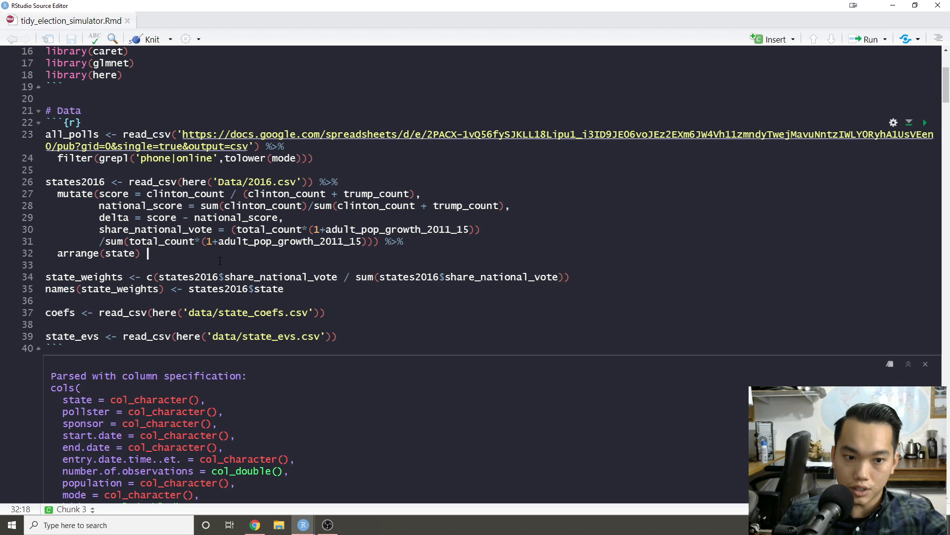
pyautogui.scroll(-3)
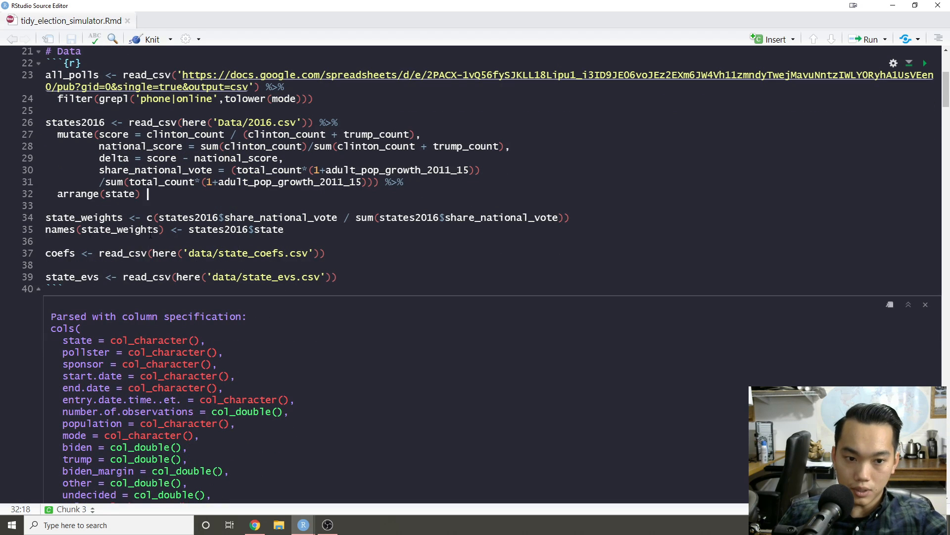
pyautogui.click(208, 217)
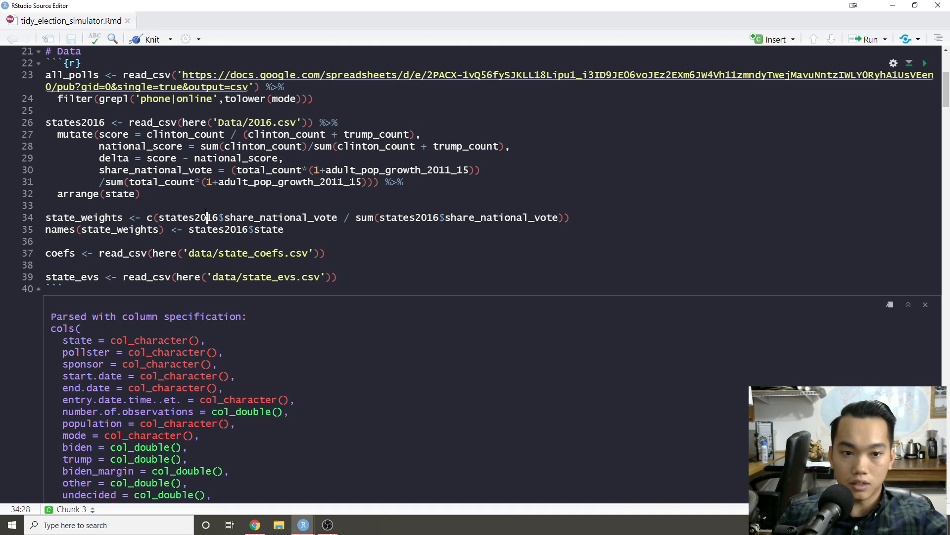
pyautogui.click(926, 304)
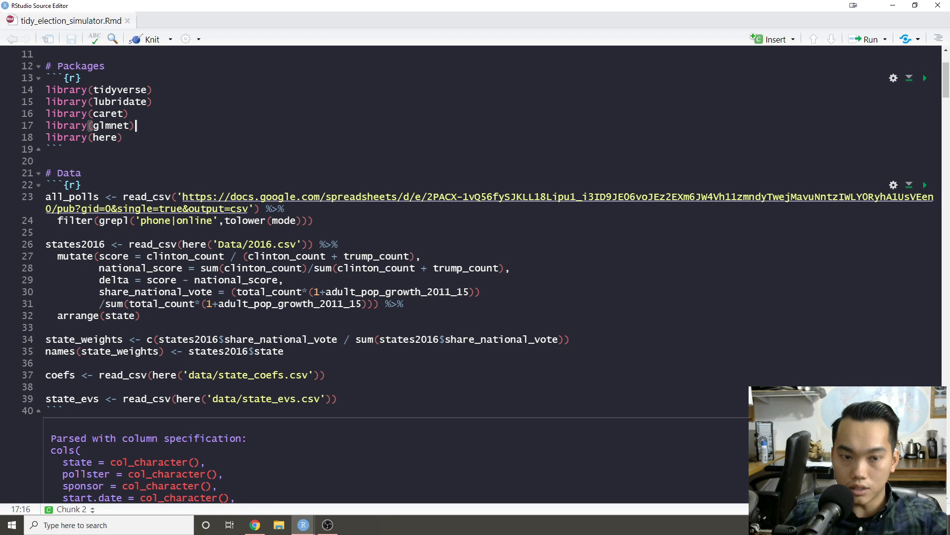
pyautogui.doubleClick(110, 126)
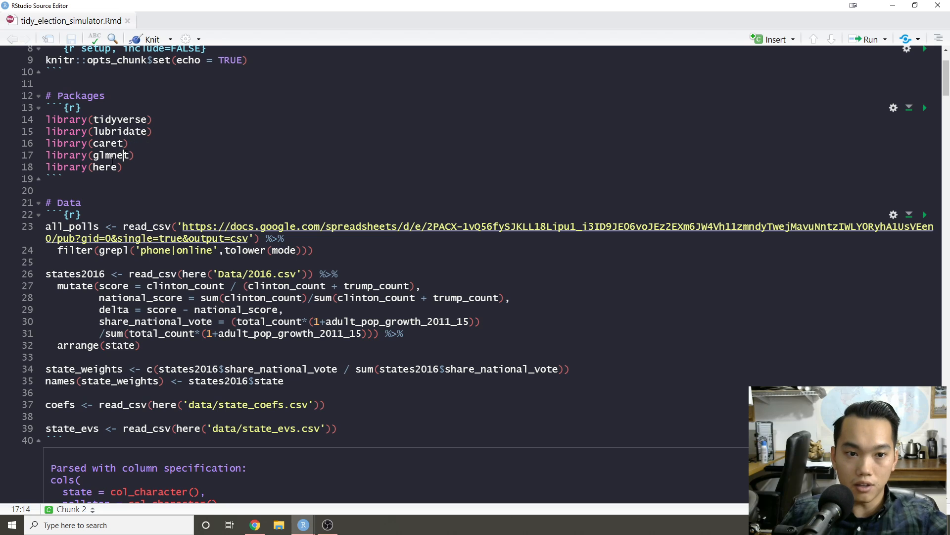
# Review the Data and Parameters chunk output with the daily SD values, marking share_national_vote.
pyautogui.scroll(-3)
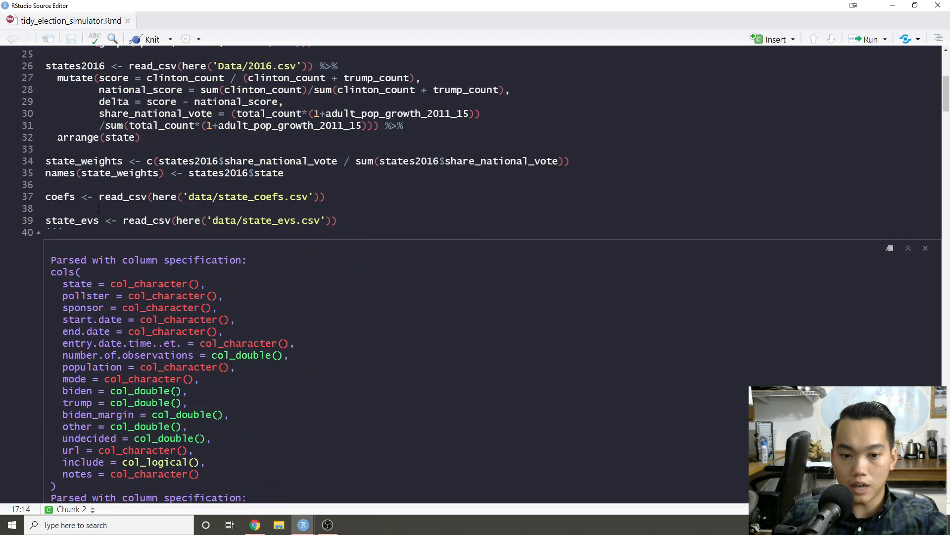
pyautogui.scroll(3)
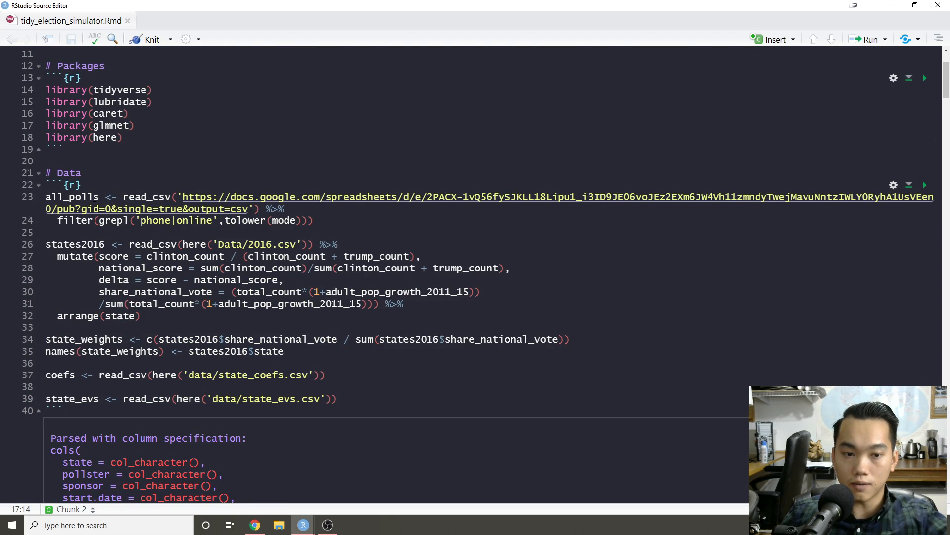
pyautogui.scroll(-3)
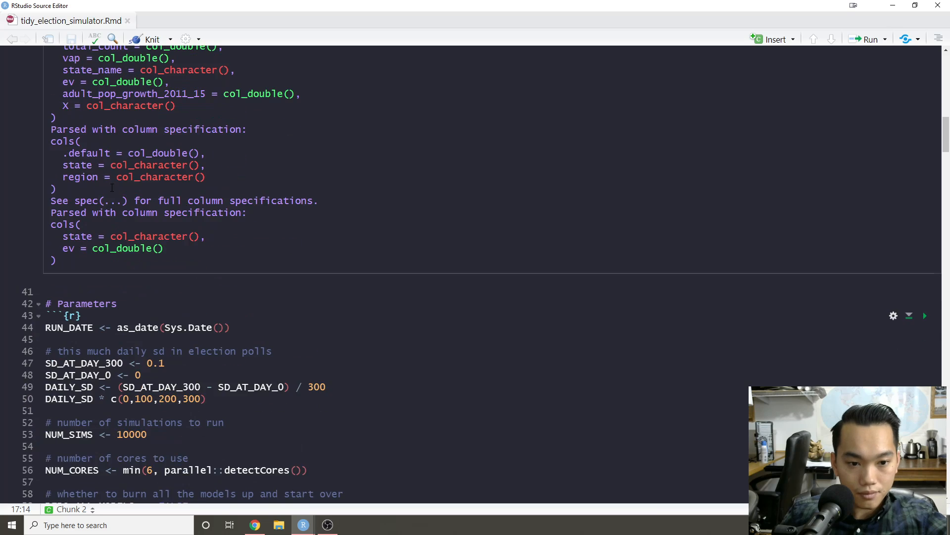
pyautogui.scroll(3)
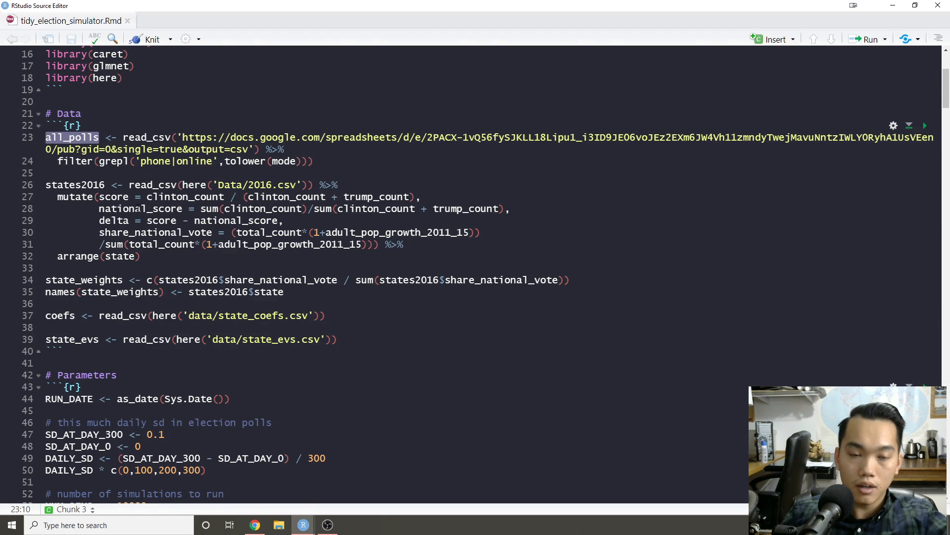
pyautogui.scroll(-3)
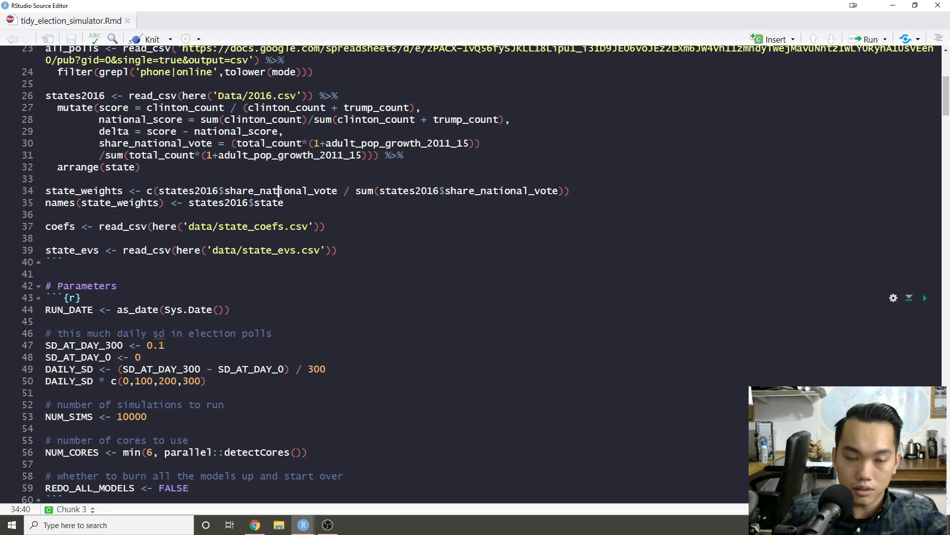
pyautogui.doubleClick(60, 226)
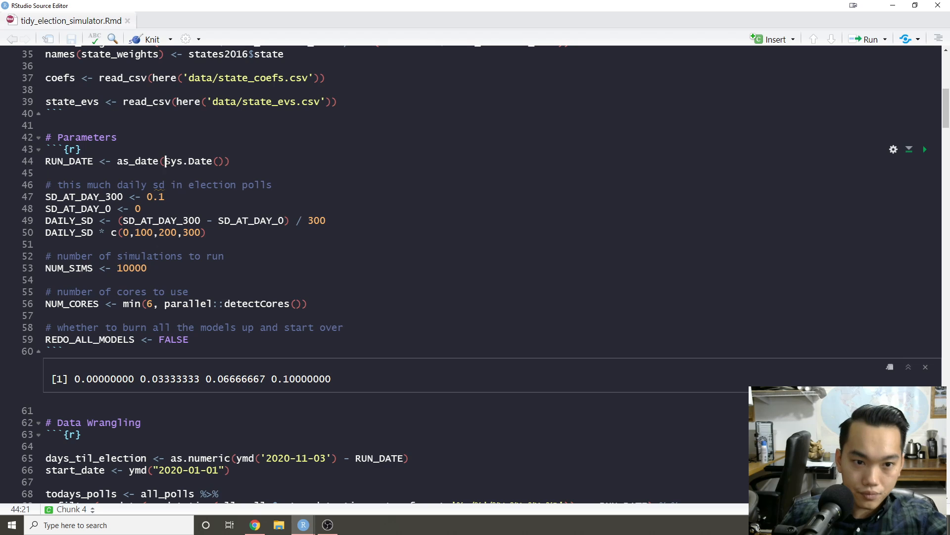
# Inspect the DAILY_SD and NUM_CORES parameters, then remove the blank line starting the Data Wrangling chunk.
pyautogui.click(47, 172)
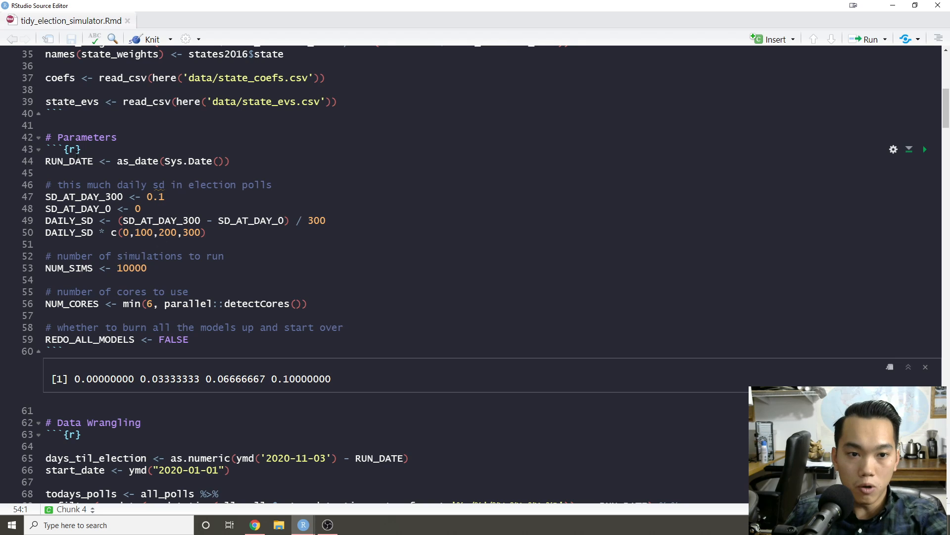
pyautogui.click(118, 170)
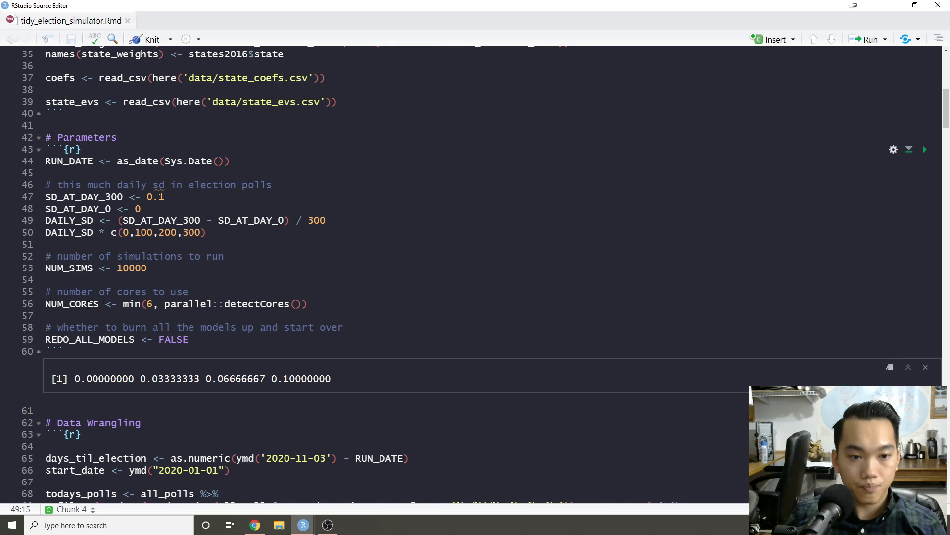
pyautogui.doubleClick(71, 303)
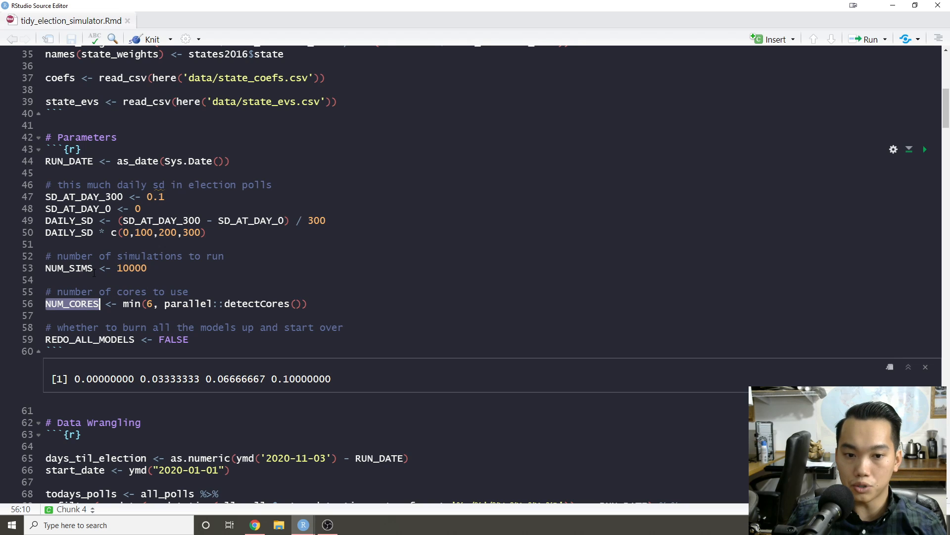
pyautogui.scroll(-3)
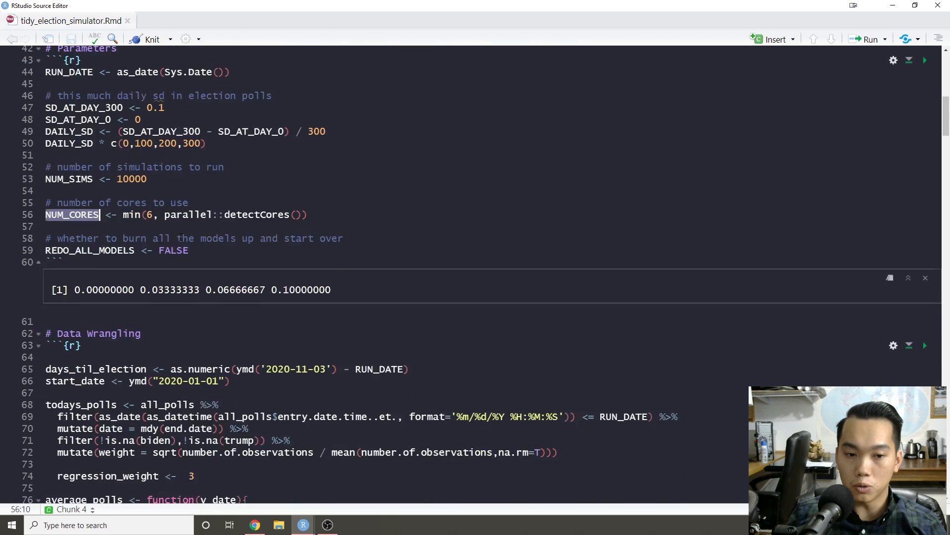
pyautogui.scroll(-3)
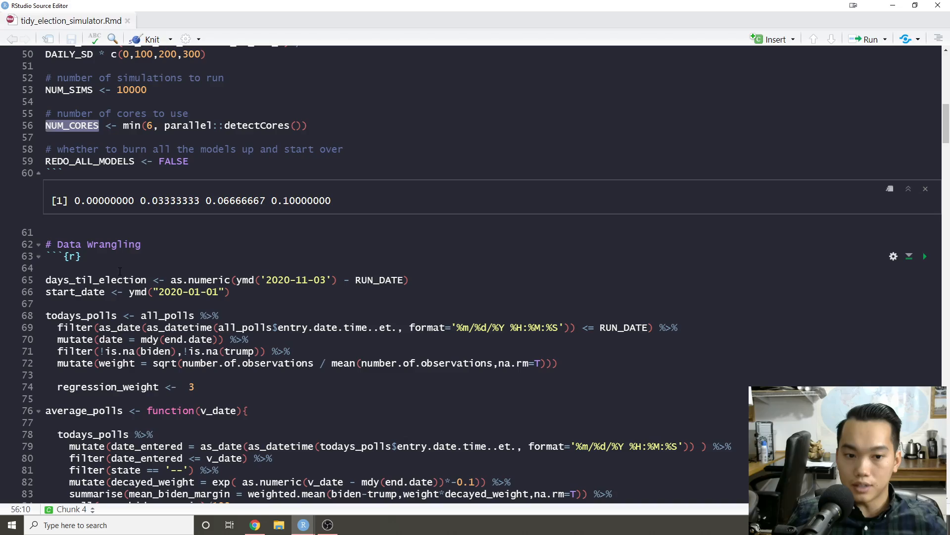
pyautogui.scroll(-3)
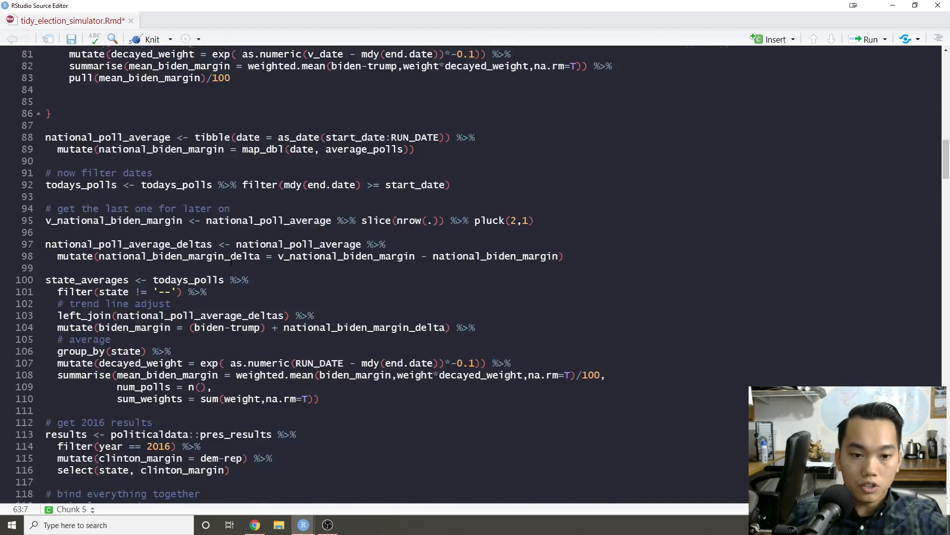
# Review the todays_polls filter and weight formula and unindent the regression_weight <- 3 line.
pyautogui.scroll(-3)
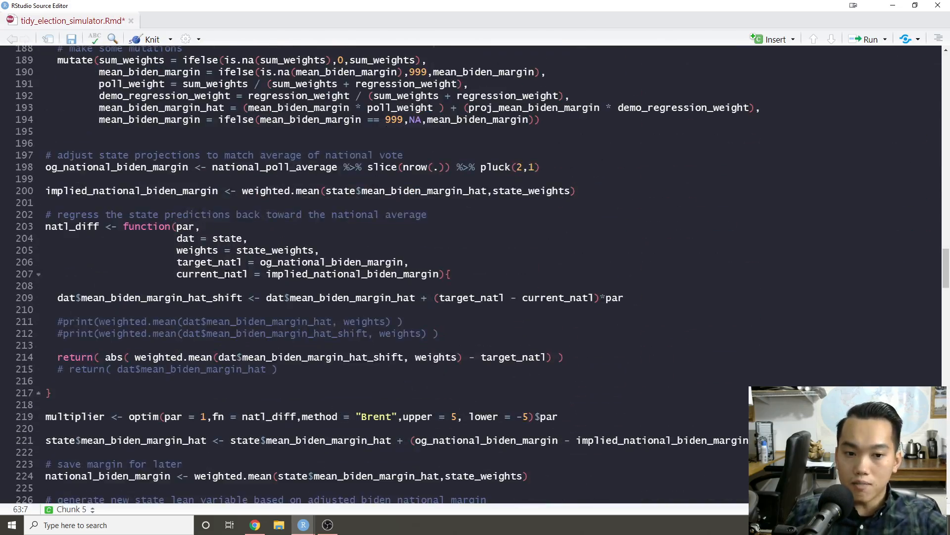
pyautogui.scroll(3)
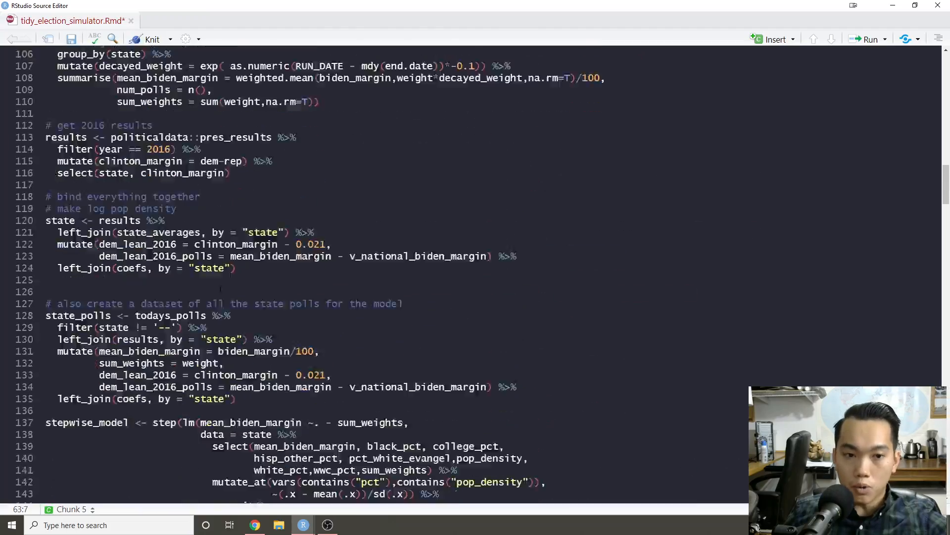
pyautogui.scroll(3)
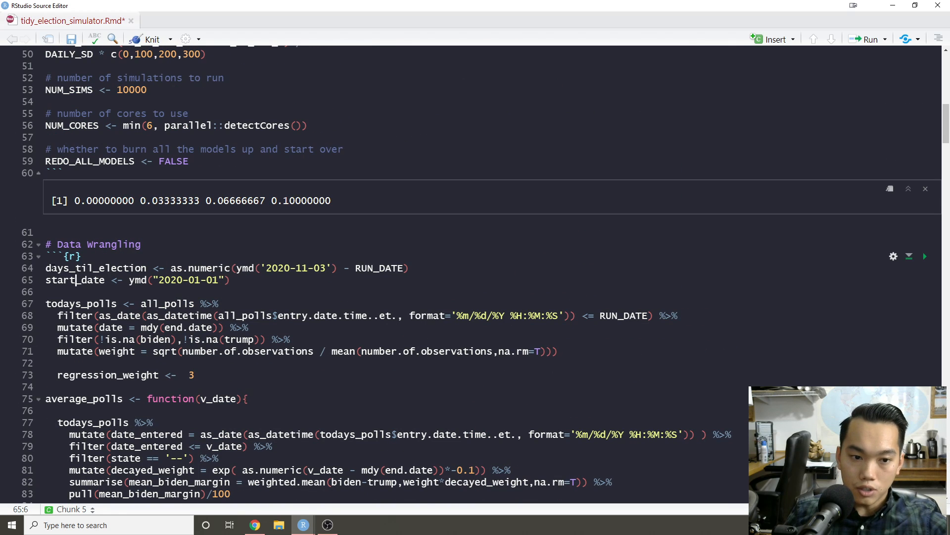
pyautogui.click(47, 269)
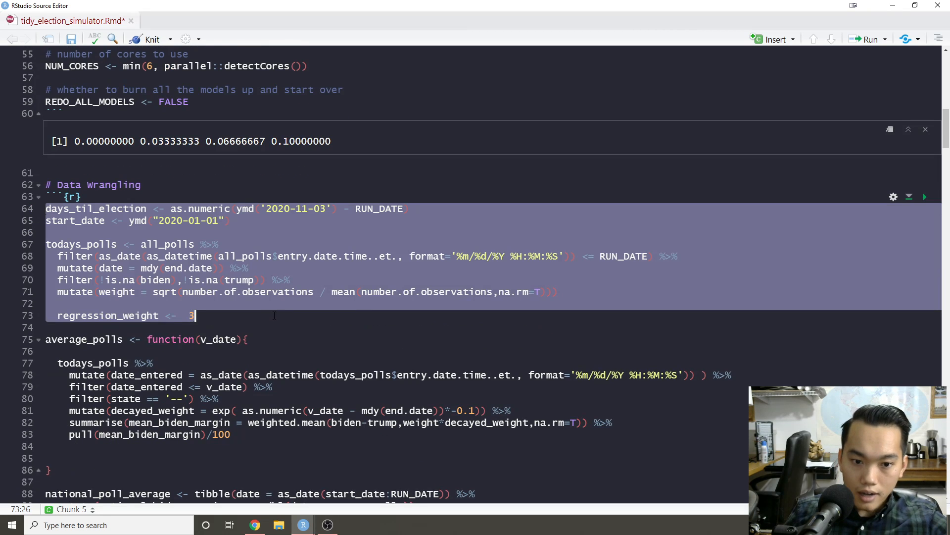
pyautogui.scroll(-3)
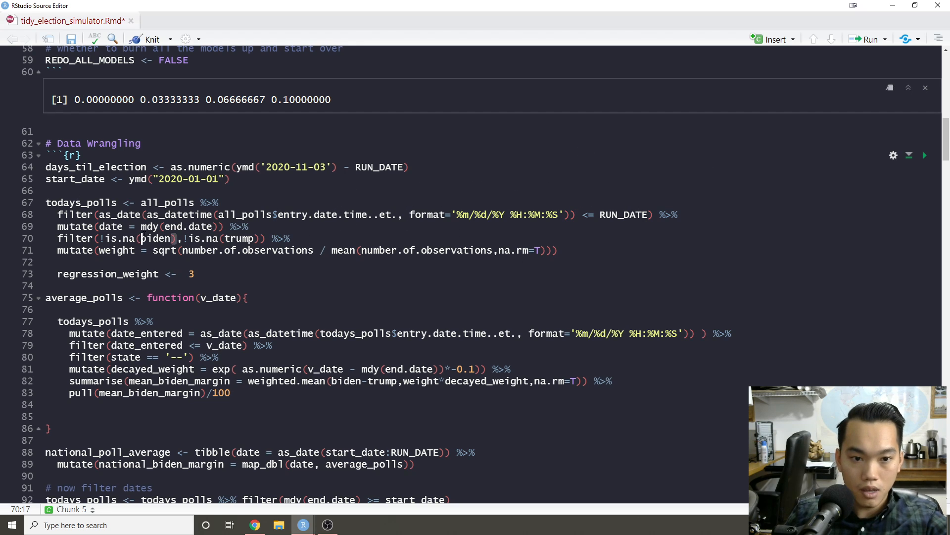
pyautogui.doubleClick(188, 226)
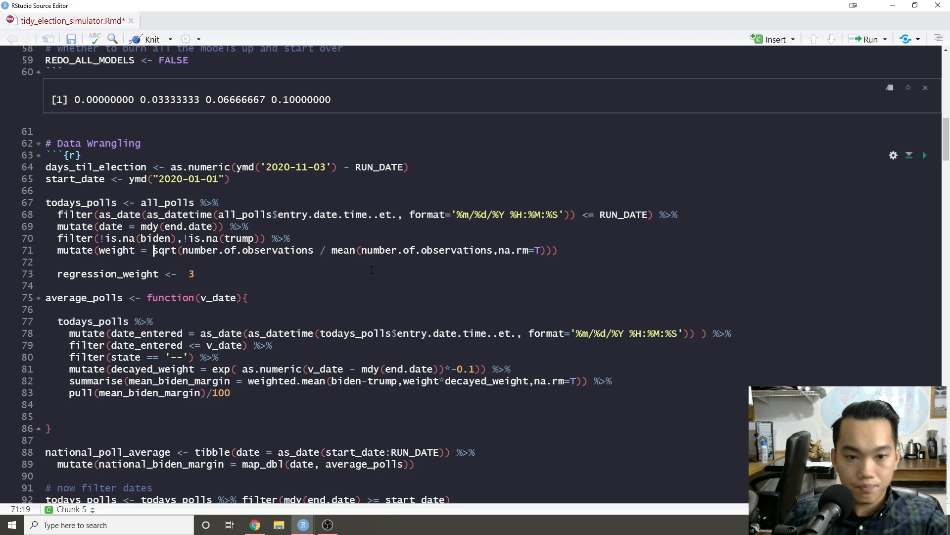
pyautogui.doubleClick(246, 250)
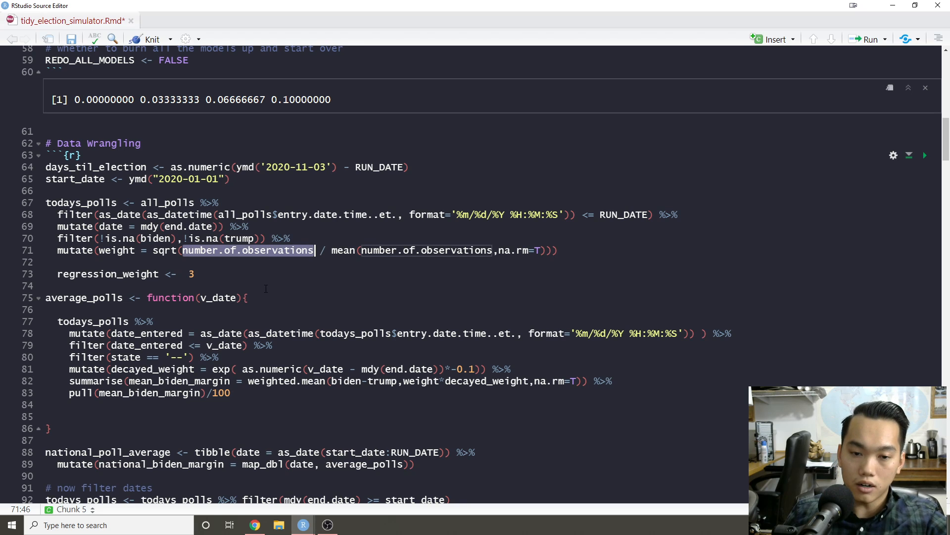
pyautogui.doubleClick(166, 202)
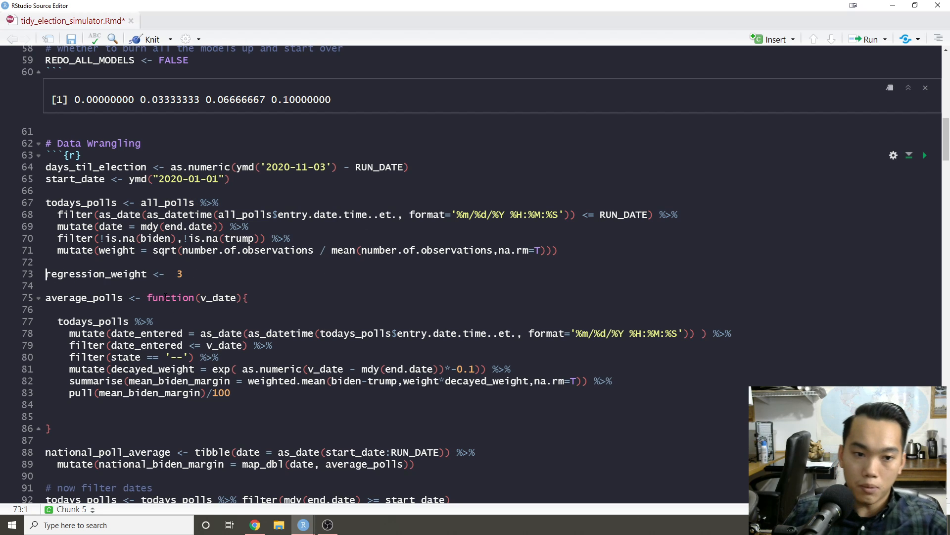
pyautogui.scroll(-3)
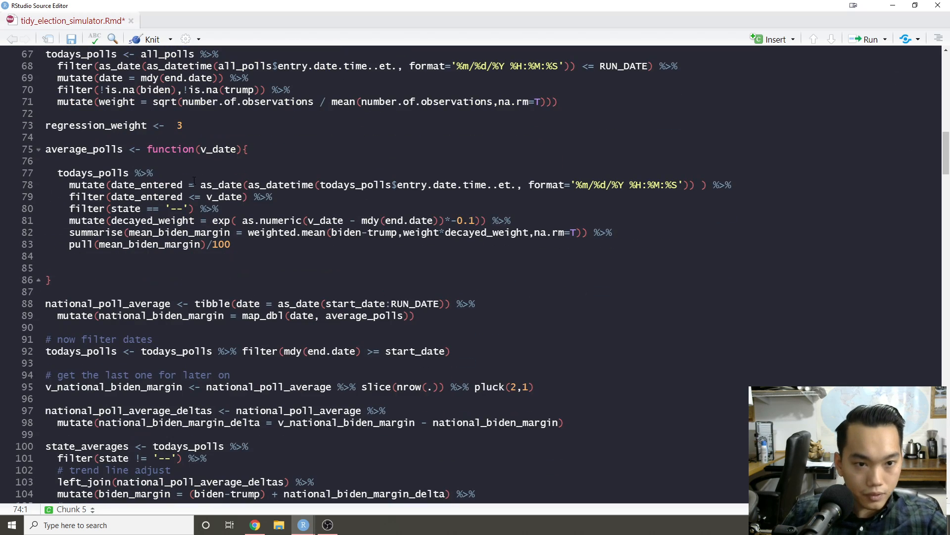
pyautogui.doubleClick(83, 149)
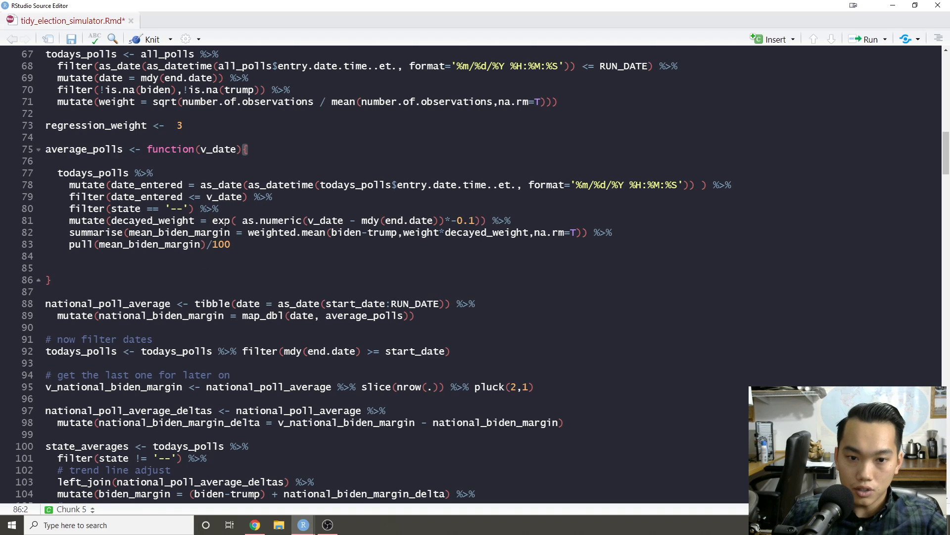
pyautogui.doubleClick(152, 220)
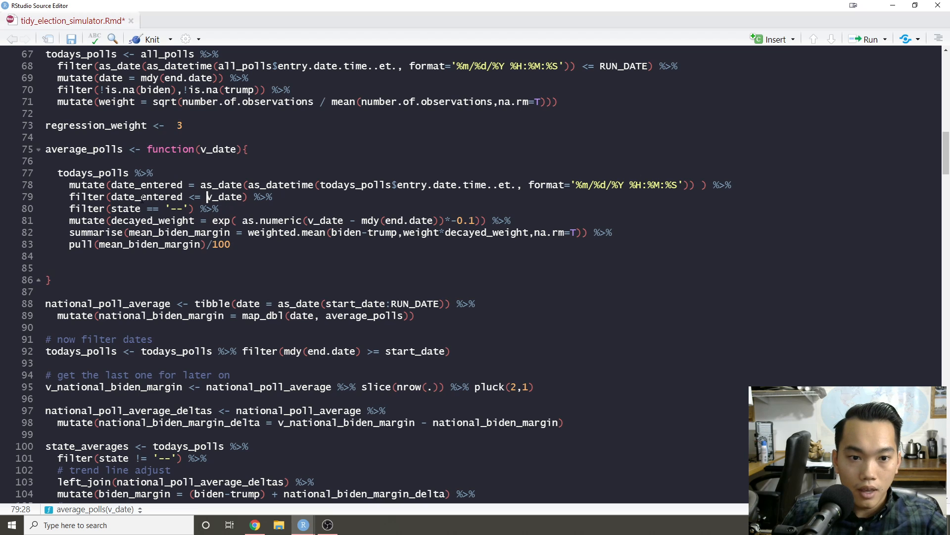
pyautogui.scroll(3)
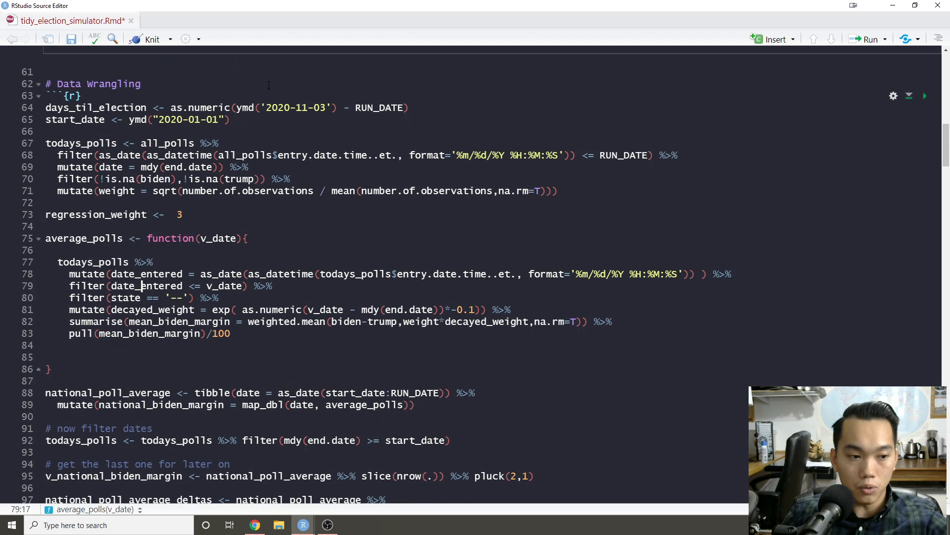
pyautogui.moveTo(188, 351)
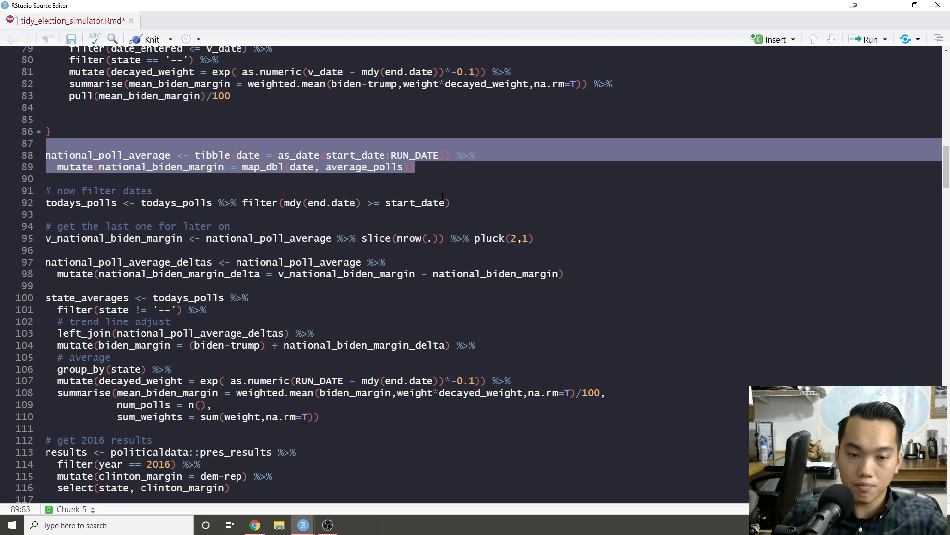
pyautogui.doubleClick(108, 155)
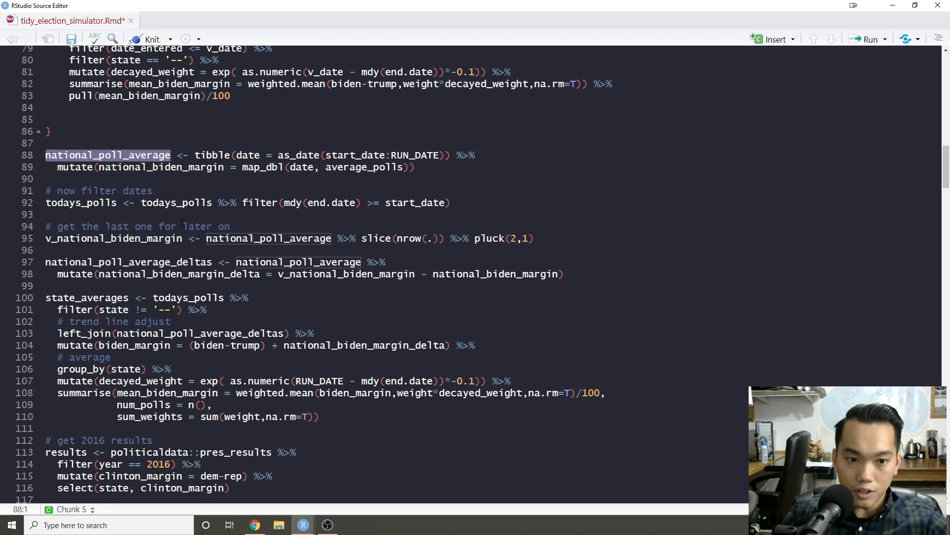
pyautogui.scroll(-3)
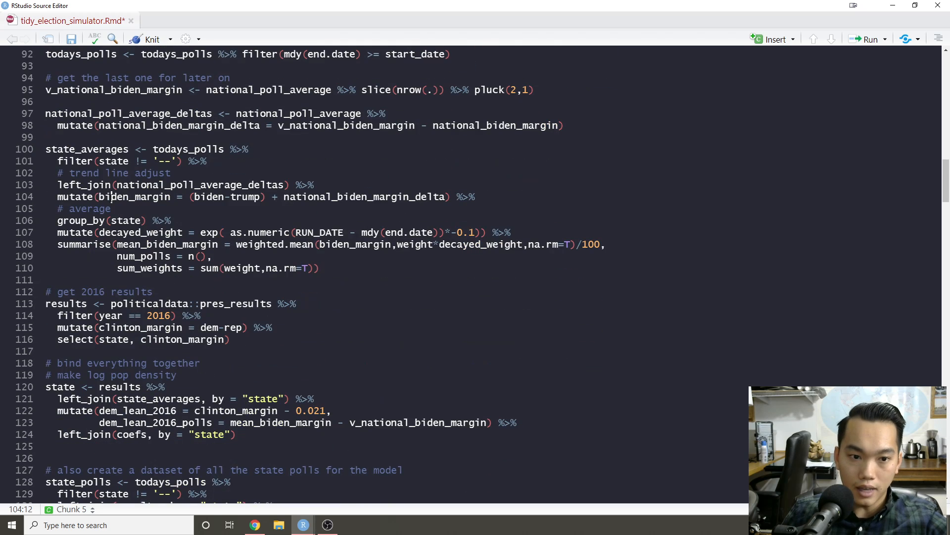
pyautogui.click(377, 244)
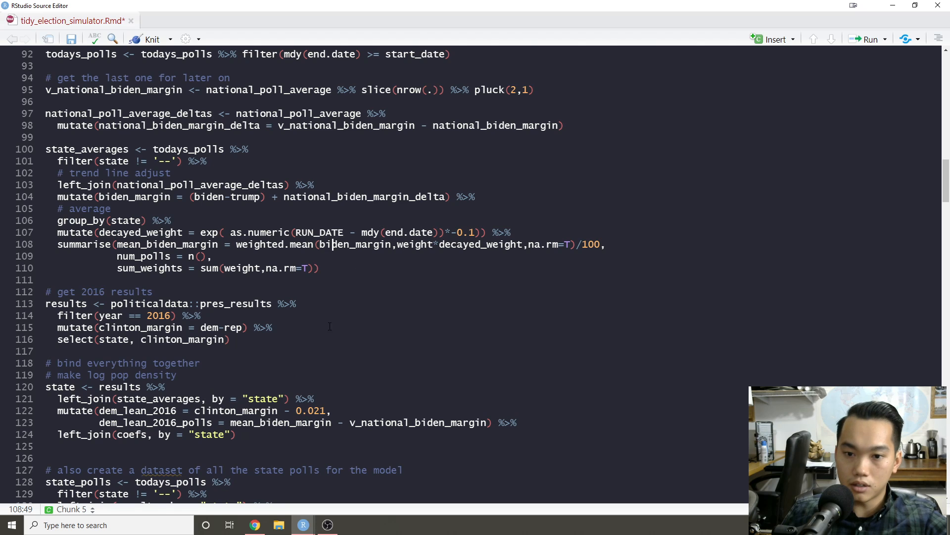
pyautogui.click(171, 219)
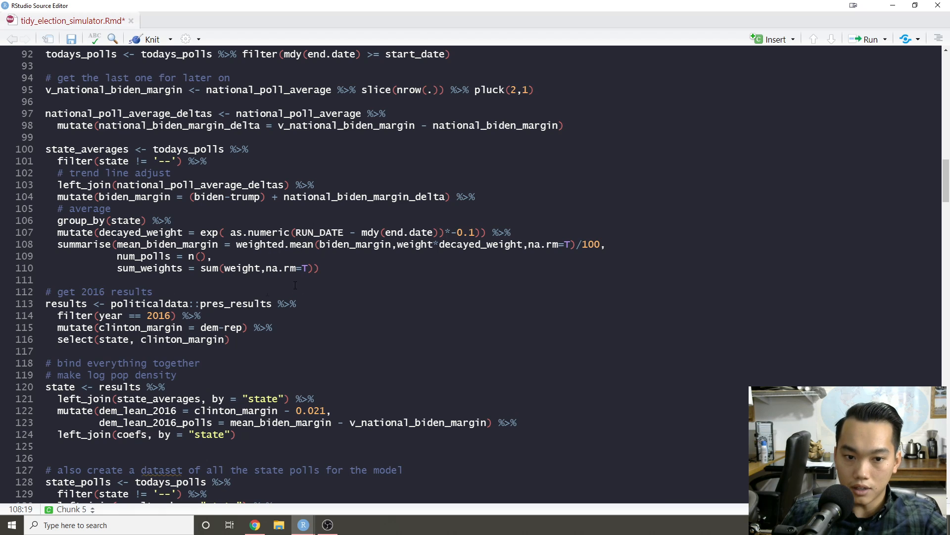
pyautogui.scroll(-3)
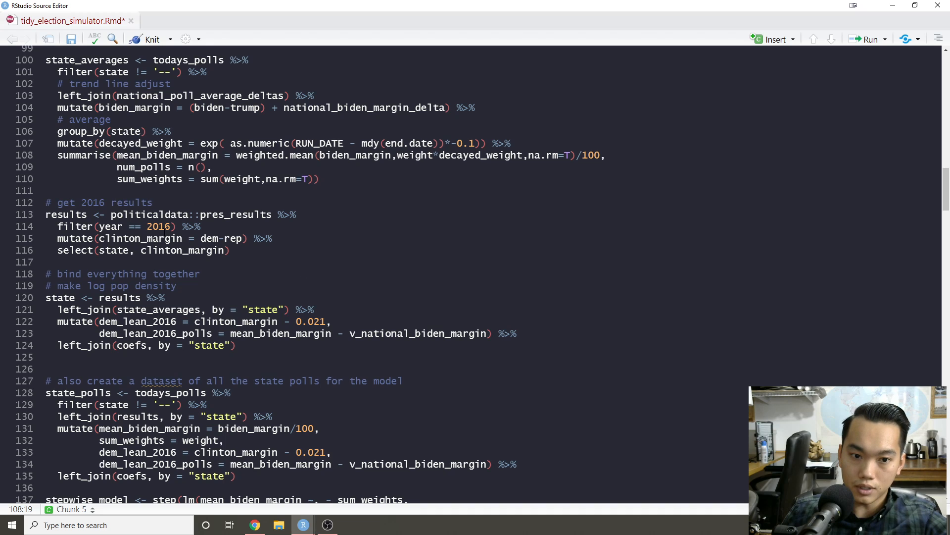
pyautogui.scroll(-3)
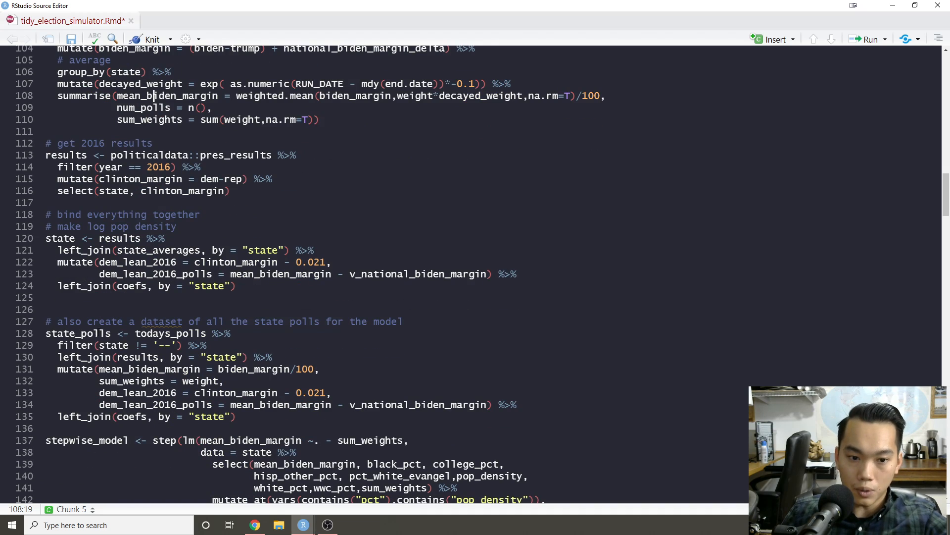
pyautogui.scroll(-3)
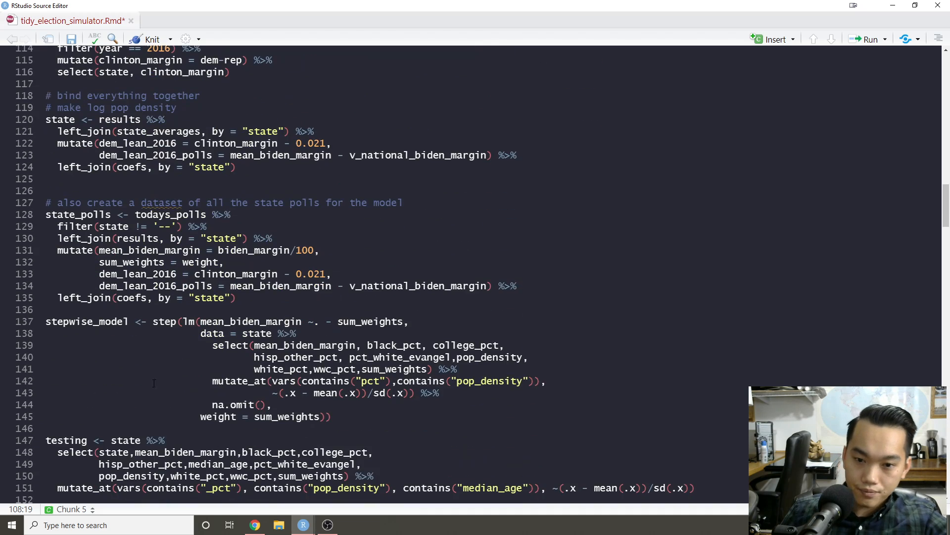
pyautogui.click(237, 298)
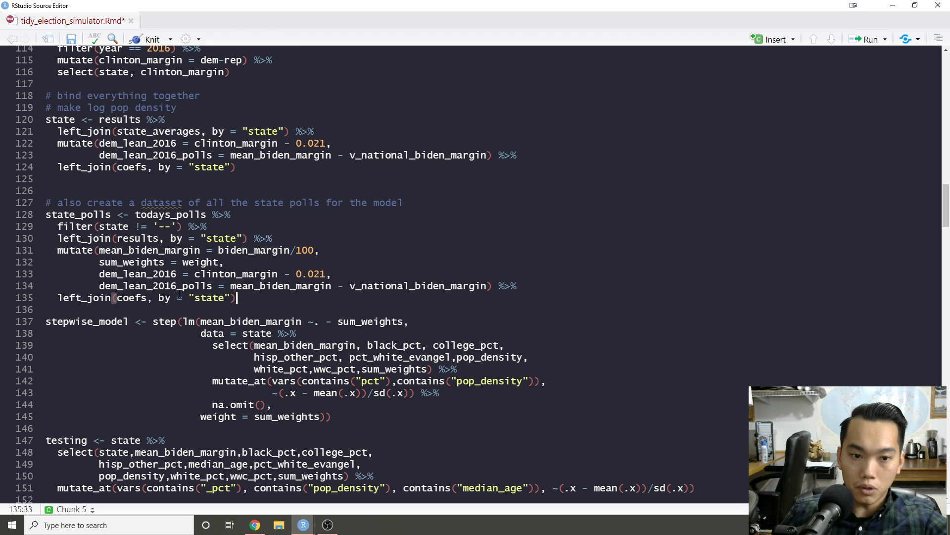
pyautogui.doubleClick(150, 249)
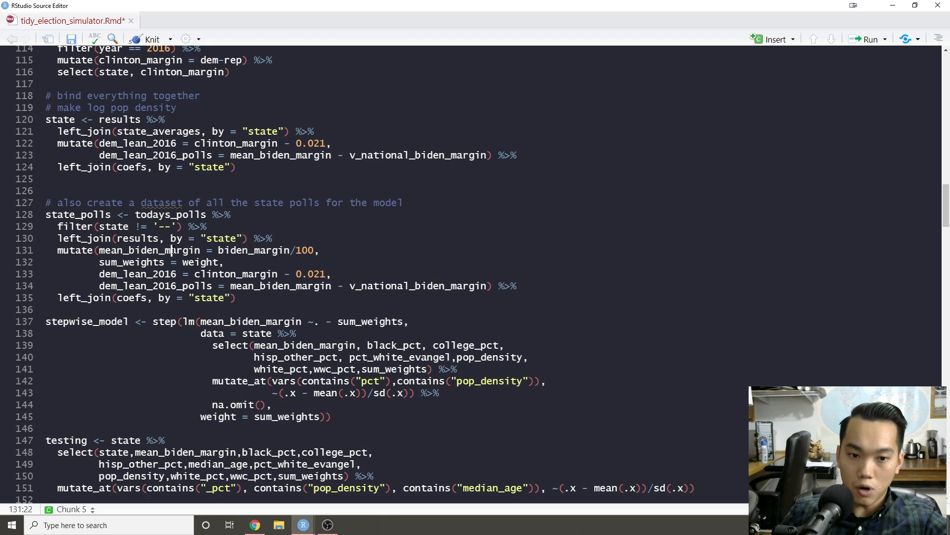
pyautogui.click(152, 262)
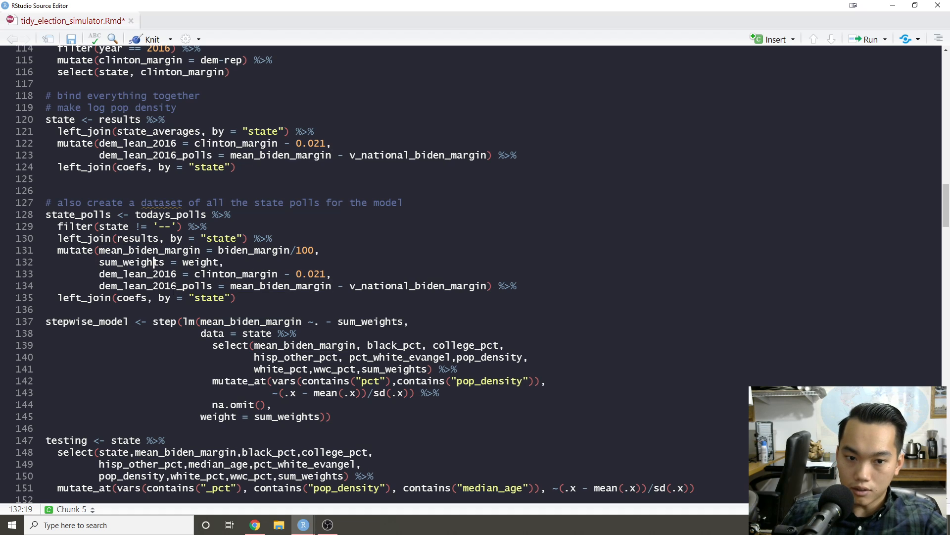
pyautogui.doubleClick(137, 273)
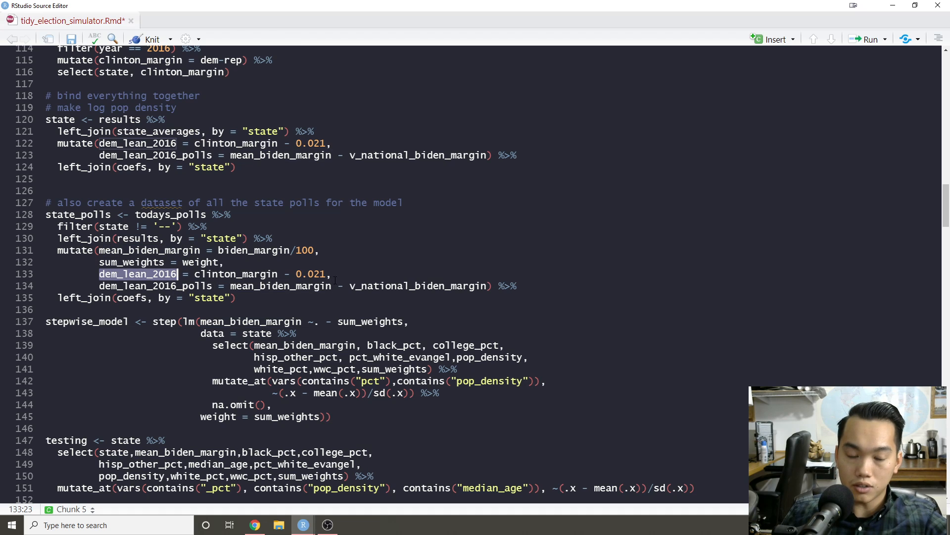
pyautogui.click(237, 298)
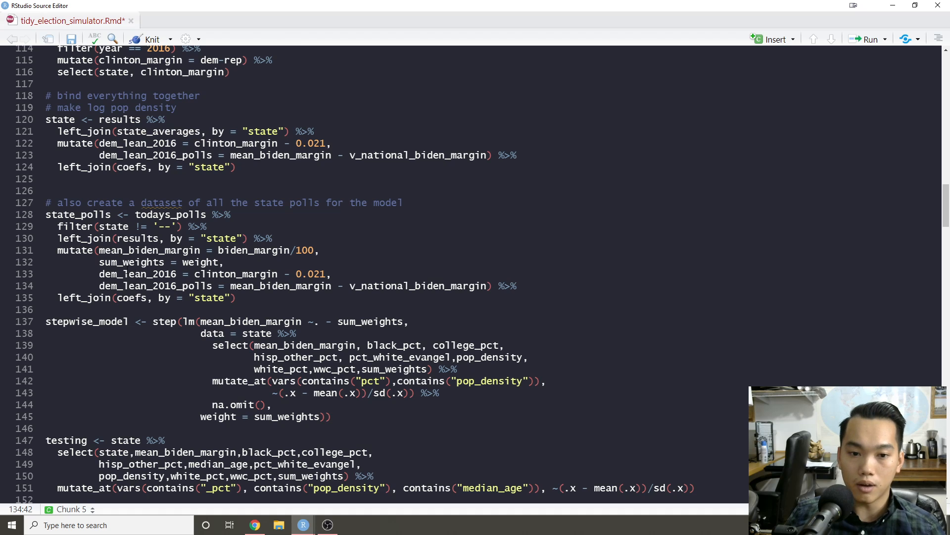
pyautogui.scroll(-3)
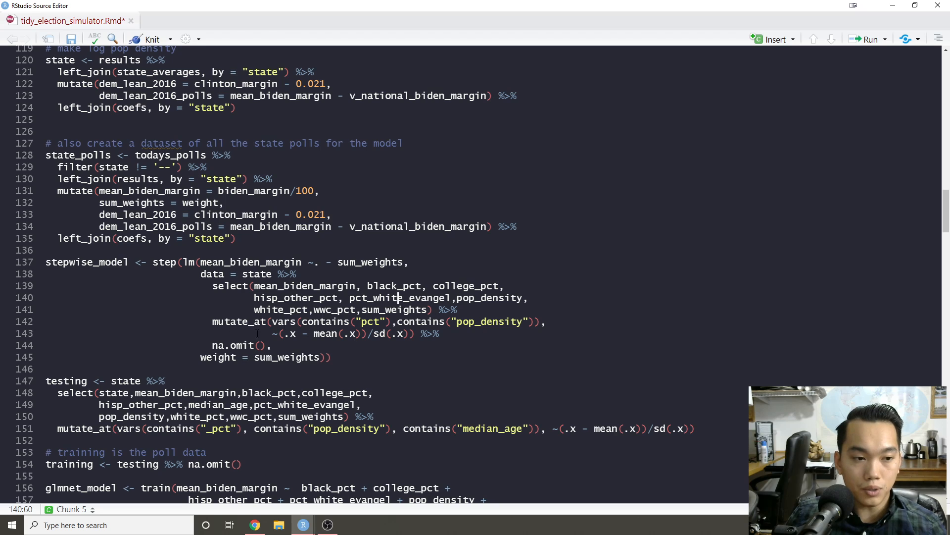
pyautogui.scroll(-3)
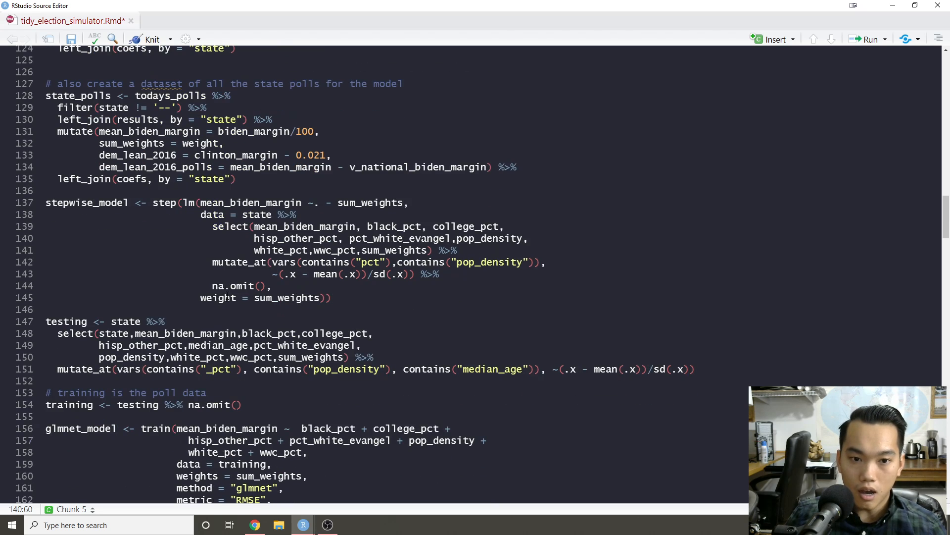
pyautogui.doubleClick(163, 202)
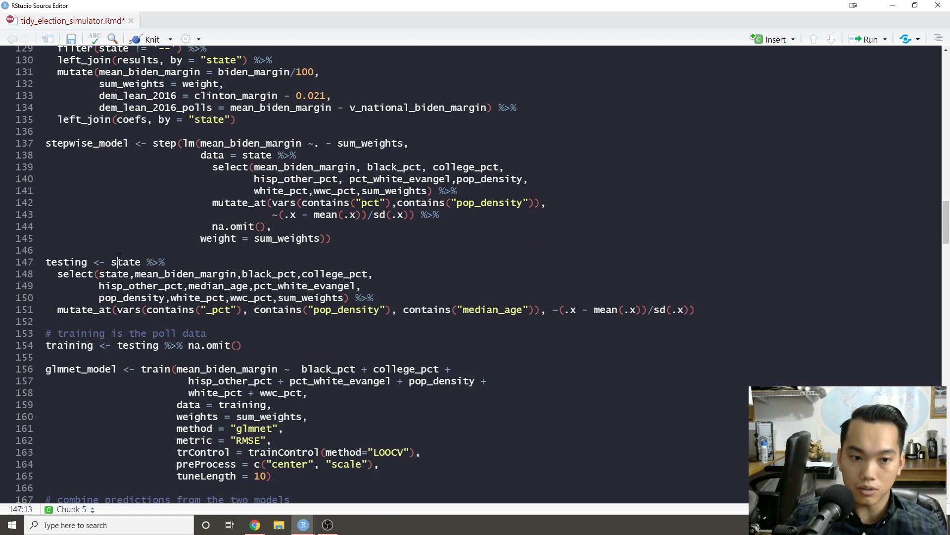
pyautogui.moveTo(536, 321)
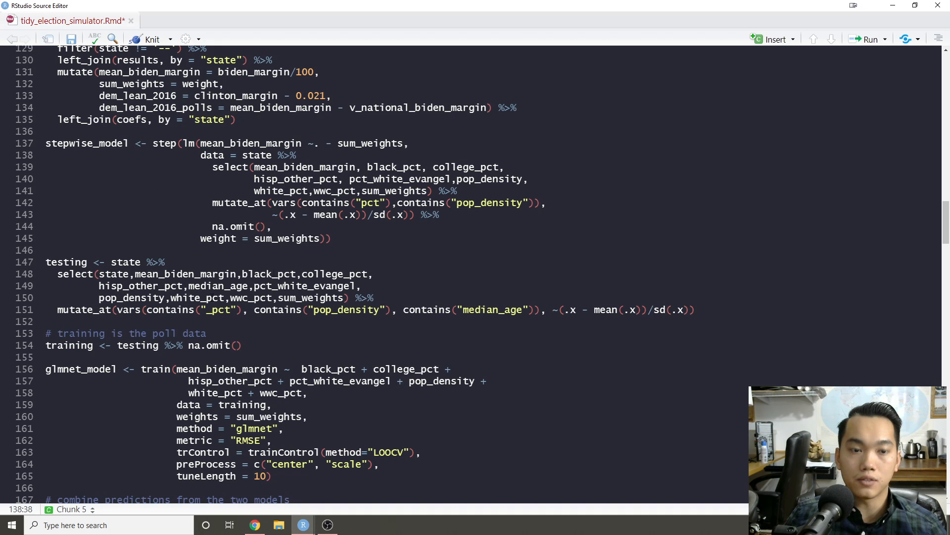
pyautogui.scroll(-3)
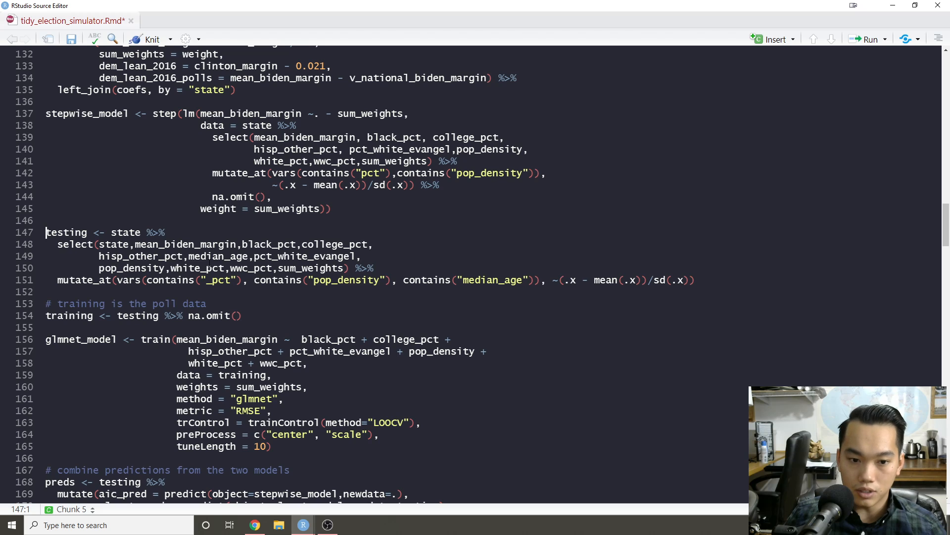
pyautogui.scroll(-3)
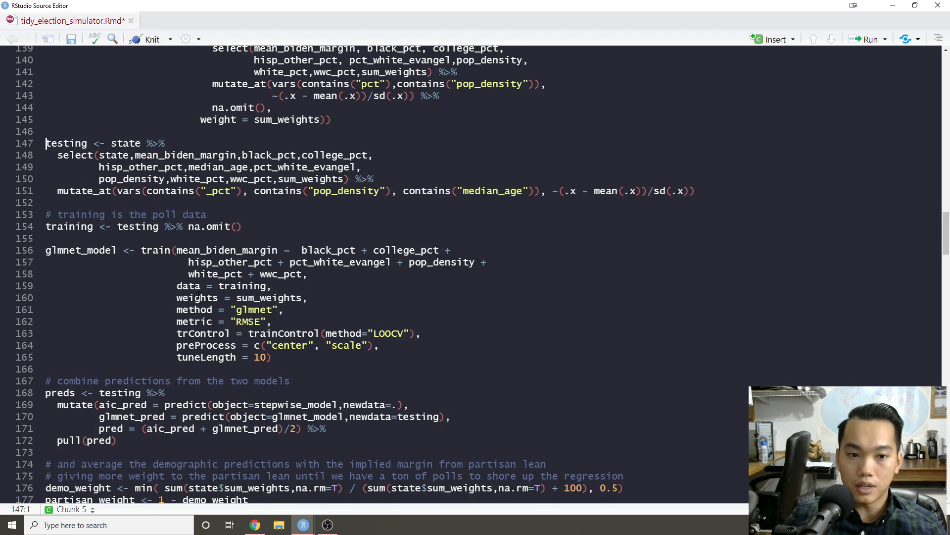
pyautogui.scroll(-3)
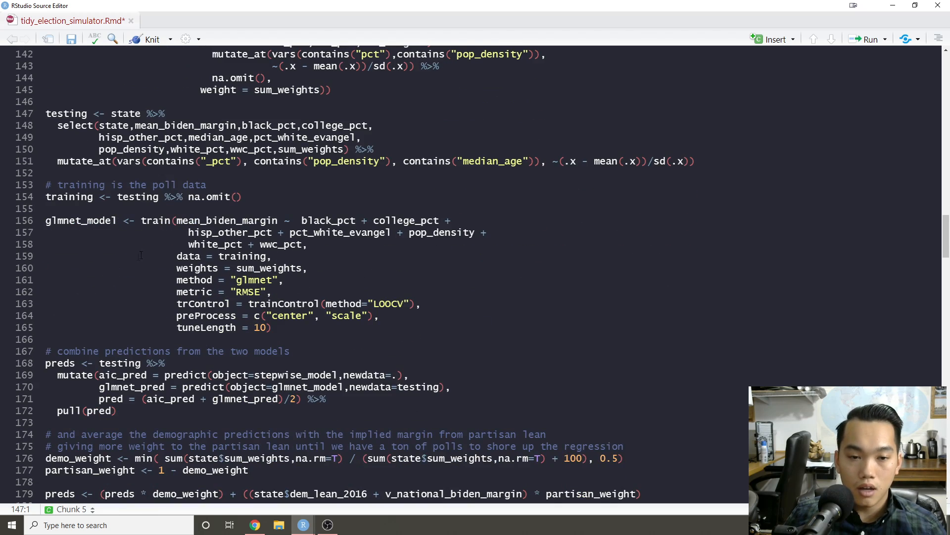
pyautogui.doubleClick(65, 112)
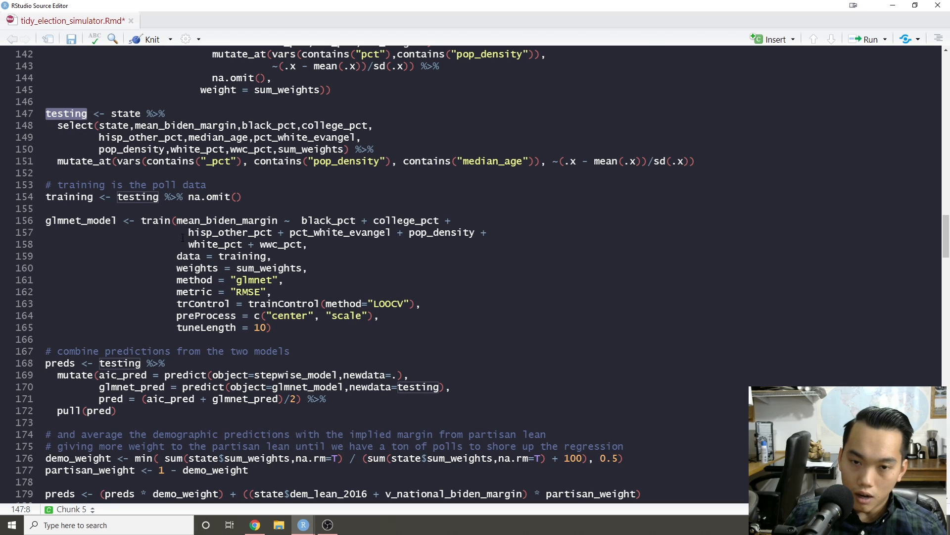
pyautogui.scroll(-3)
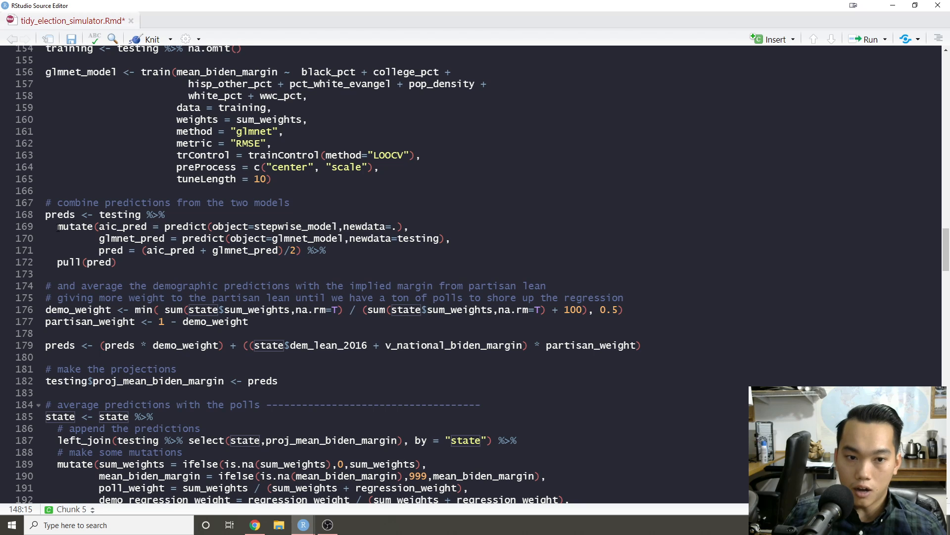
pyautogui.scroll(3)
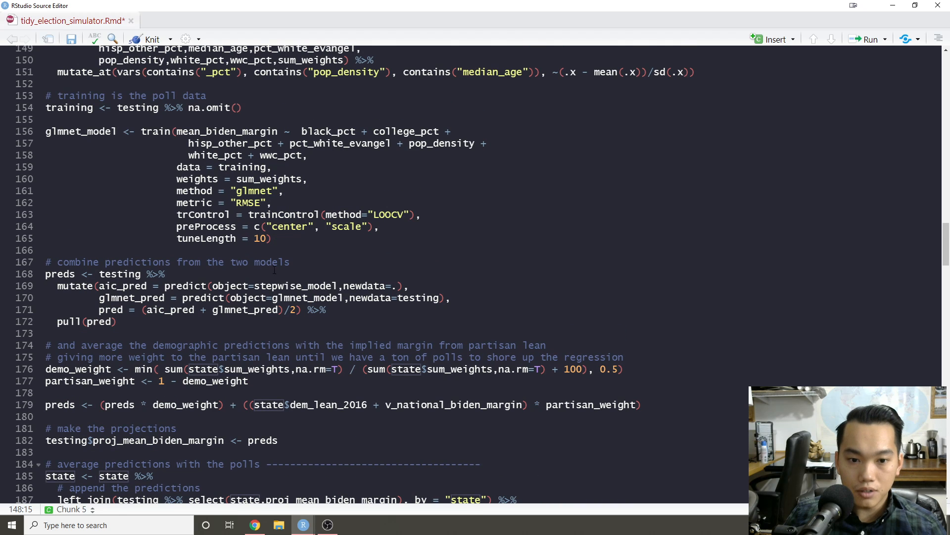
pyautogui.moveTo(303, 131); pyautogui.dragTo(309, 156)
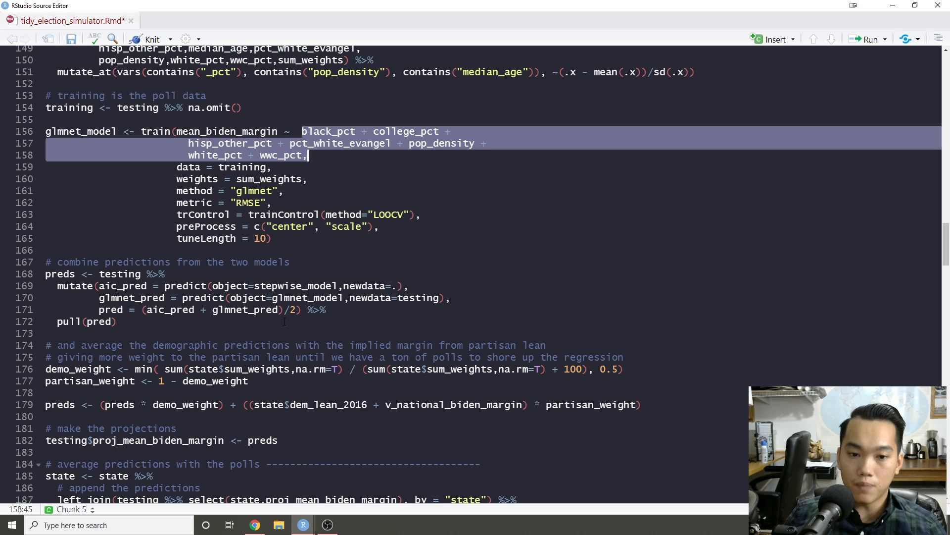
pyautogui.moveTo(186, 142)
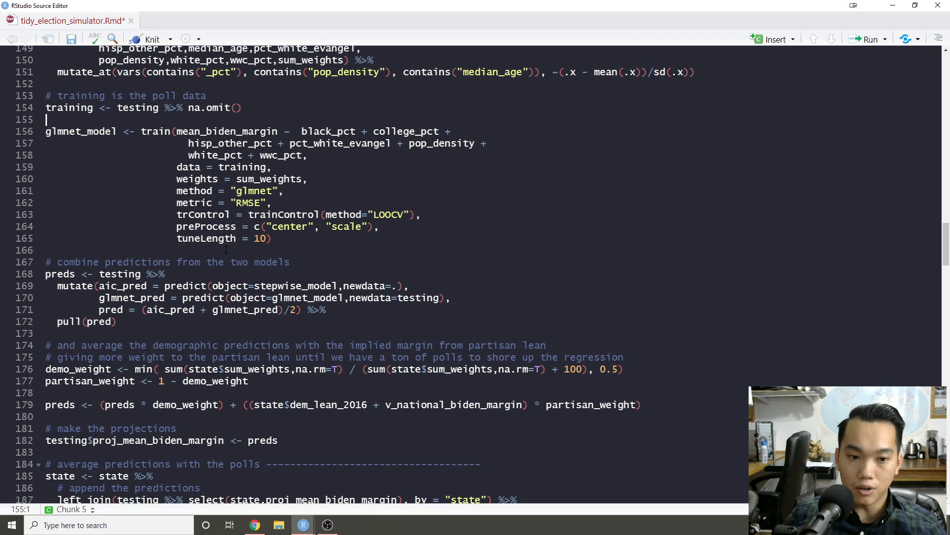
pyautogui.scroll(-3)
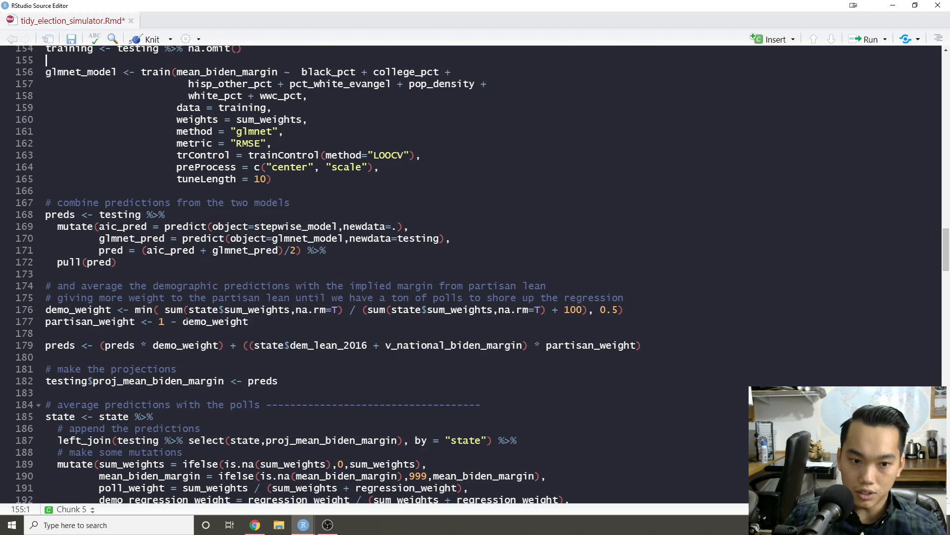
pyautogui.scroll(-3)
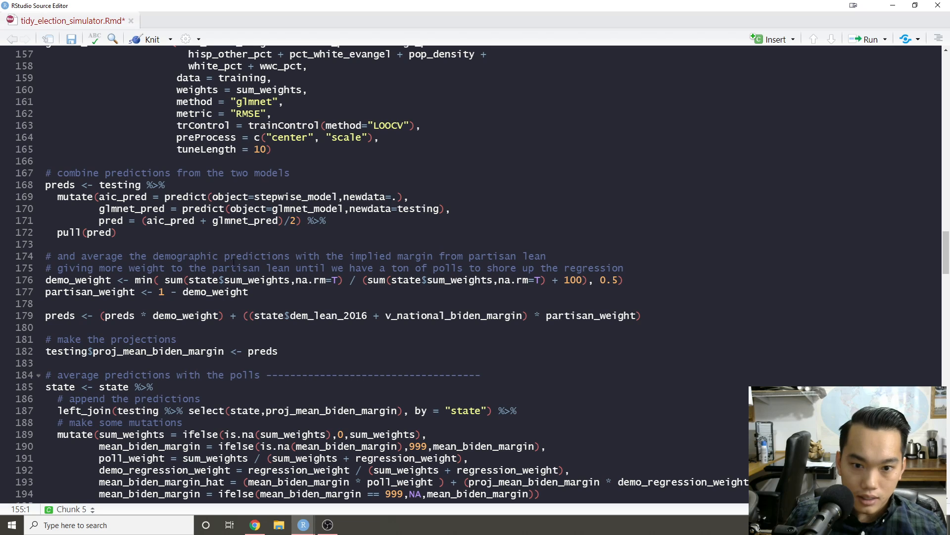
pyautogui.scroll(-3)
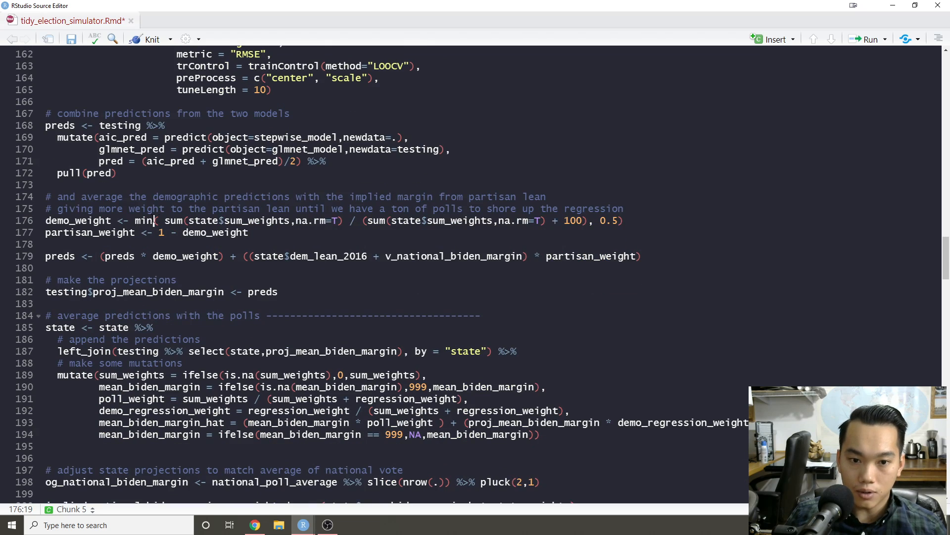
pyautogui.click(165, 251)
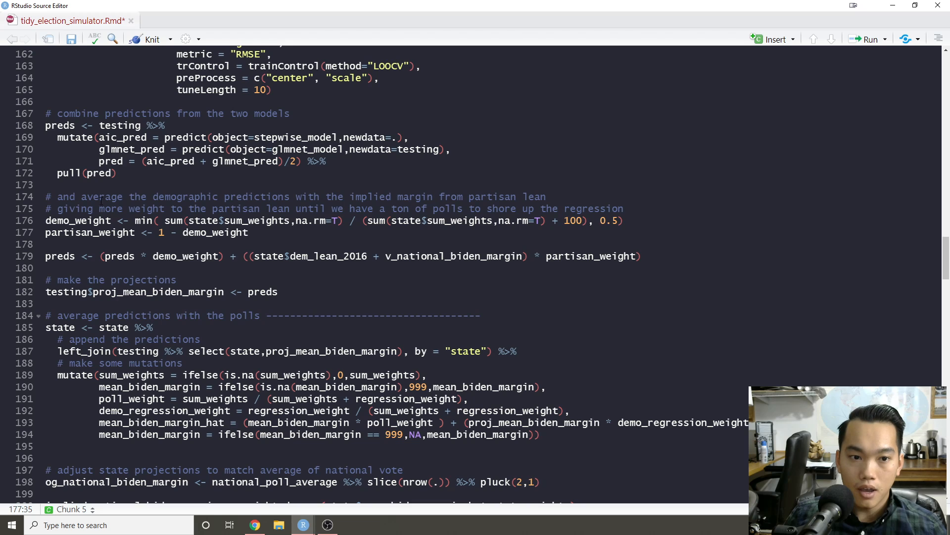
pyautogui.doubleClick(60, 126)
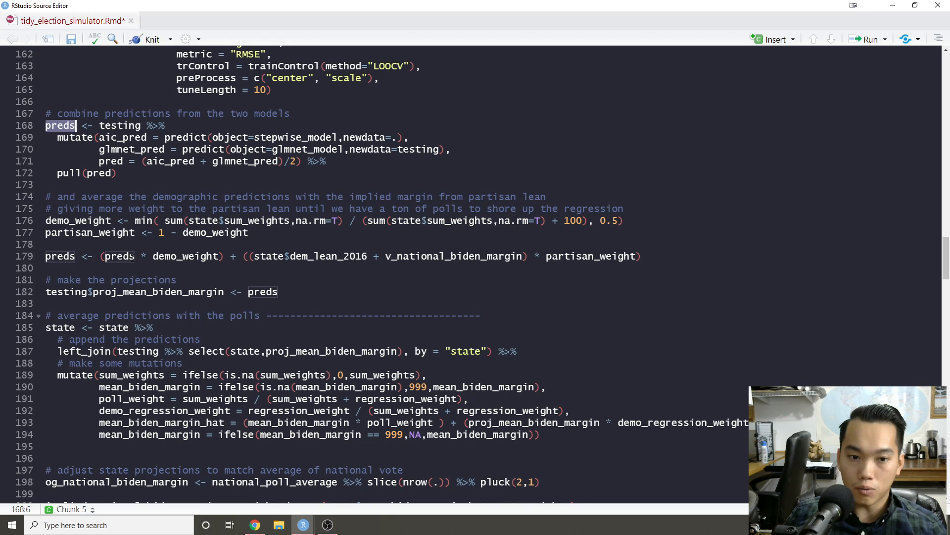
pyautogui.scroll(-3)
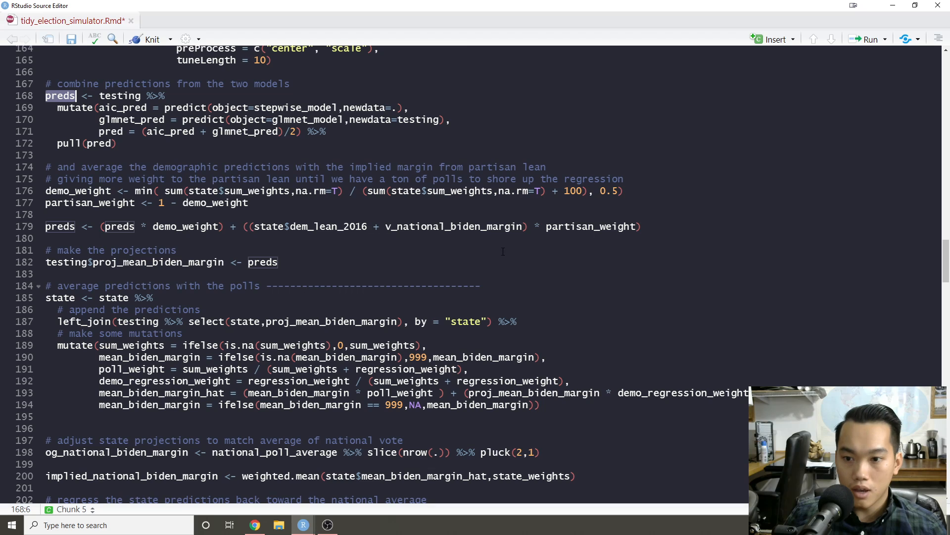
pyautogui.click(643, 226)
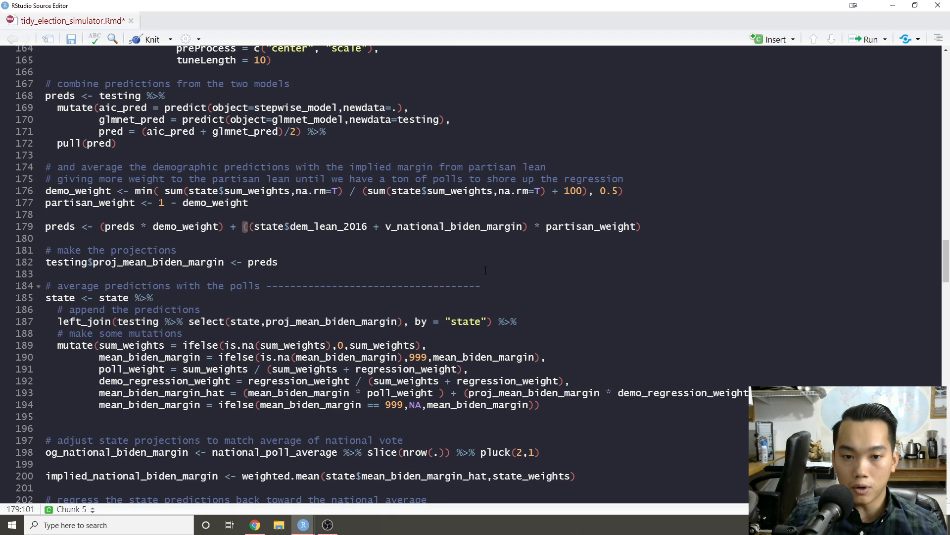
pyautogui.scroll(-3)
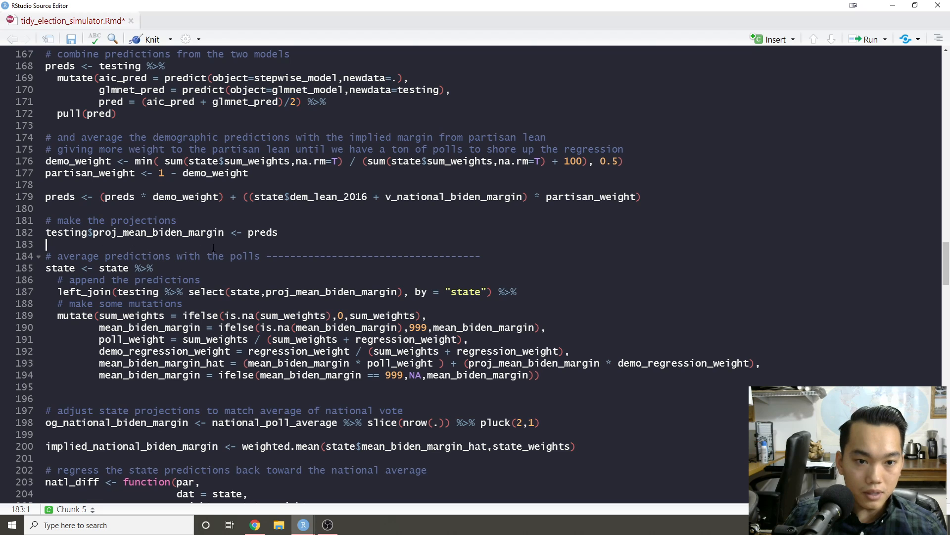
pyautogui.doubleClick(263, 231)
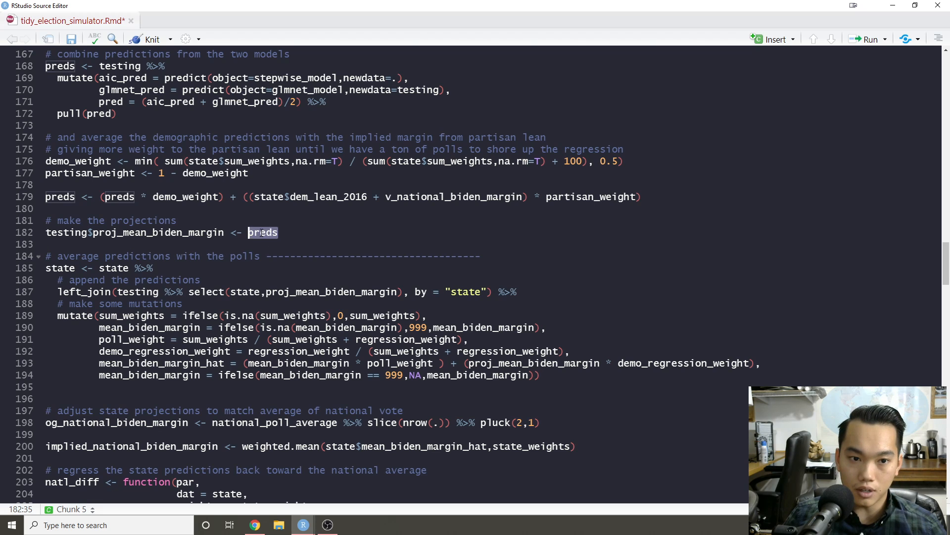
pyautogui.scroll(-3)
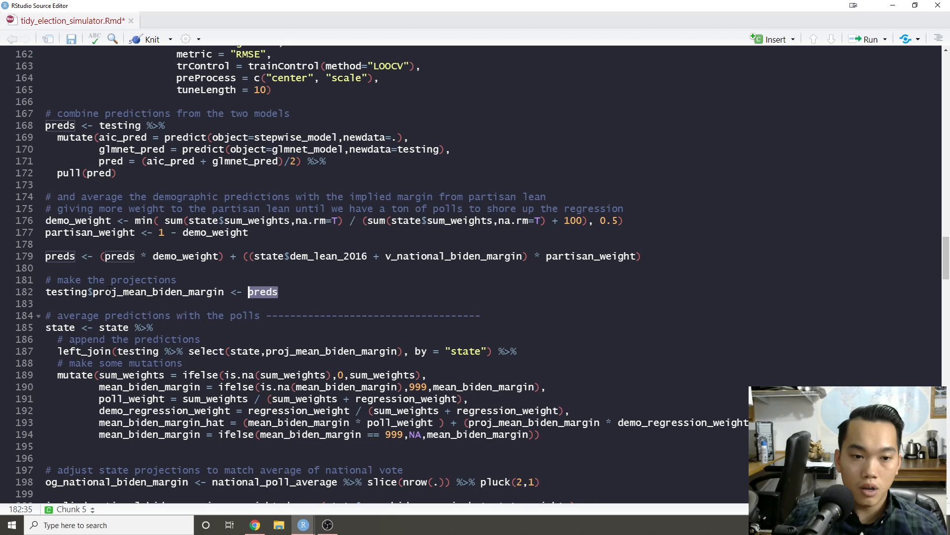
pyautogui.scroll(-3)
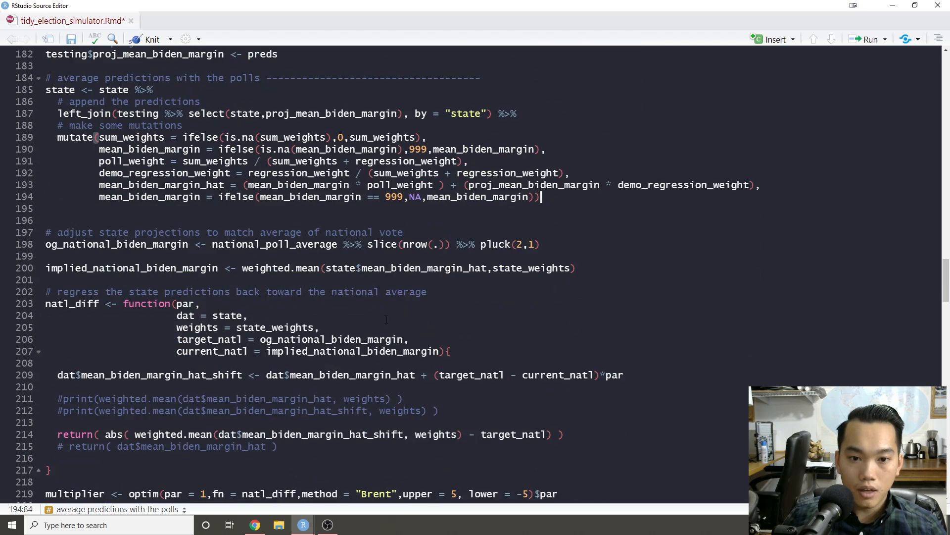
pyautogui.scroll(-3)
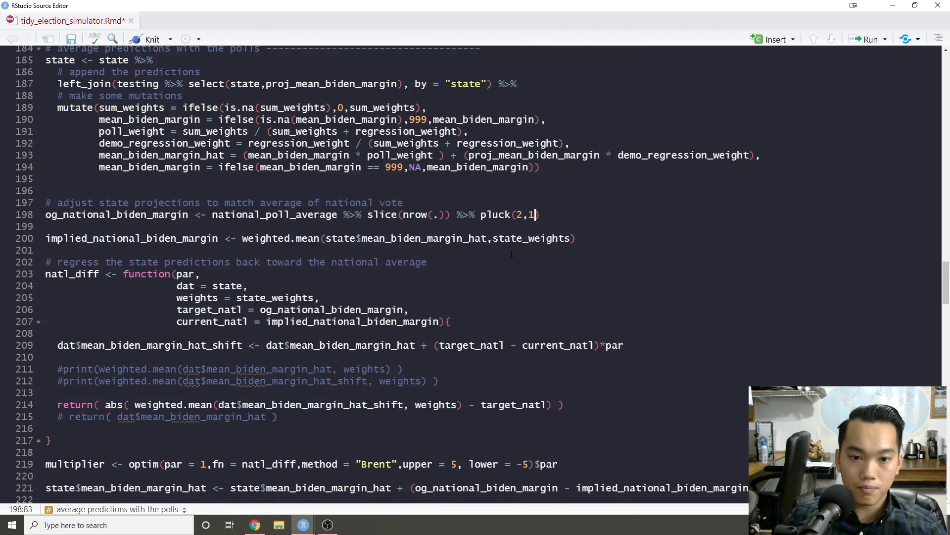
pyautogui.scroll(-3)
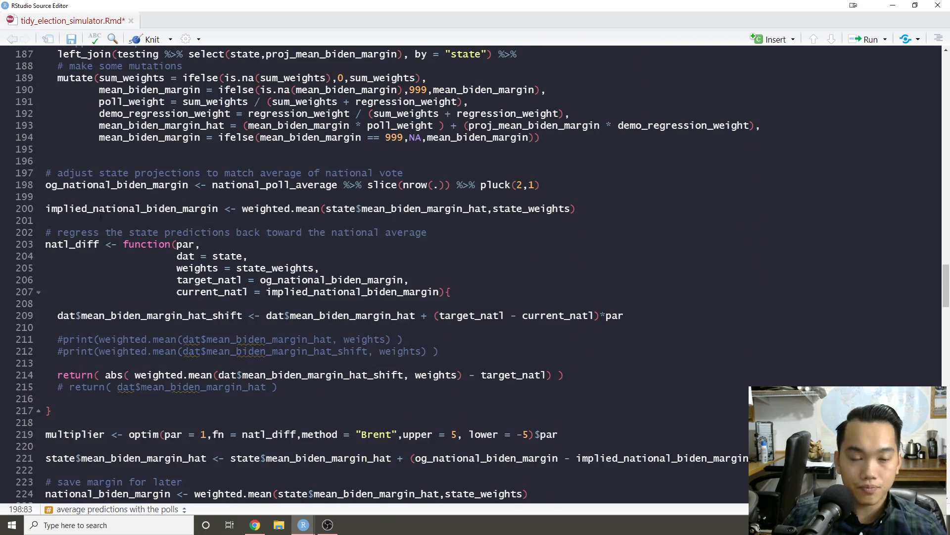
pyautogui.click(260, 208)
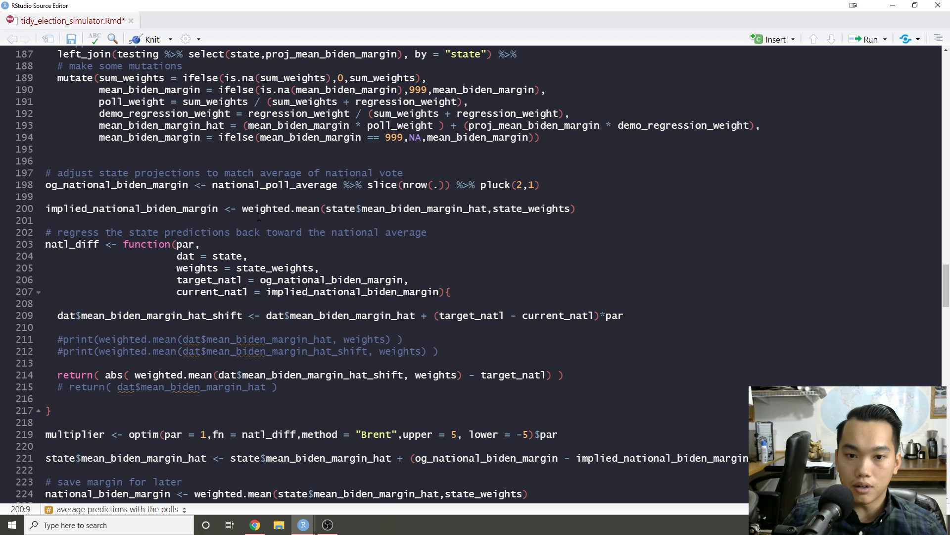
pyautogui.scroll(-3)
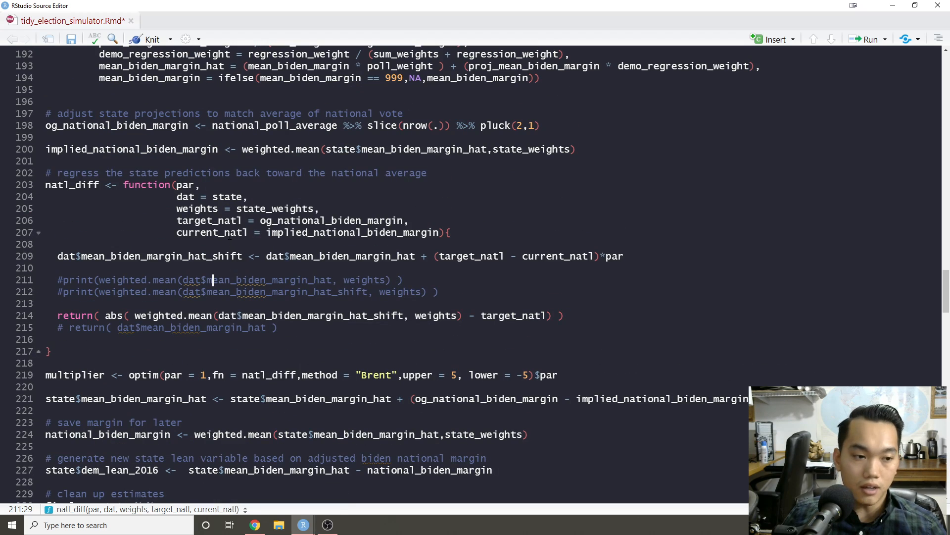
pyautogui.scroll(-3)
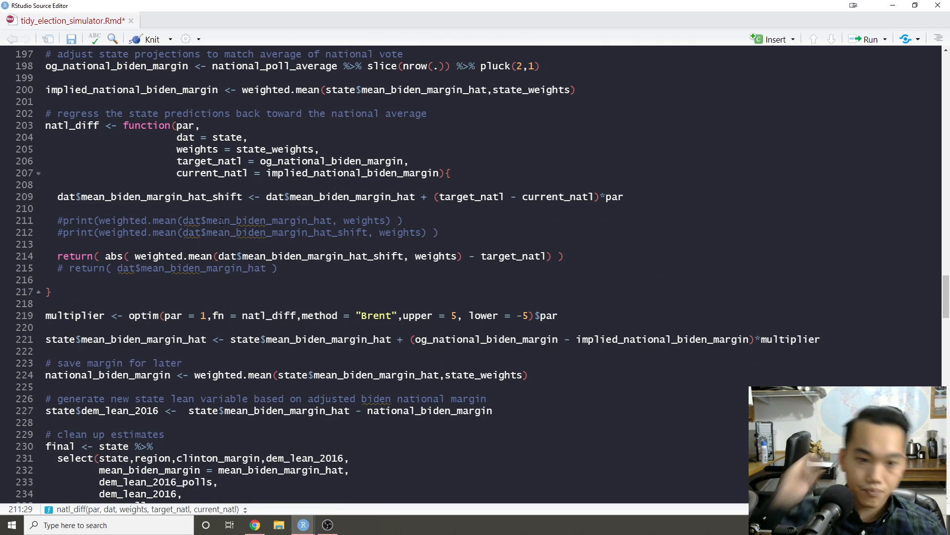
pyautogui.scroll(-3)
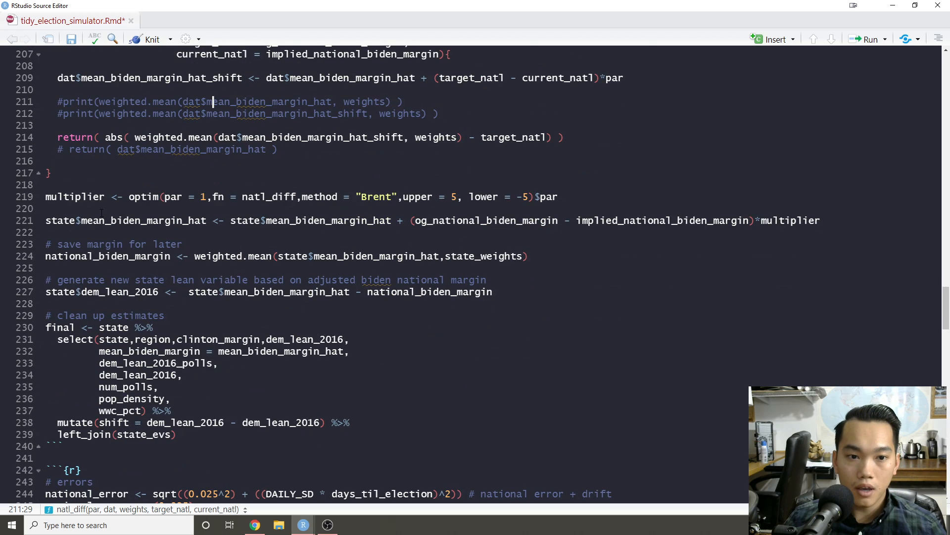
pyautogui.scroll(3)
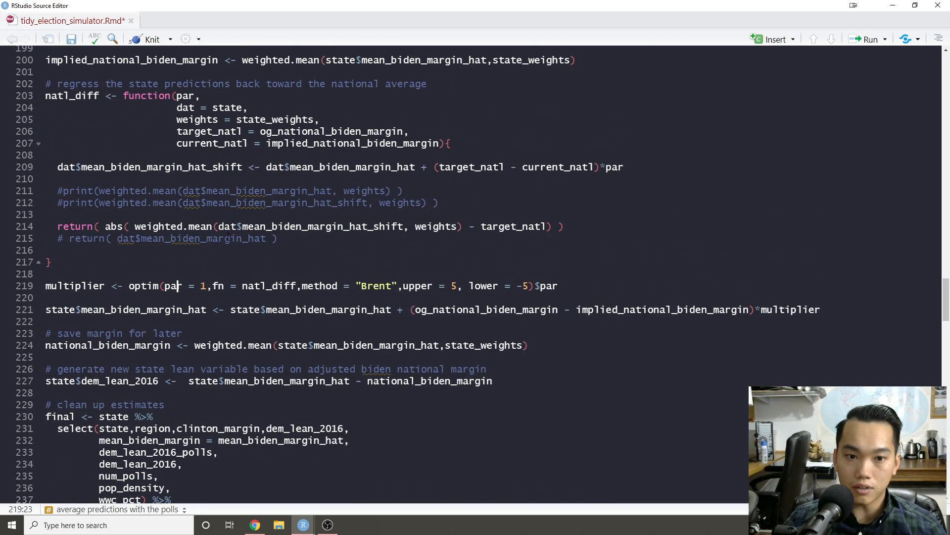
pyautogui.scroll(3)
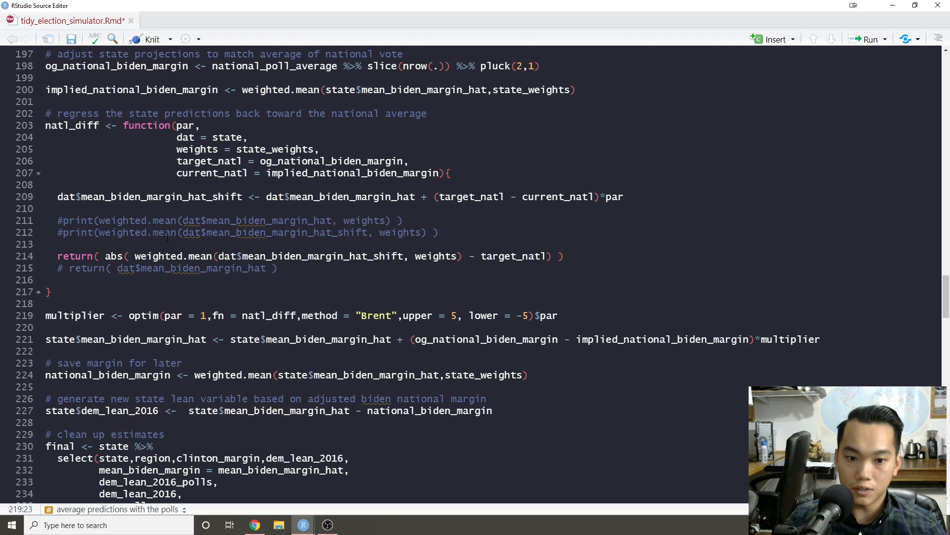
pyautogui.scroll(-3)
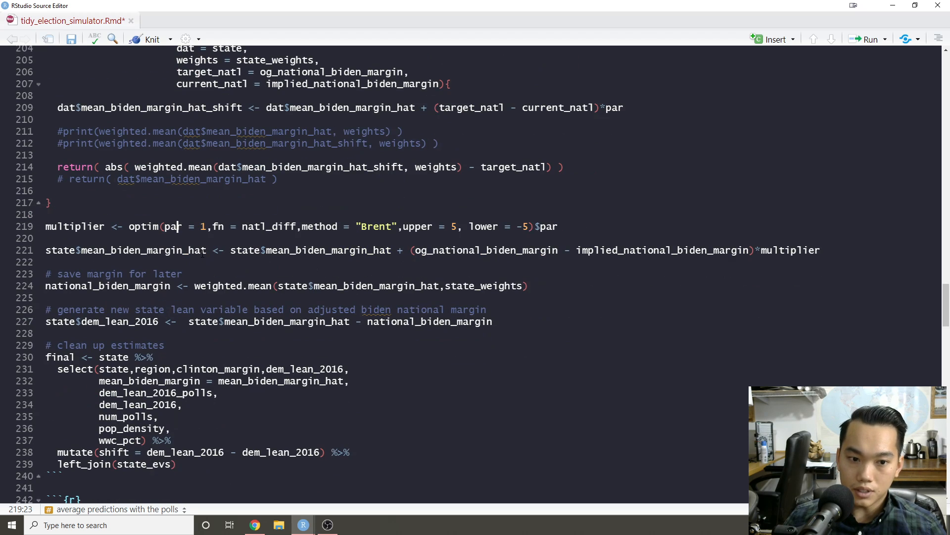
pyautogui.scroll(-3)
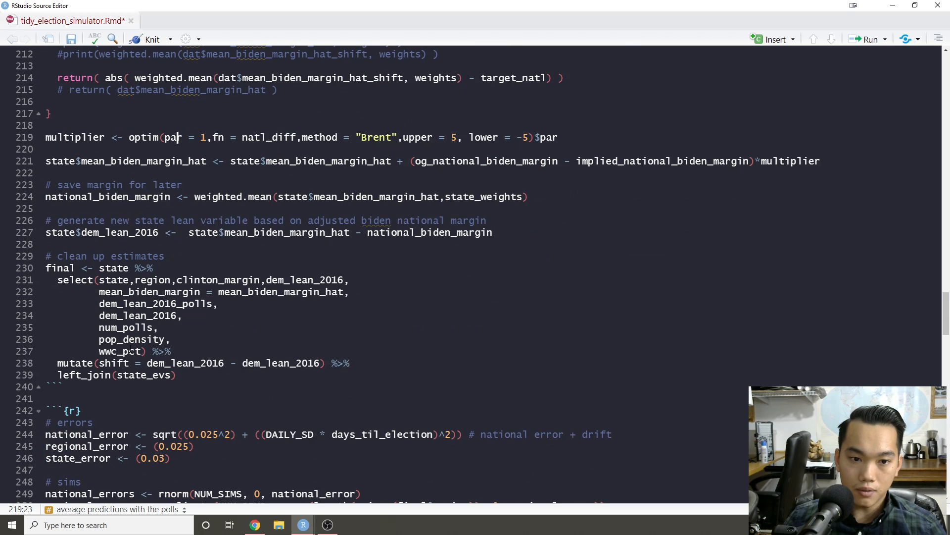
pyautogui.click(75, 256)
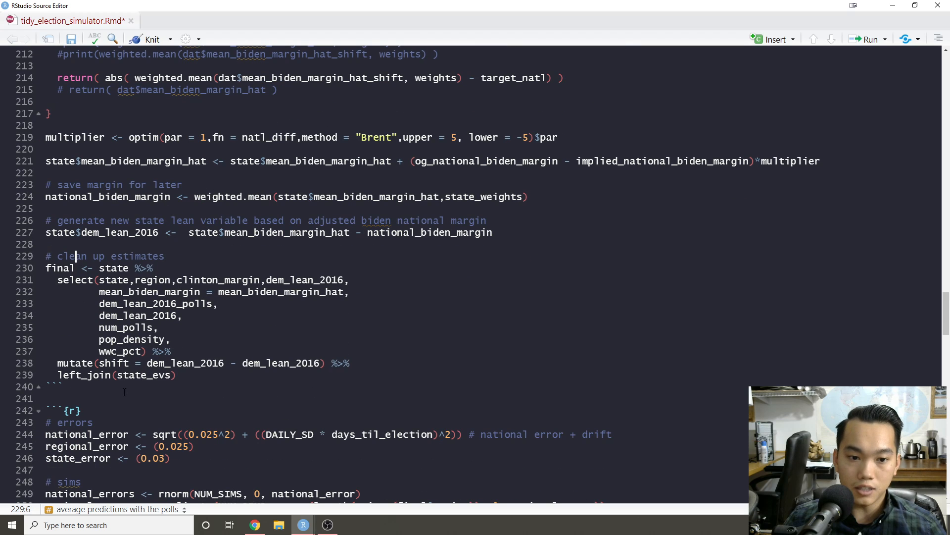
pyautogui.scroll(-3)
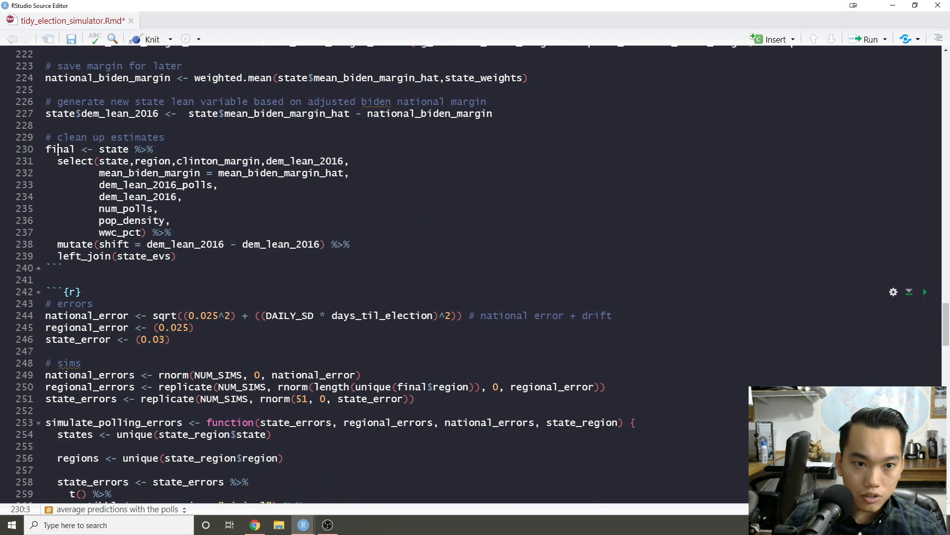
pyautogui.doubleClick(59, 150)
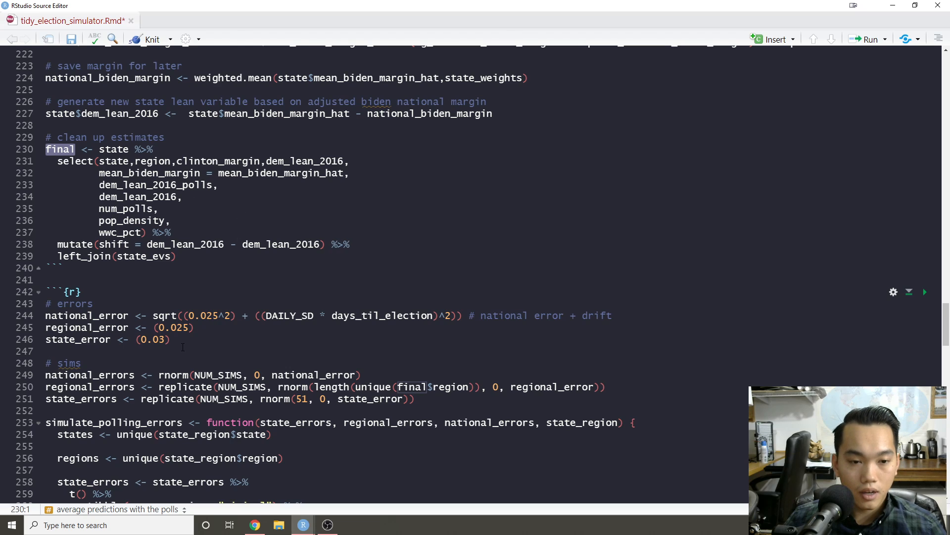
pyautogui.scroll(-3)
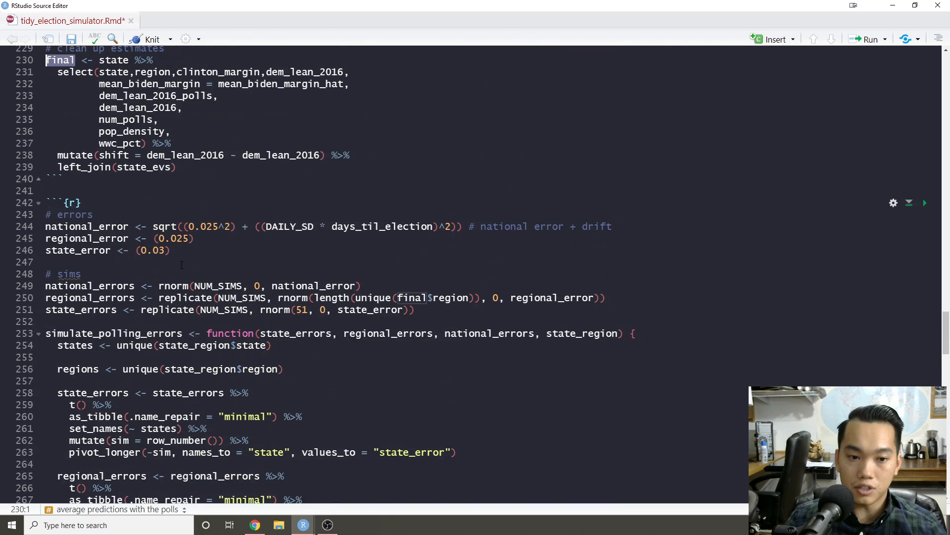
pyautogui.scroll(3)
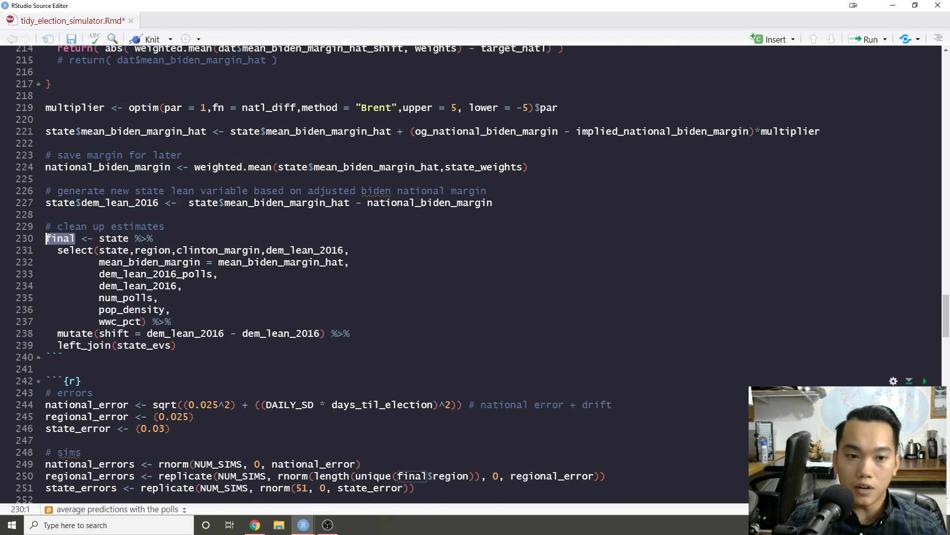
pyautogui.scroll(3)
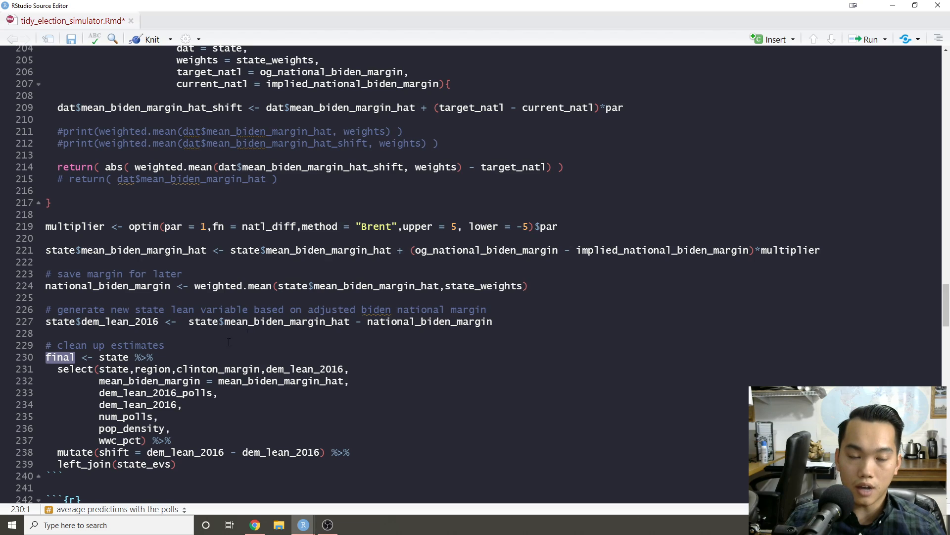
pyautogui.scroll(-3)
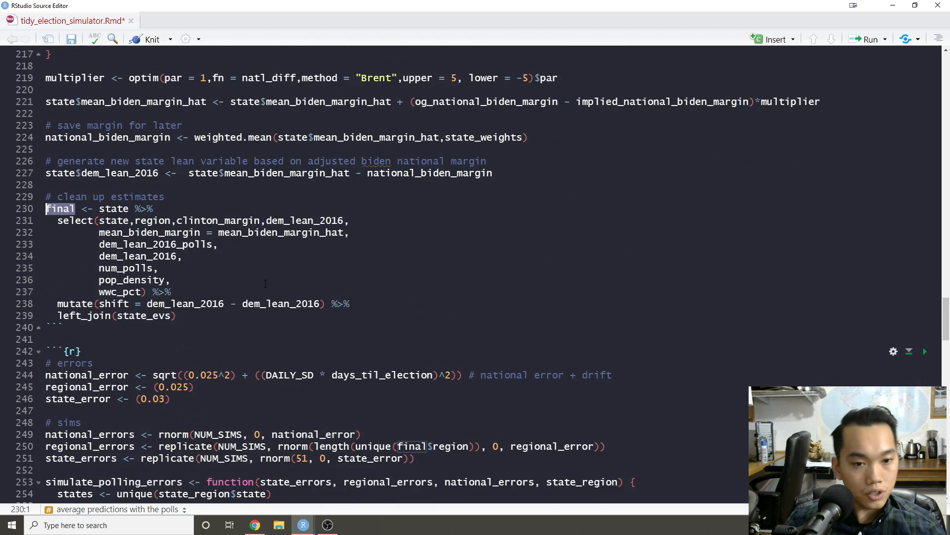
pyautogui.scroll(3)
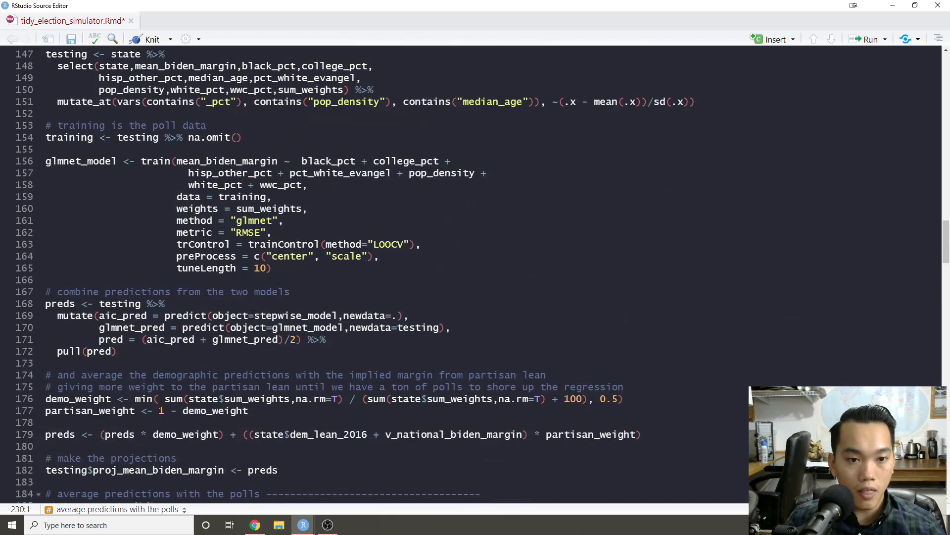
pyautogui.scroll(3)
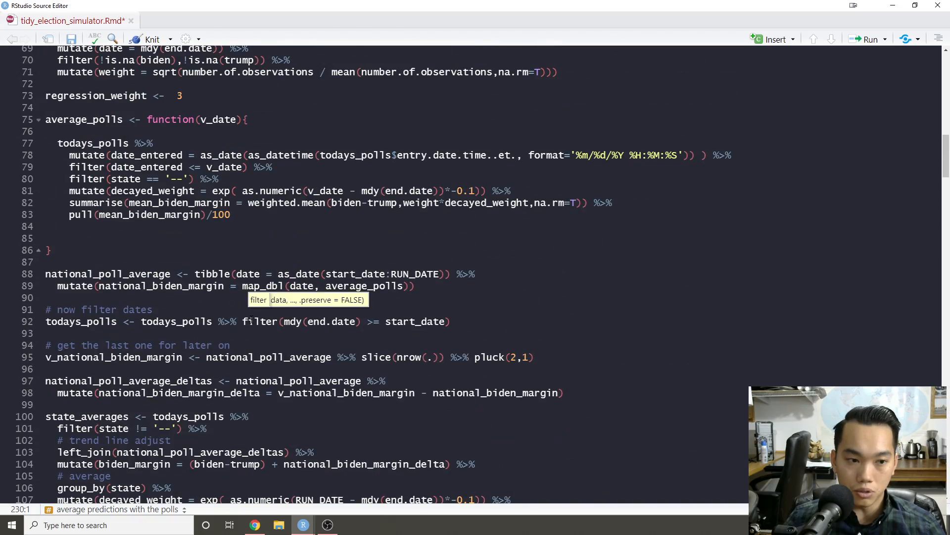
pyautogui.scroll(-3)
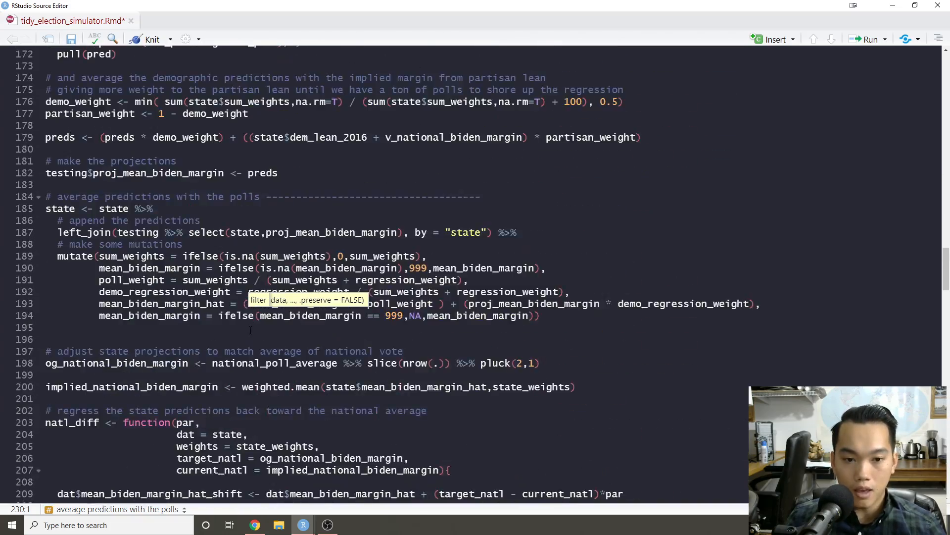
pyautogui.scroll(-3)
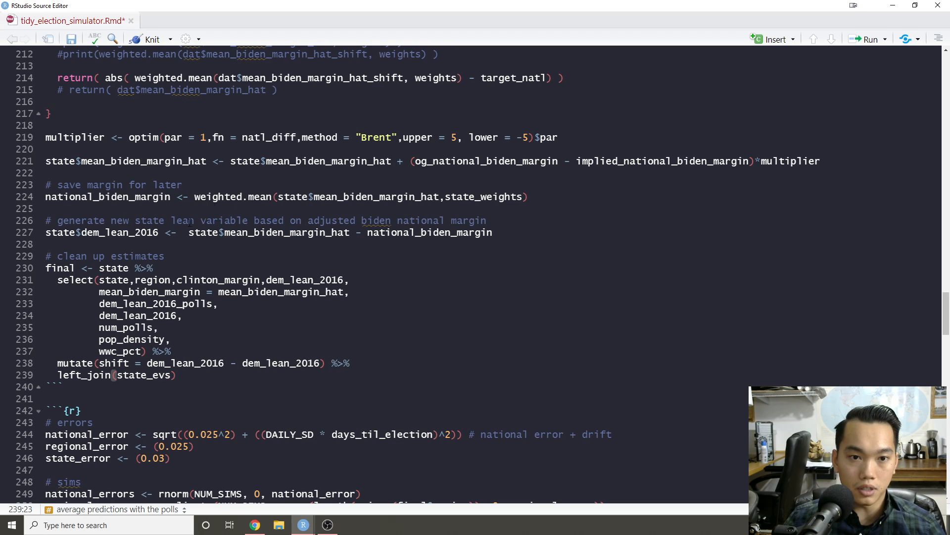
pyautogui.scroll(-3)
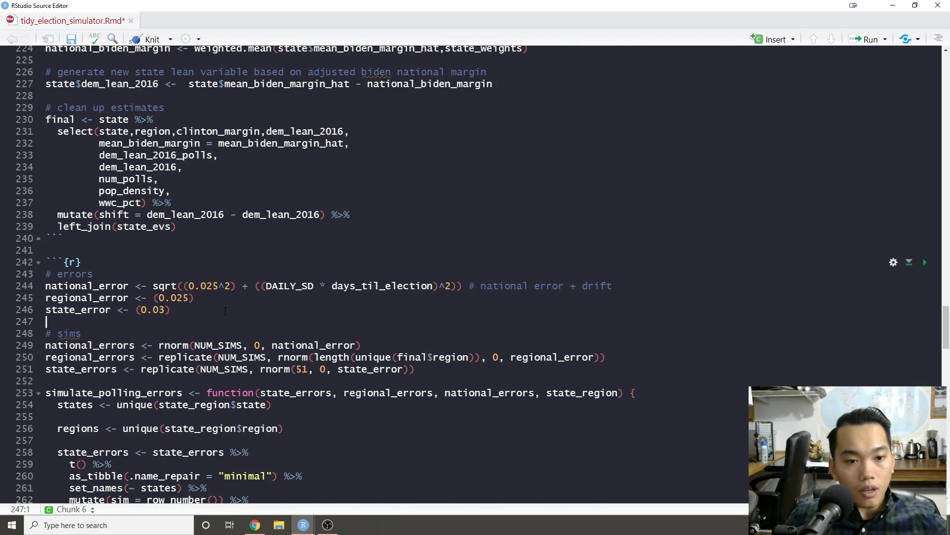
pyautogui.scroll(-3)
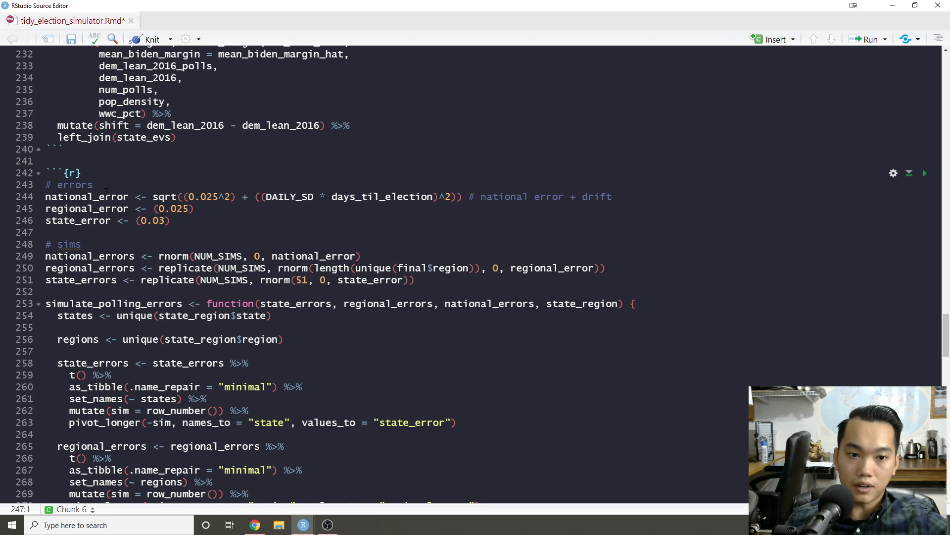
pyautogui.doubleClick(83, 196)
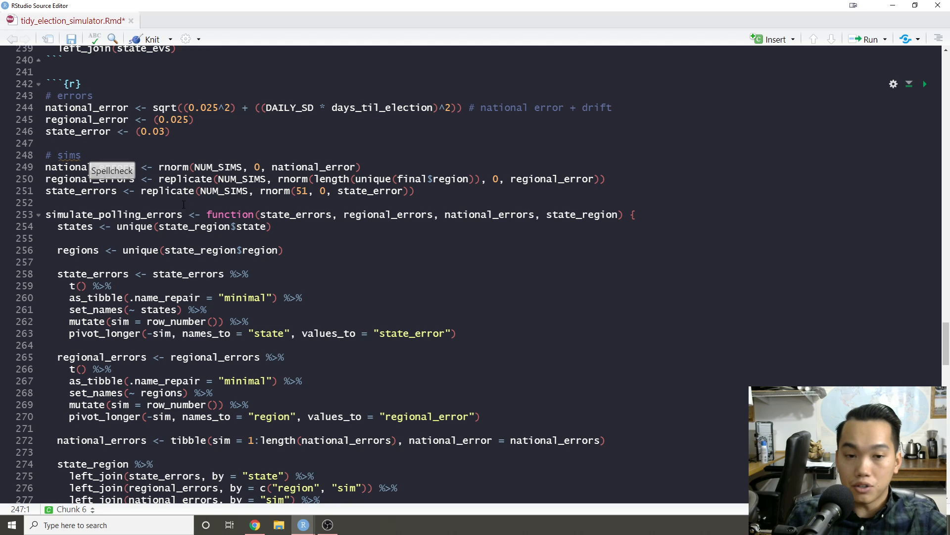
pyautogui.doubleClick(175, 166)
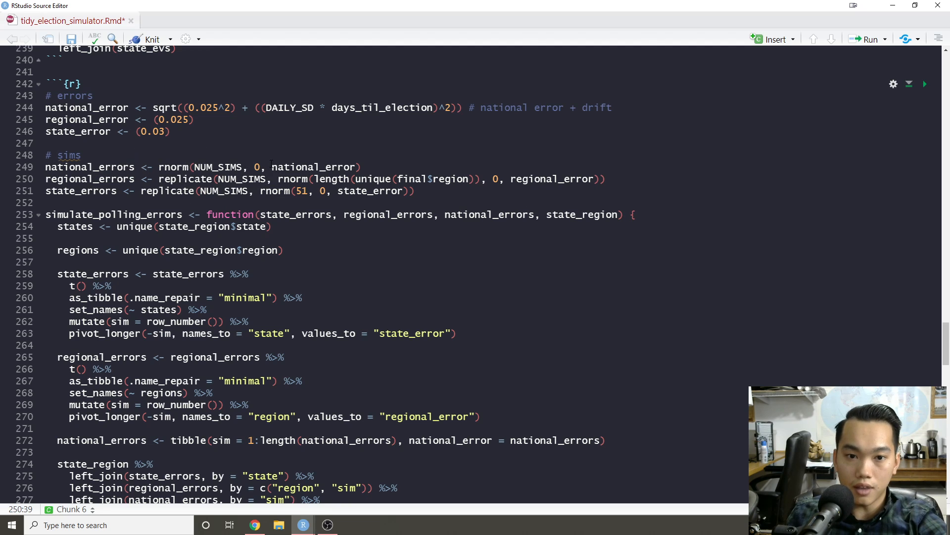
pyautogui.doubleClick(216, 166)
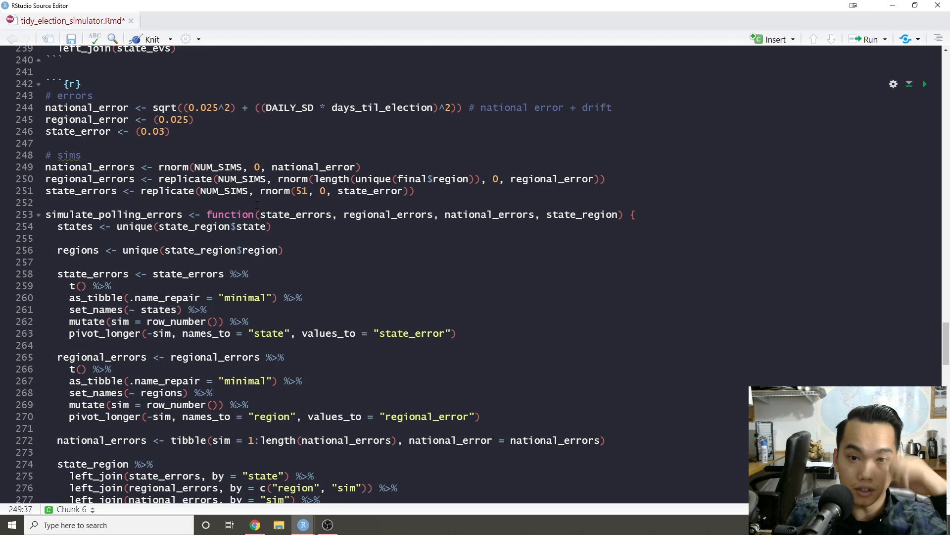
pyautogui.doubleClick(315, 167)
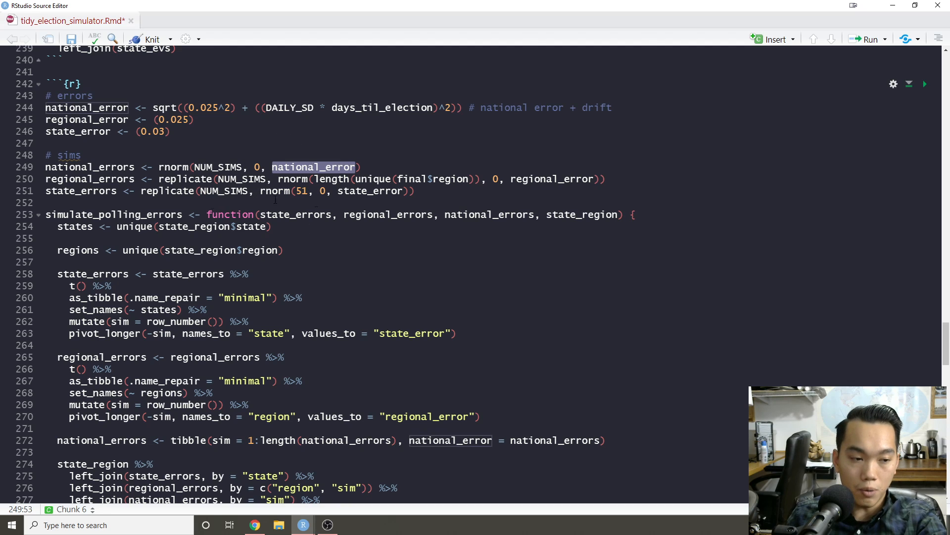
pyautogui.doubleClick(216, 166)
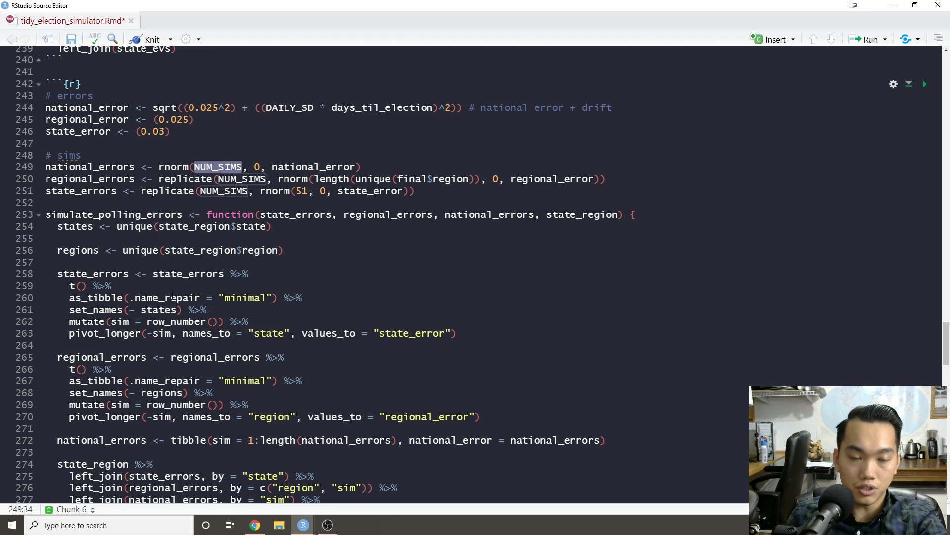
pyautogui.scroll(-3)
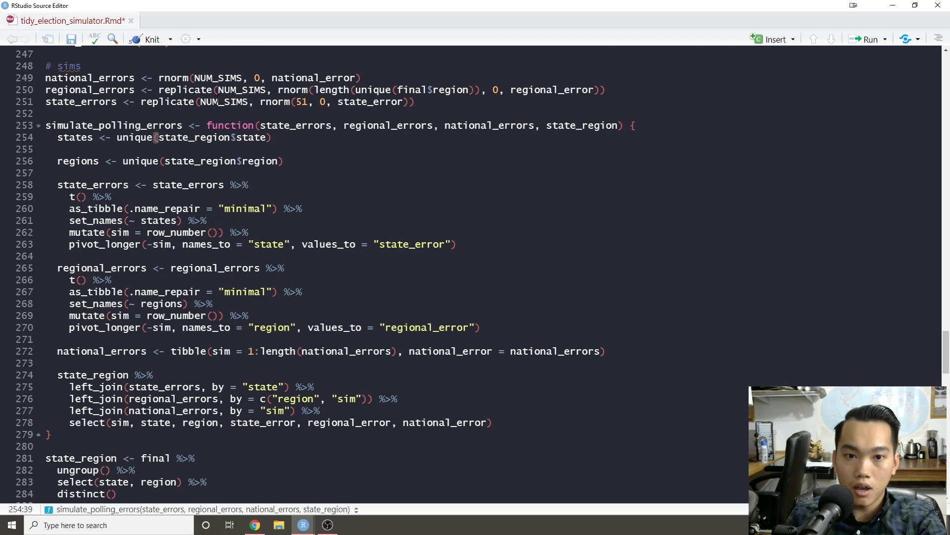
pyautogui.doubleClick(218, 77)
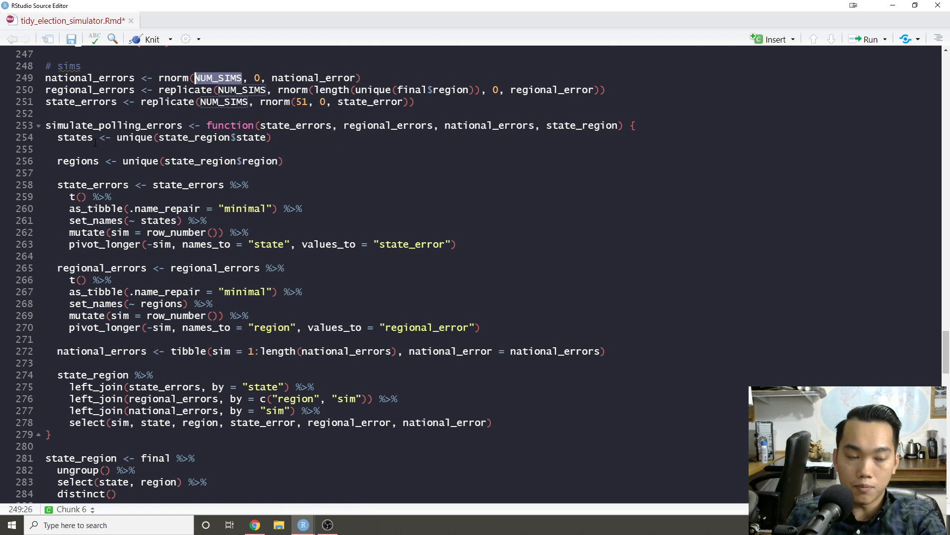
pyautogui.moveTo(148, 197)
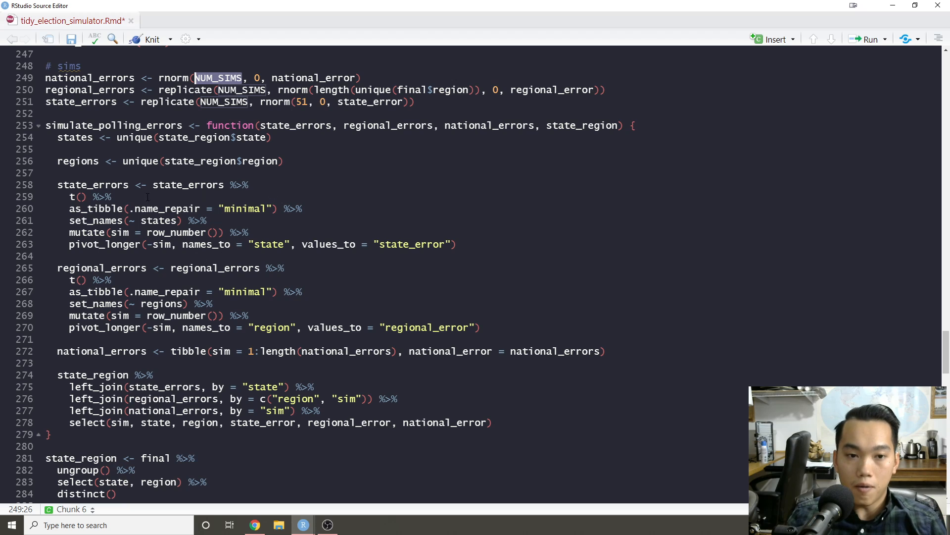
pyautogui.scroll(-3)
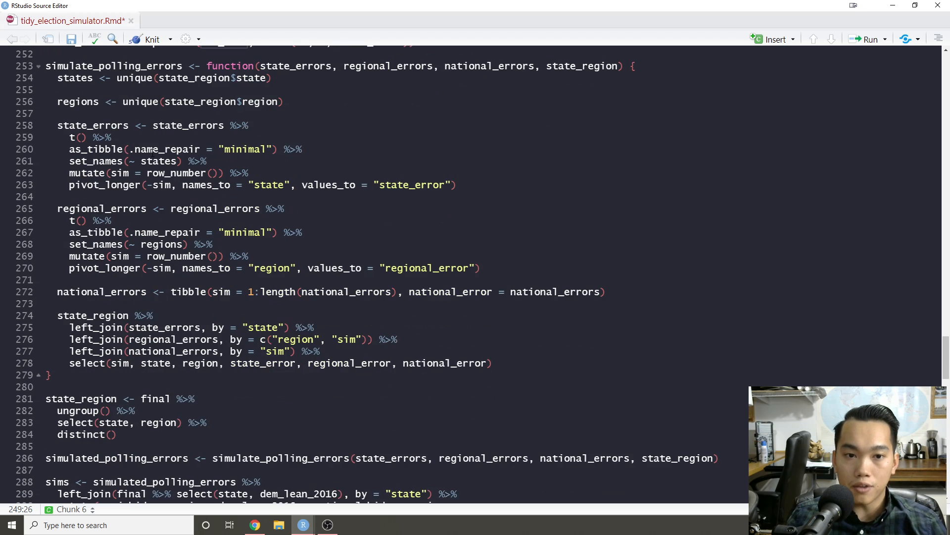
pyautogui.doubleClick(188, 126)
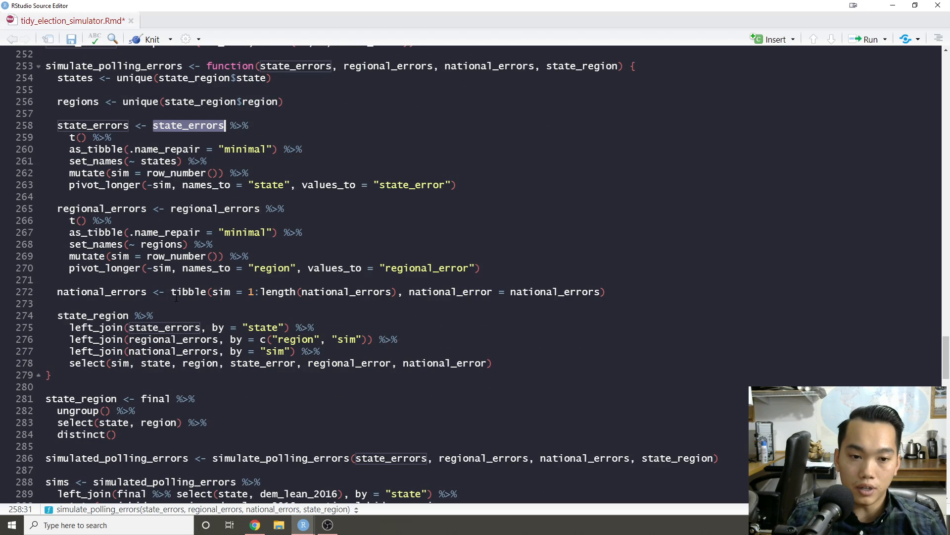
pyautogui.scroll(-3)
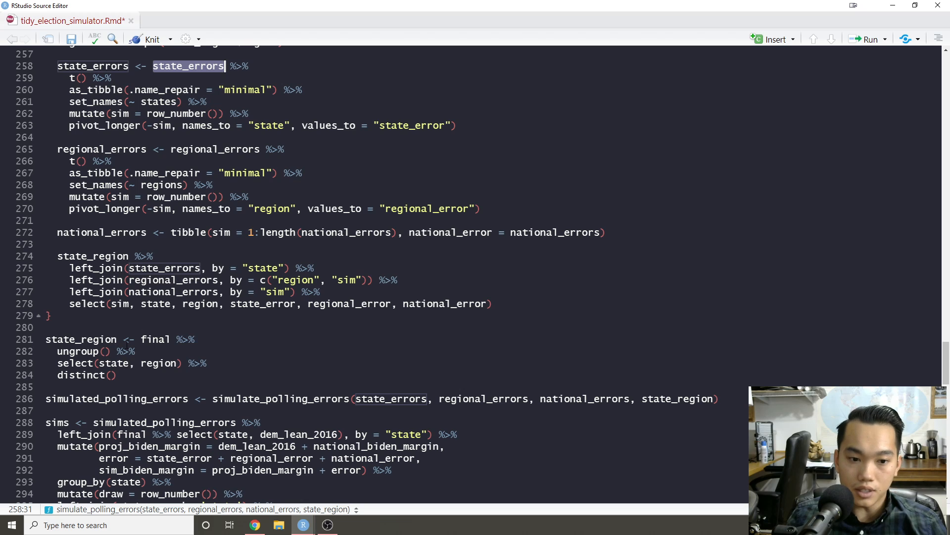
pyautogui.scroll(-3)
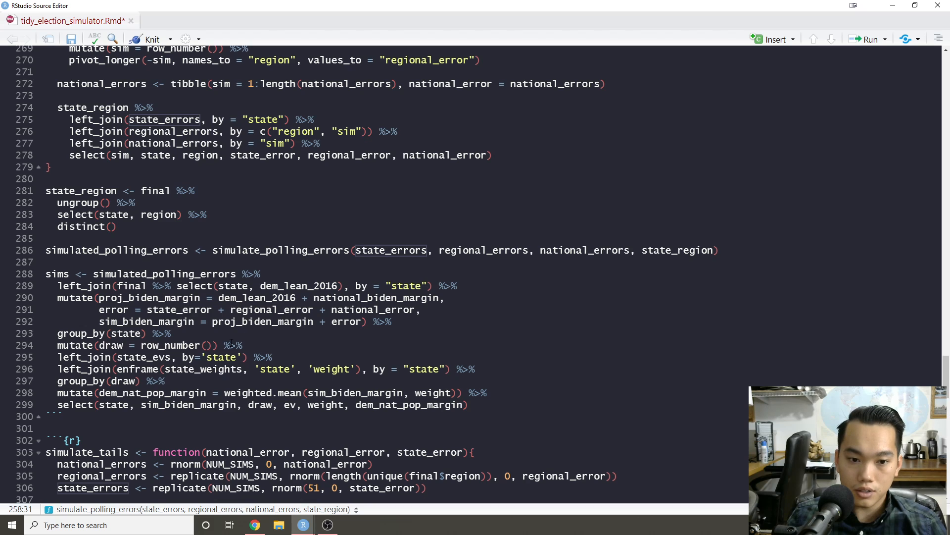
pyautogui.scroll(-3)
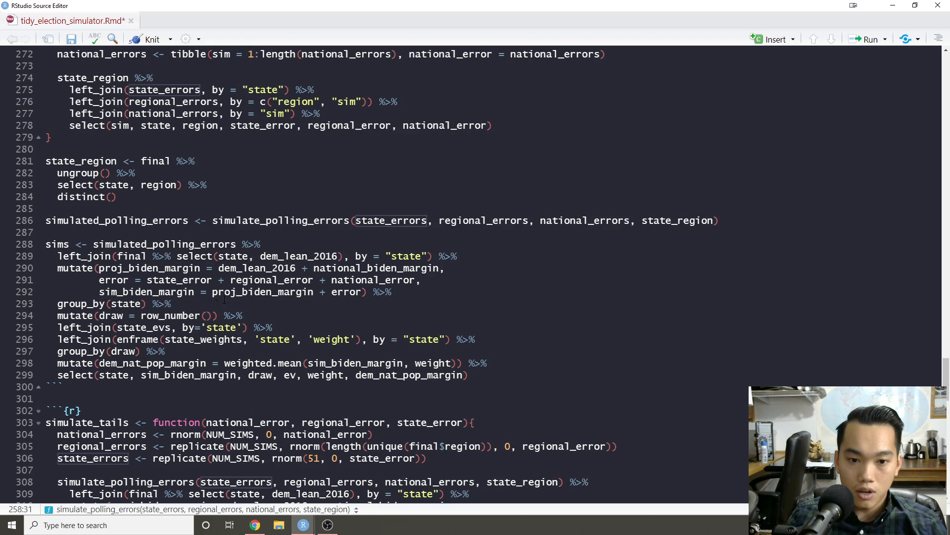
pyautogui.click(188, 328)
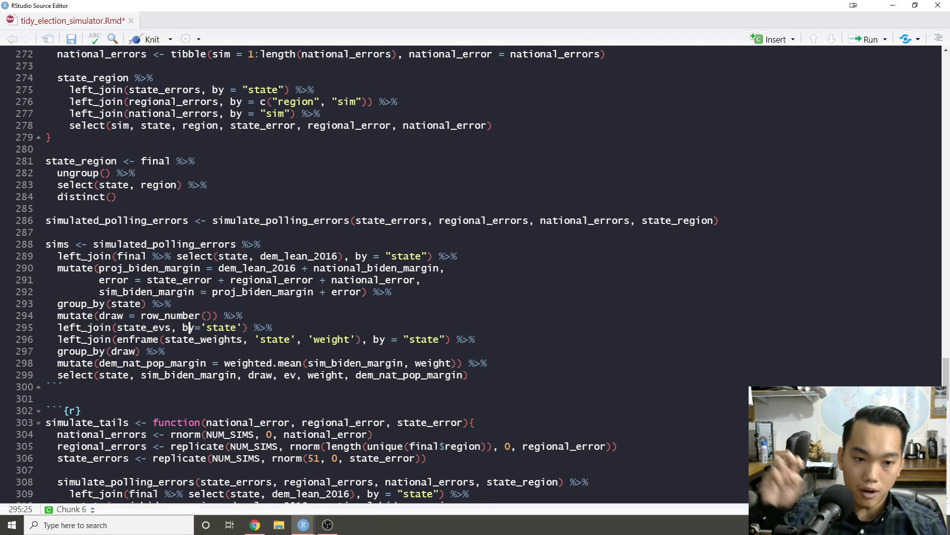
pyautogui.scroll(-3)
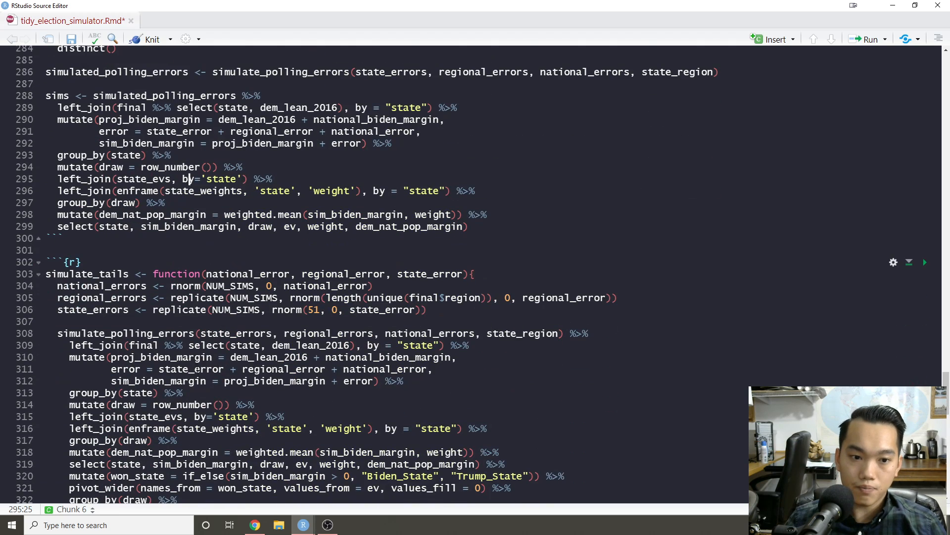
pyautogui.scroll(-3)
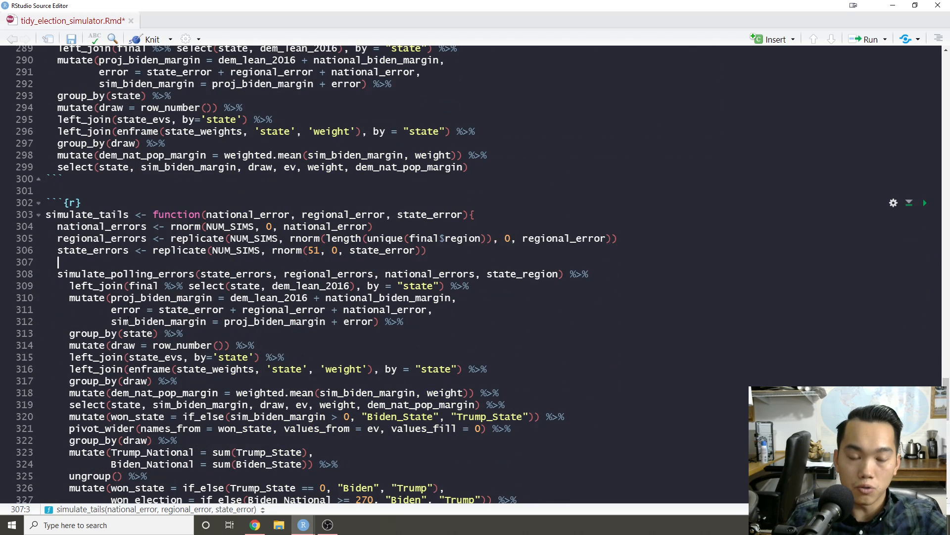
pyautogui.scroll(3)
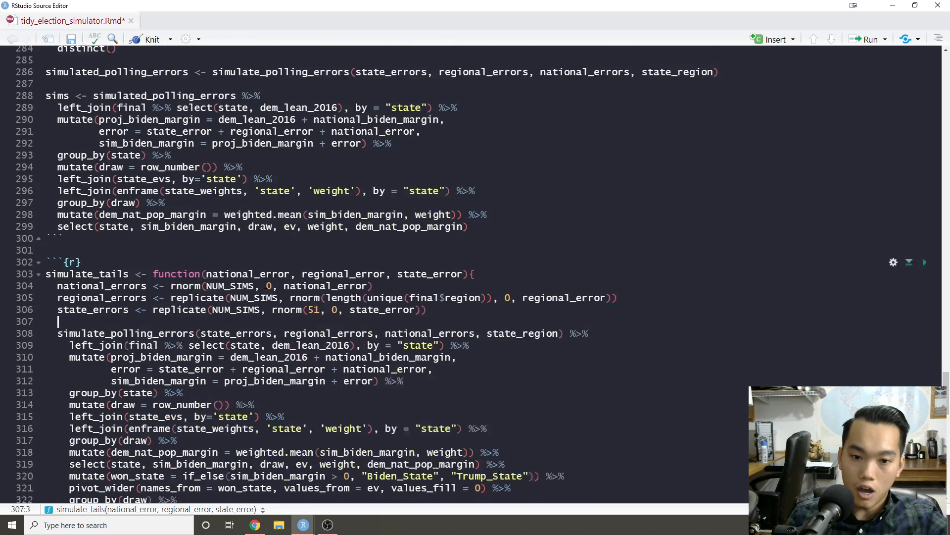
pyautogui.scroll(-3)
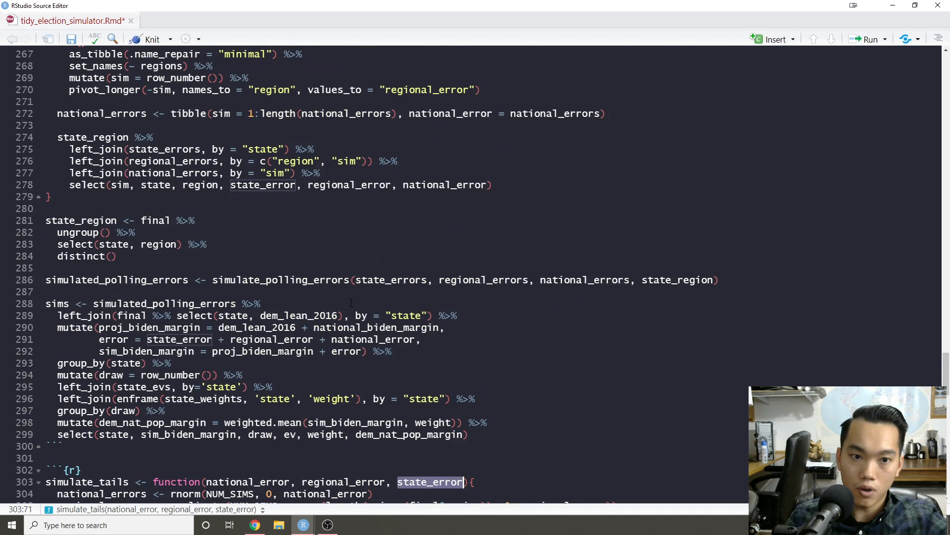
pyautogui.scroll(3)
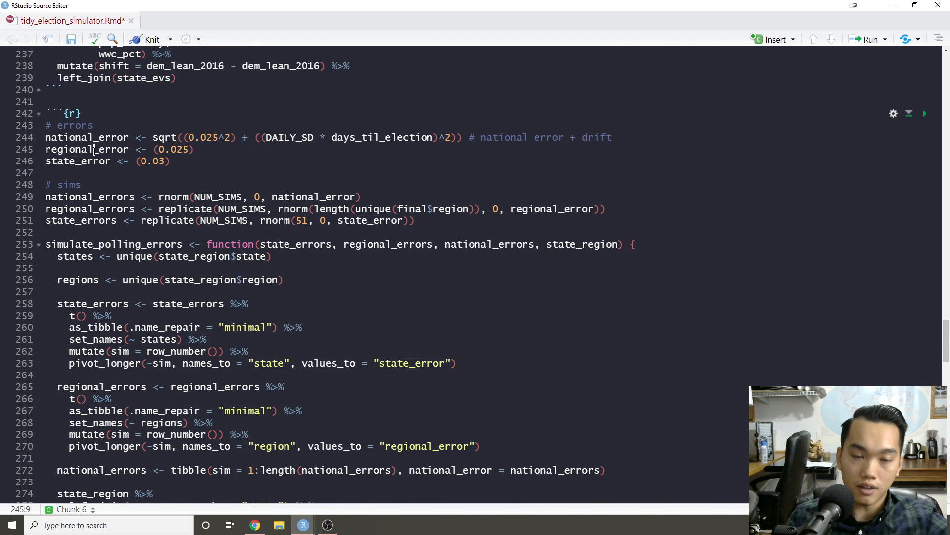
pyautogui.doubleClick(77, 160)
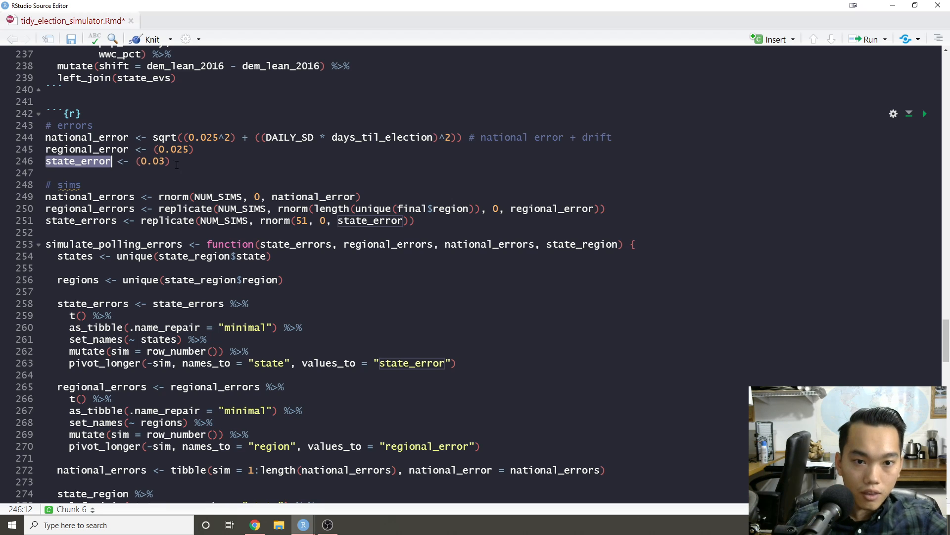
pyautogui.scroll(-3)
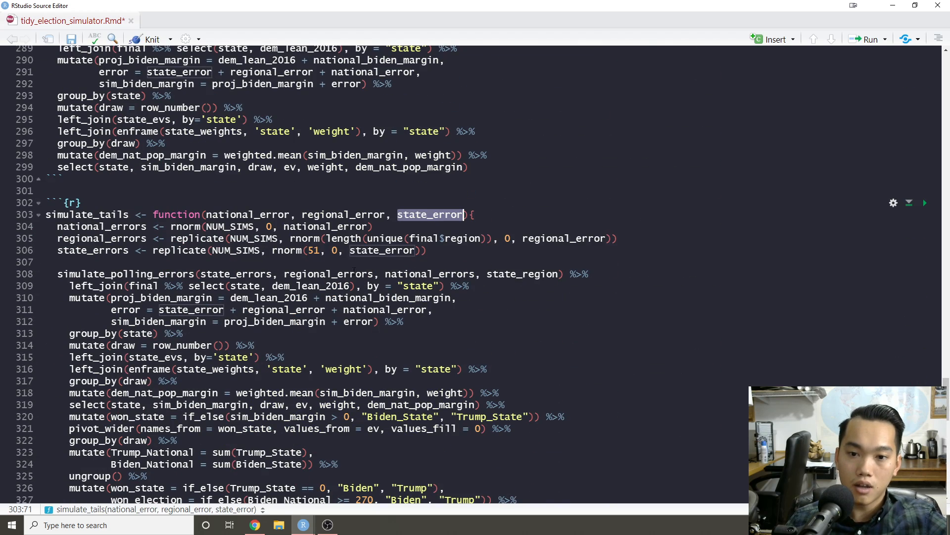
pyautogui.scroll(-3)
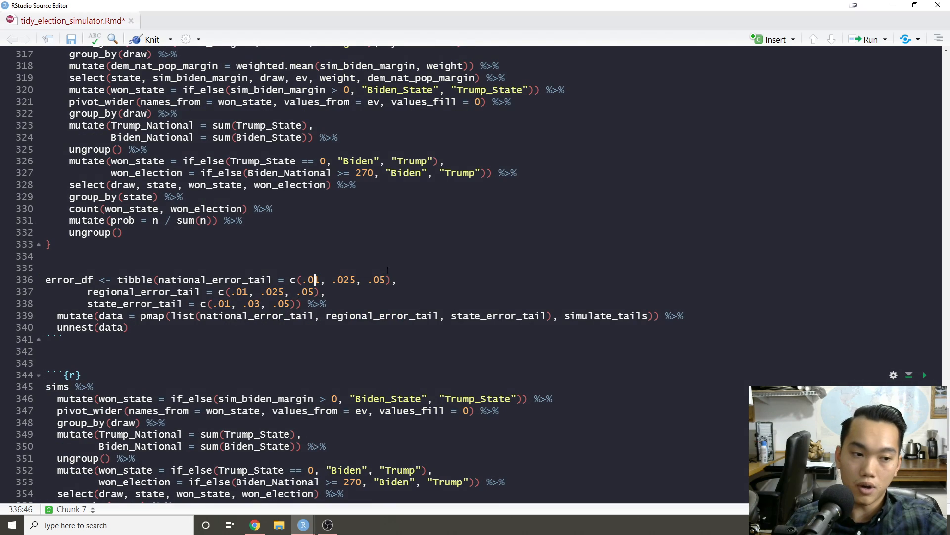
pyautogui.scroll(3)
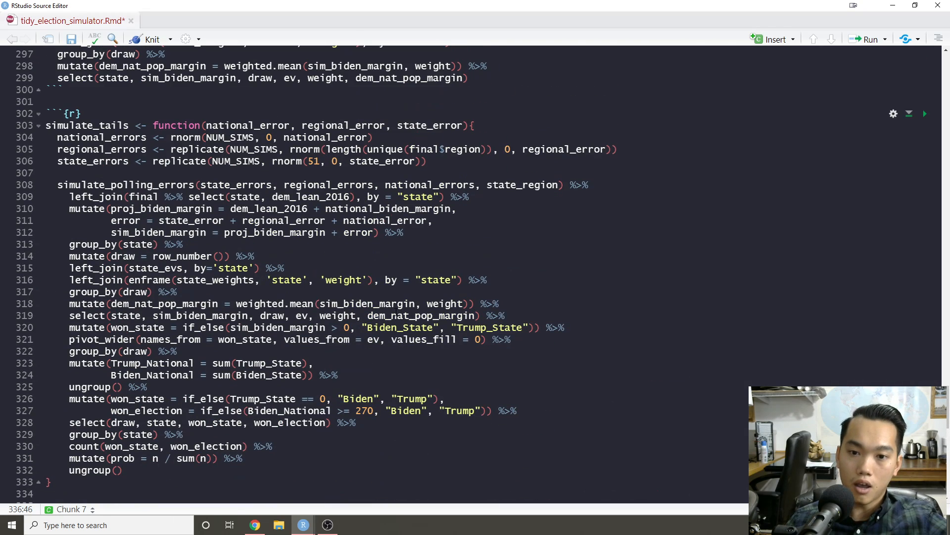
pyautogui.moveTo(391, 303)
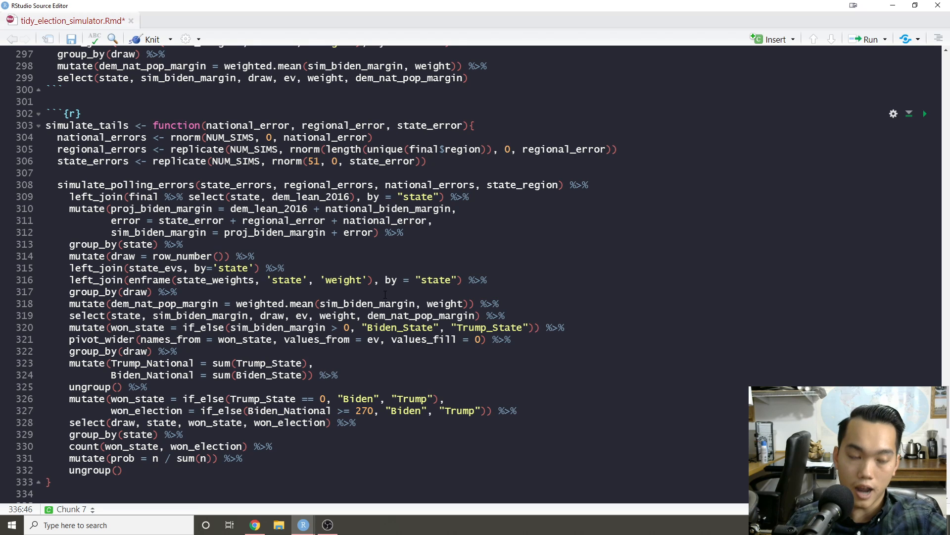
pyautogui.scroll(-3)
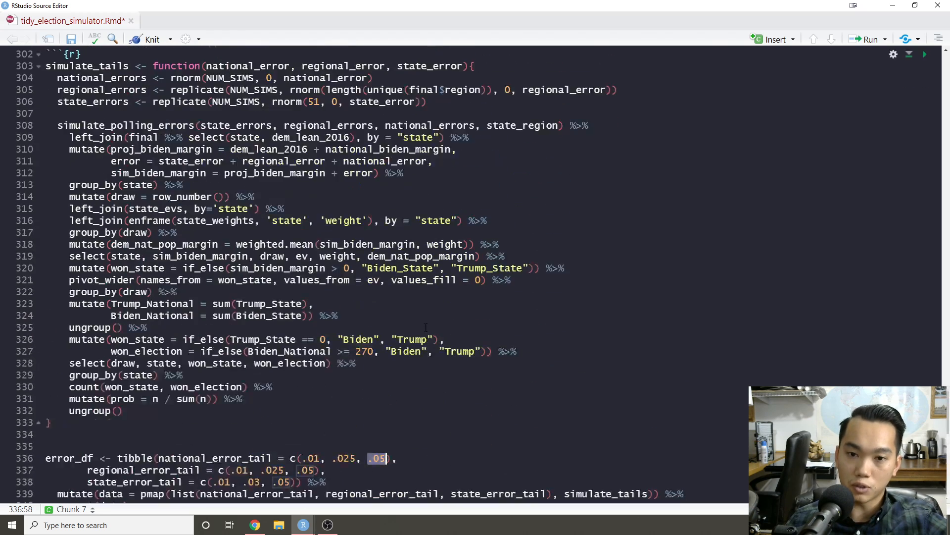
pyautogui.scroll(-3)
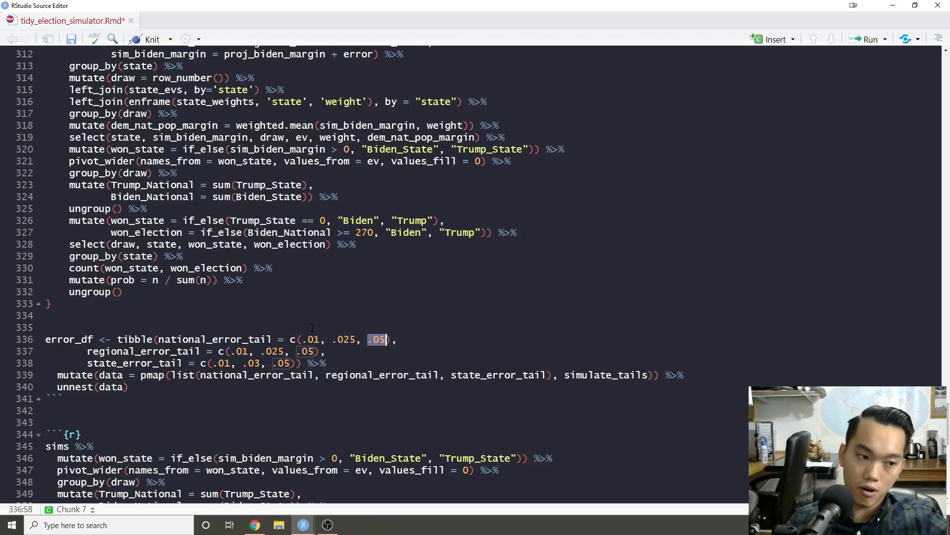
pyautogui.scroll(3)
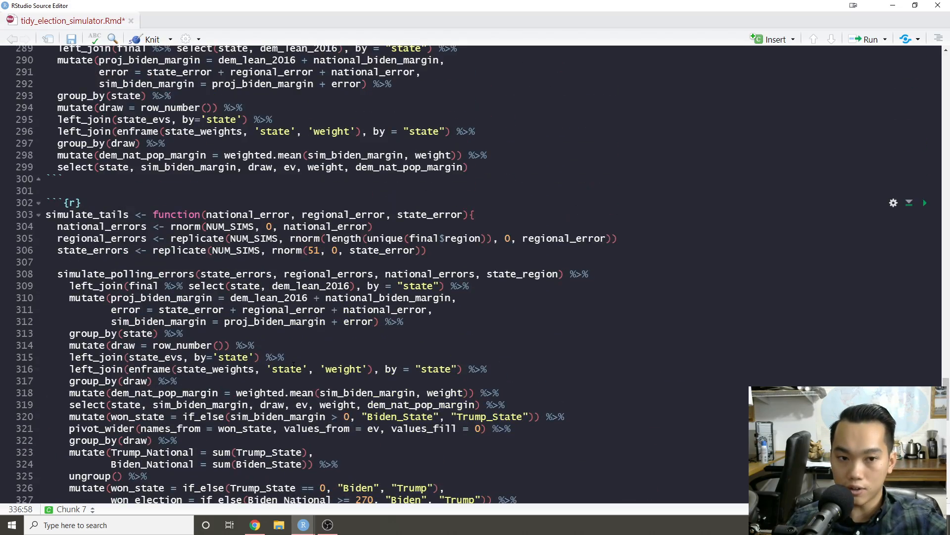
pyautogui.scroll(3)
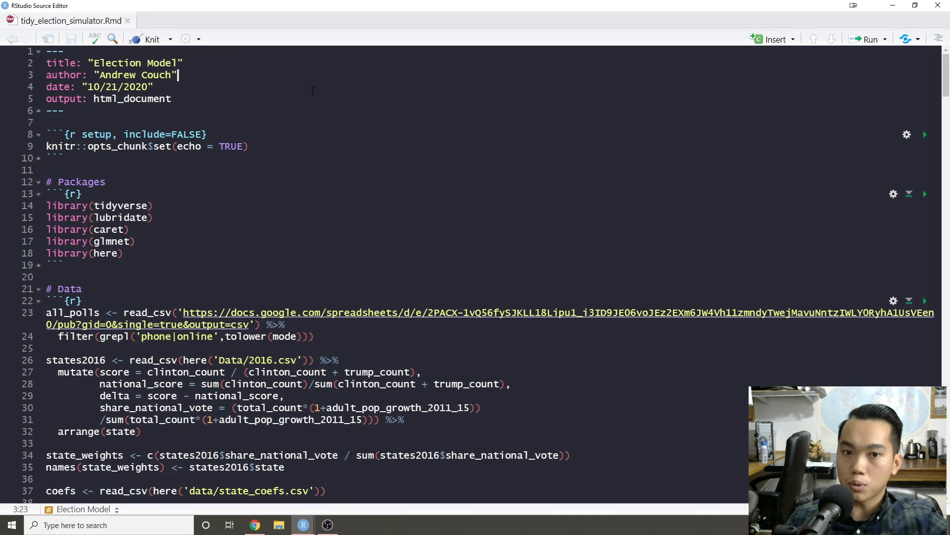
# Run all chunks of the saved Rmd from the top via the Run dropdown and return to the document.
pyautogui.click(869, 39)
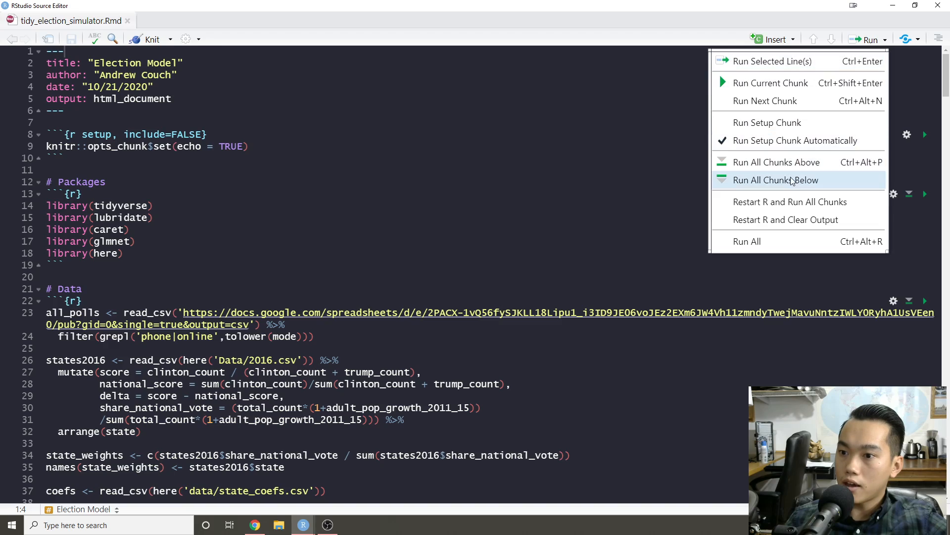
pyautogui.click(776, 180)
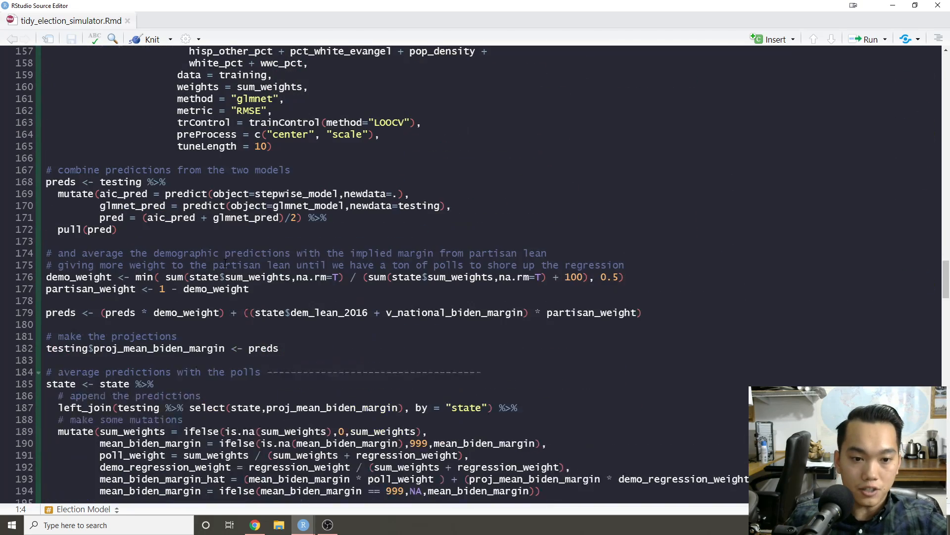
pyautogui.click(870, 39)
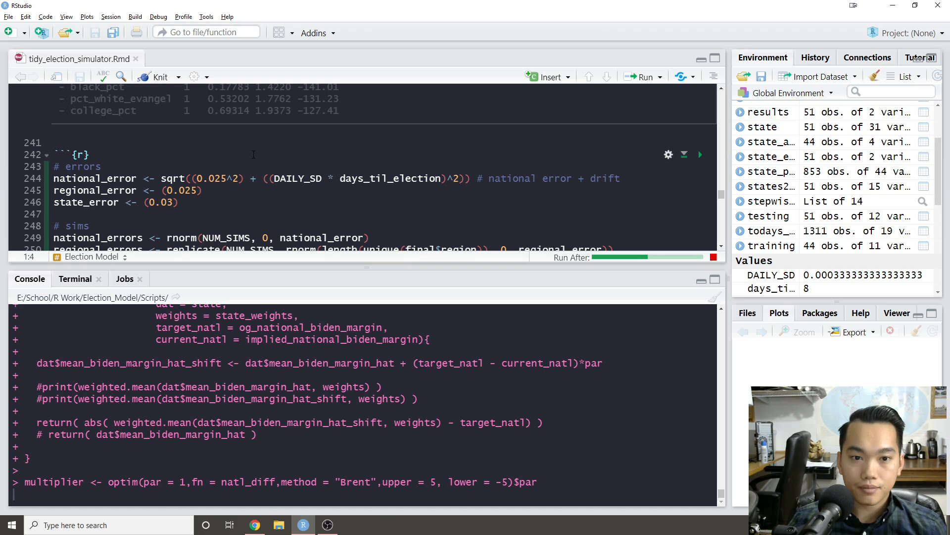
pyautogui.click(645, 77)
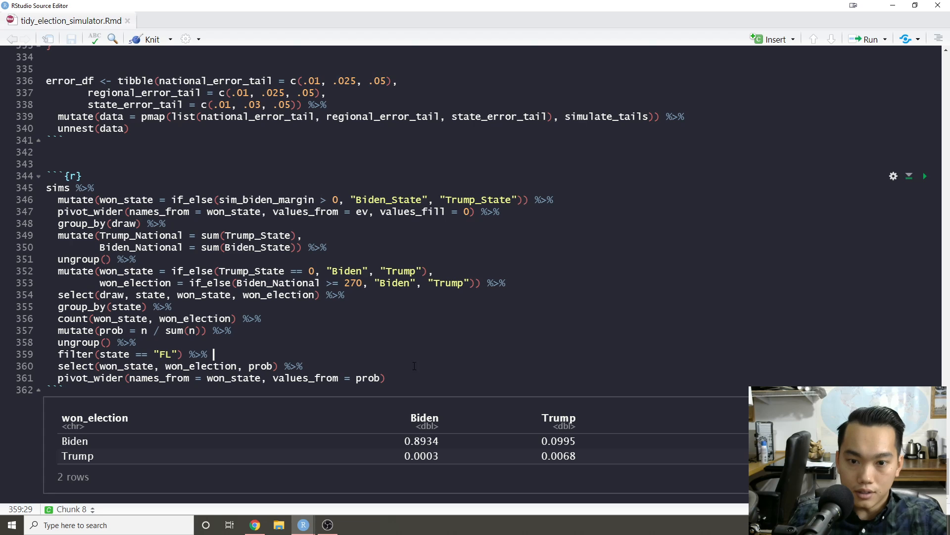
# Run the sims pipeline's first steps to preview per-draw Trump and Biden national electoral vote totals.
pyautogui.click(386, 377)
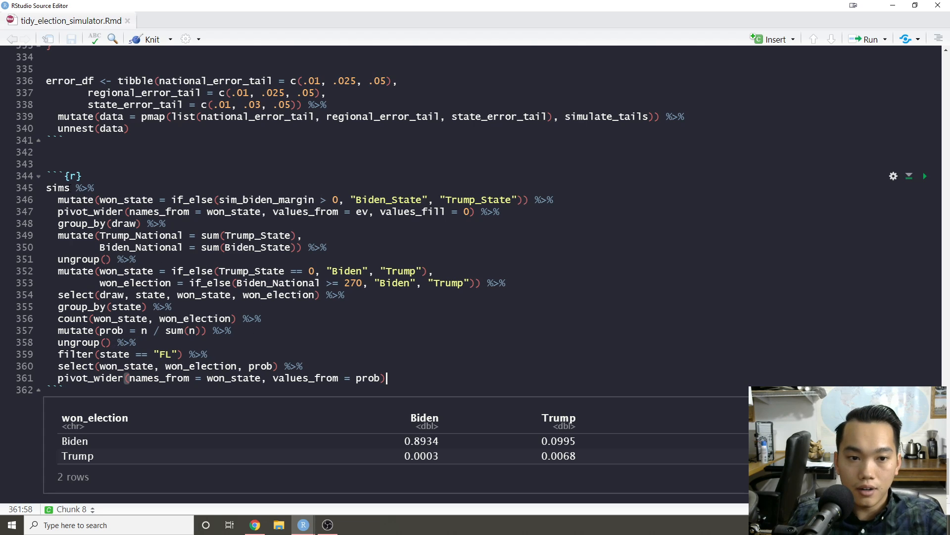
pyautogui.click(47, 187)
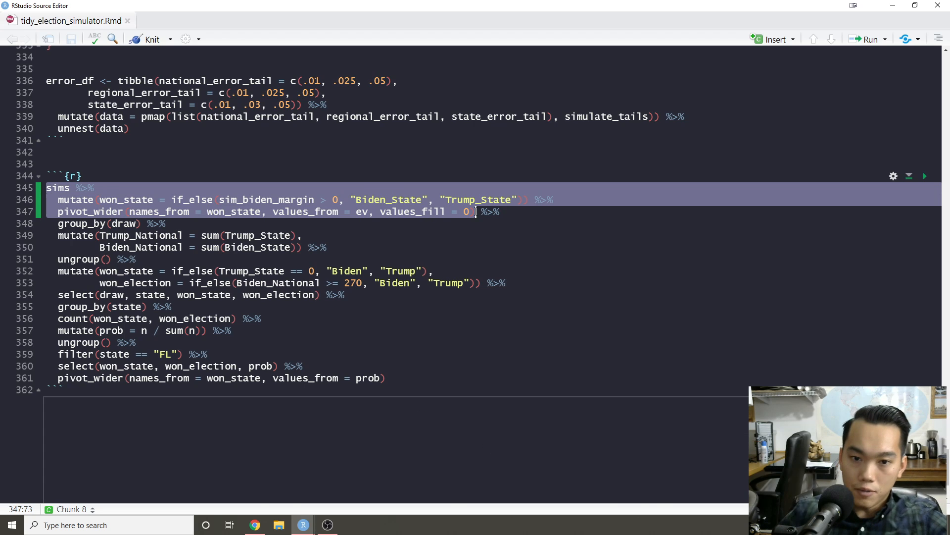
pyautogui.click(925, 176)
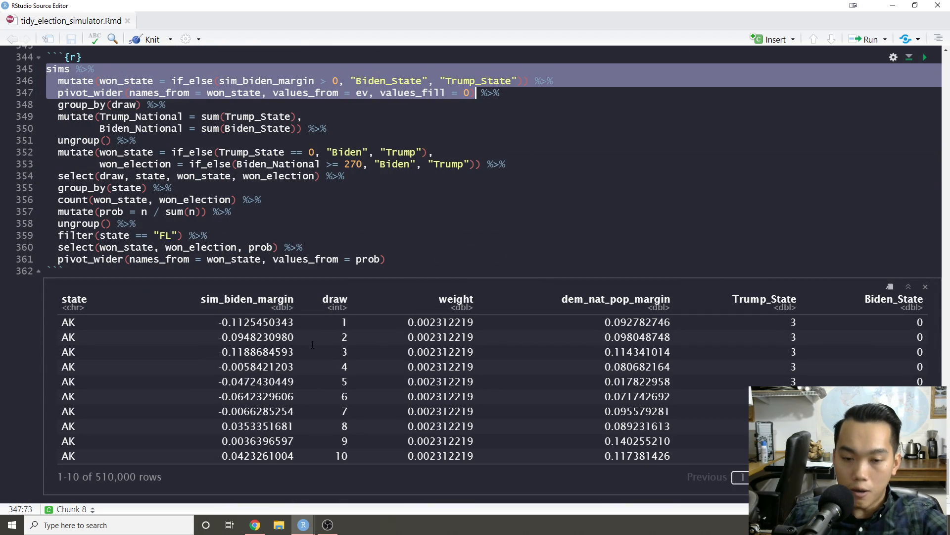
pyautogui.moveTo(370, 317)
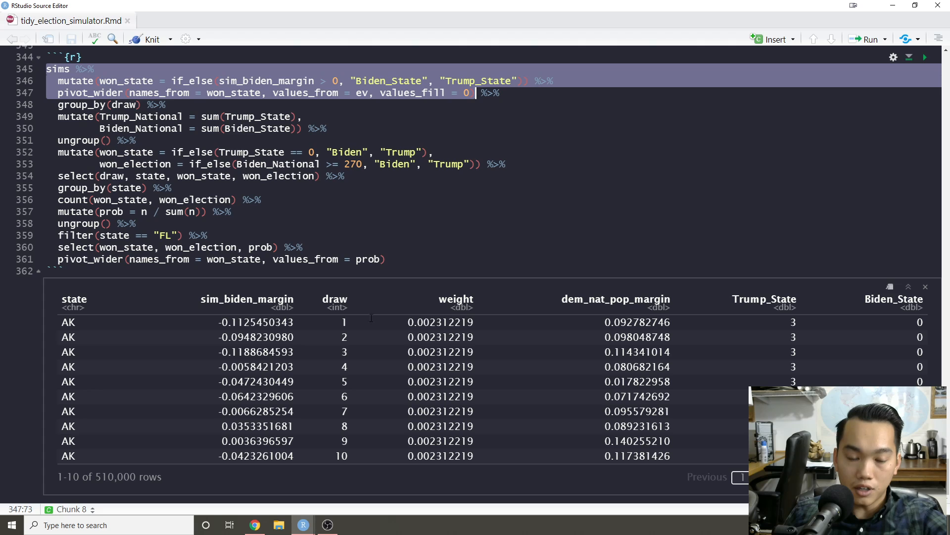
pyautogui.scroll(3)
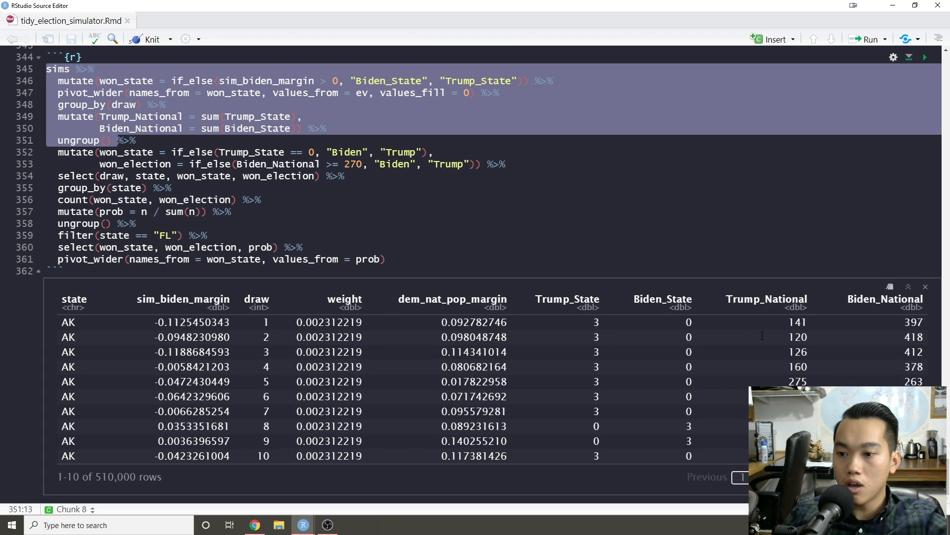
pyautogui.moveTo(715, 305)
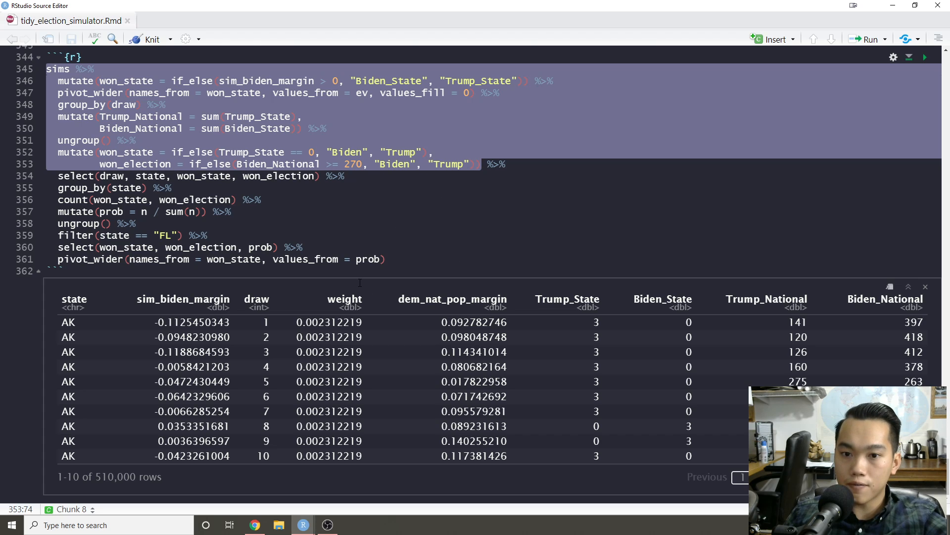
pyautogui.moveTo(339, 168)
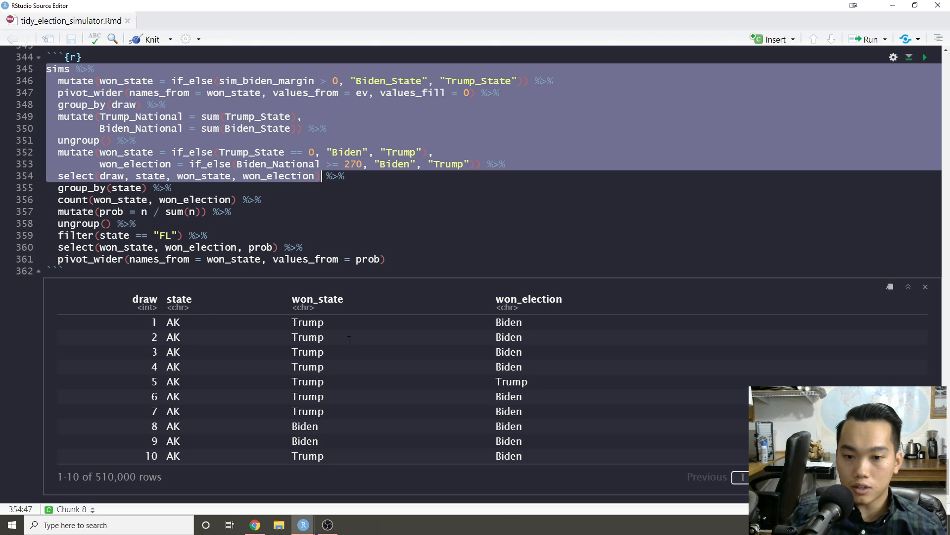
pyautogui.moveTo(525, 315)
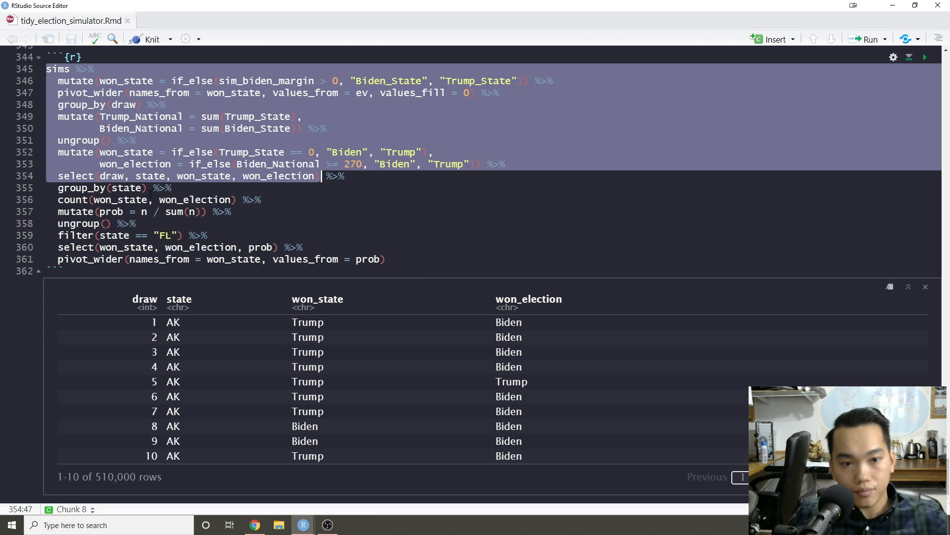
# Run the sims pipeline through count, the prob mutate and the Florida filter, giving per-state outcome probabilities.
pyautogui.click(155, 187)
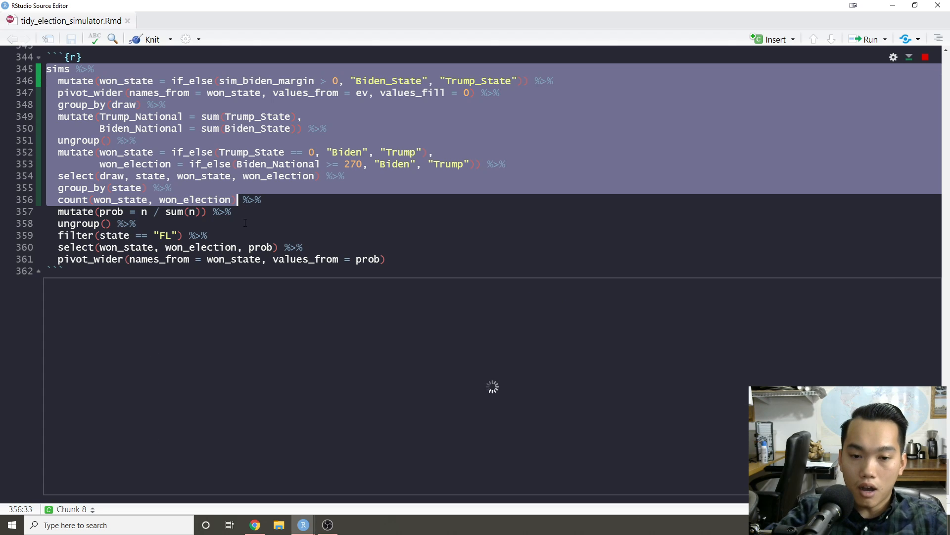
pyautogui.click(925, 57)
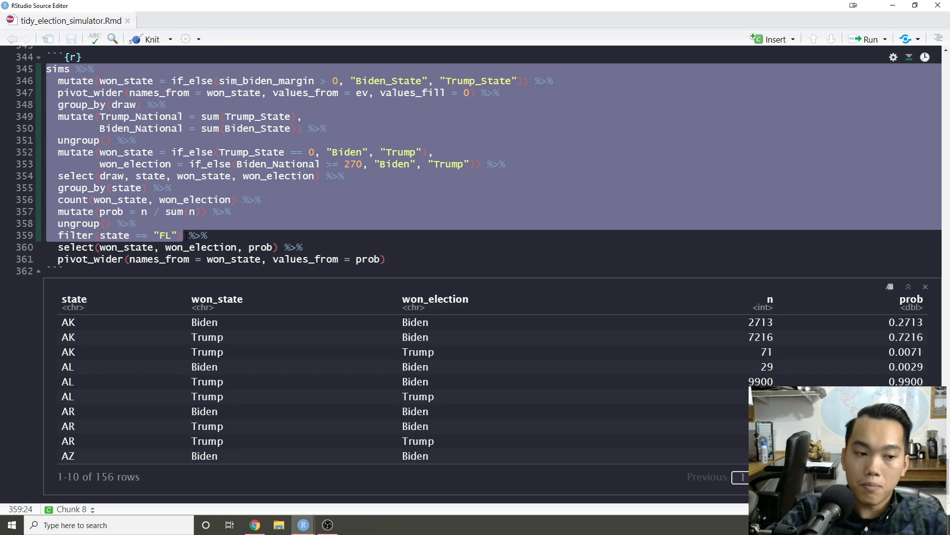
pyautogui.click(924, 153)
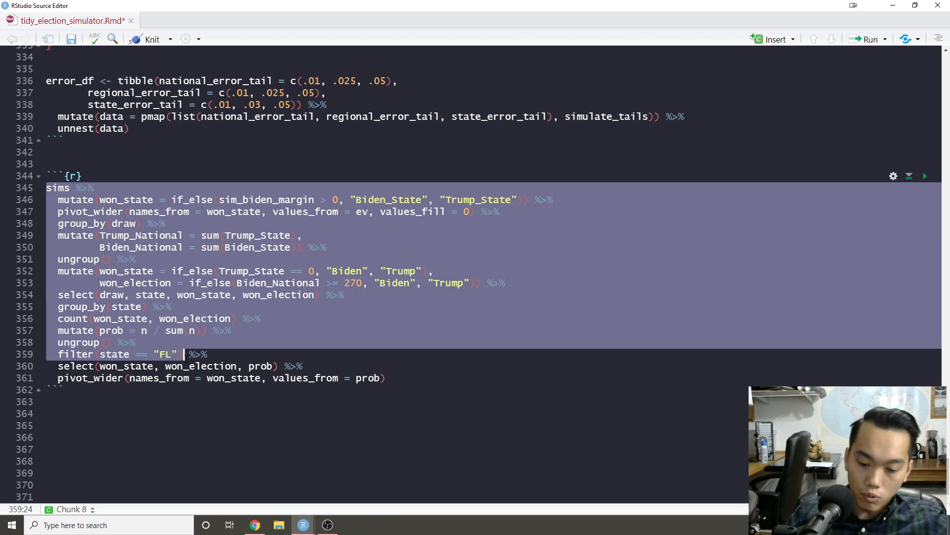
# Insert an empty R chunk below the Florida state/election probability table and scroll back to the sims pipeline.
pyautogui.click(924, 176)
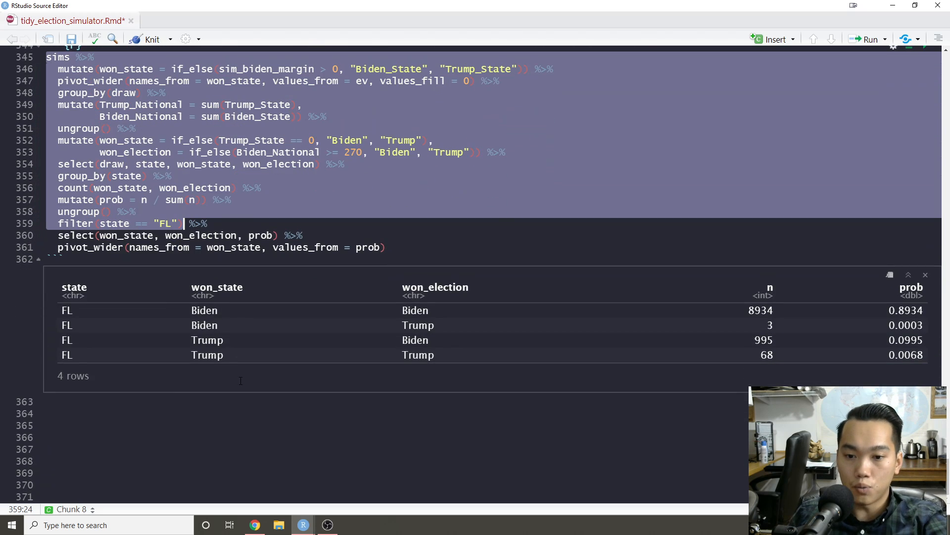
pyautogui.moveTo(834, 311)
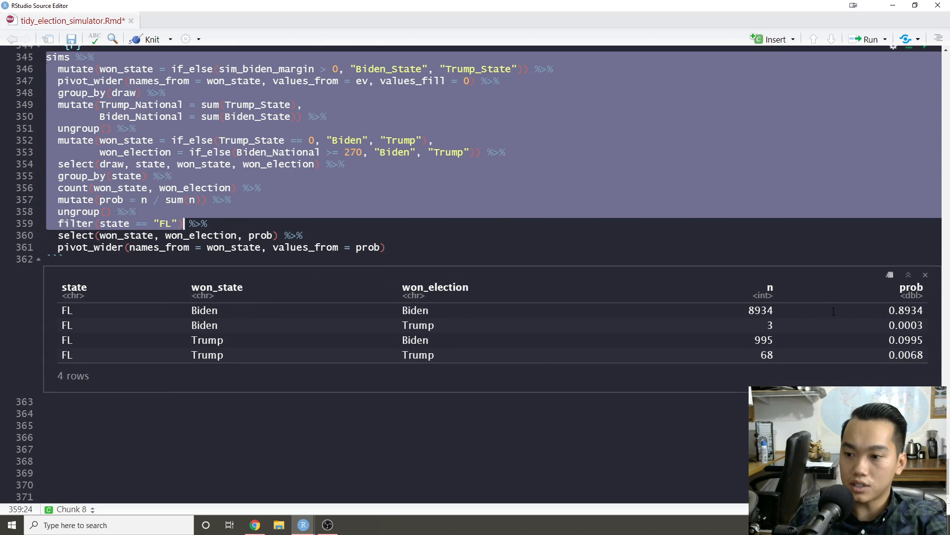
pyautogui.moveTo(140, 291)
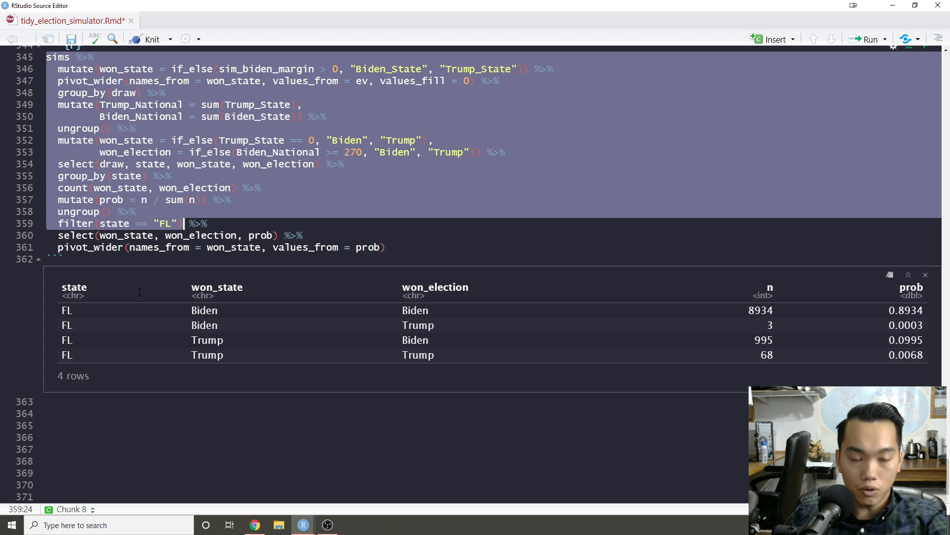
pyautogui.moveTo(349, 315)
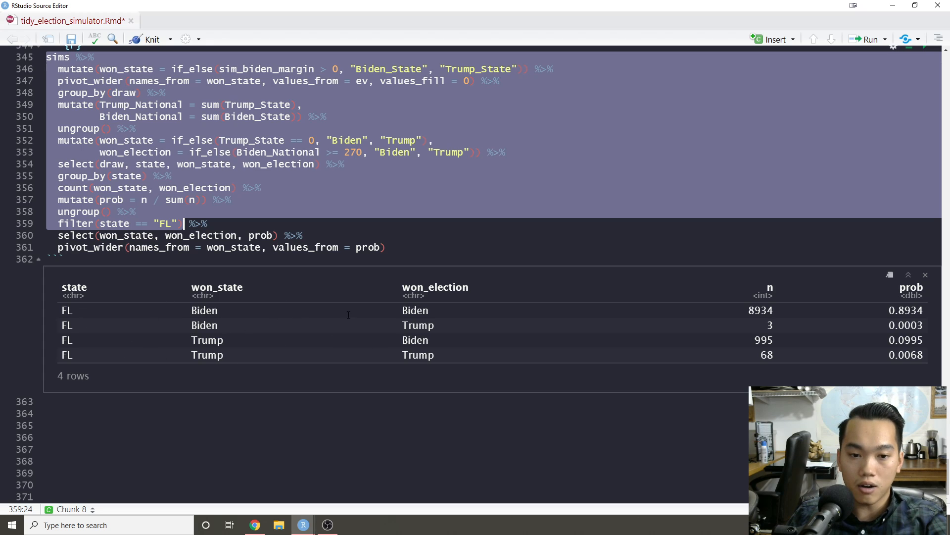
pyautogui.moveTo(533, 298)
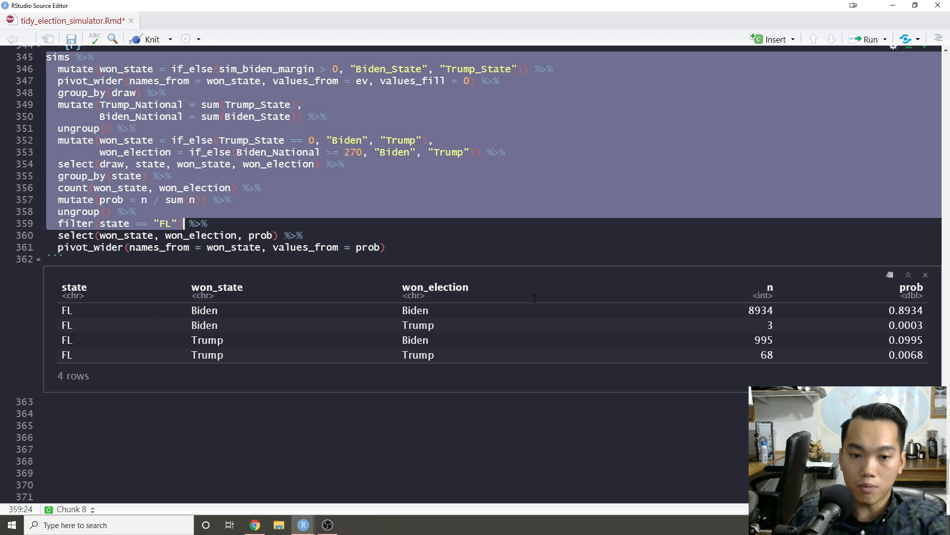
pyautogui.moveTo(457, 318)
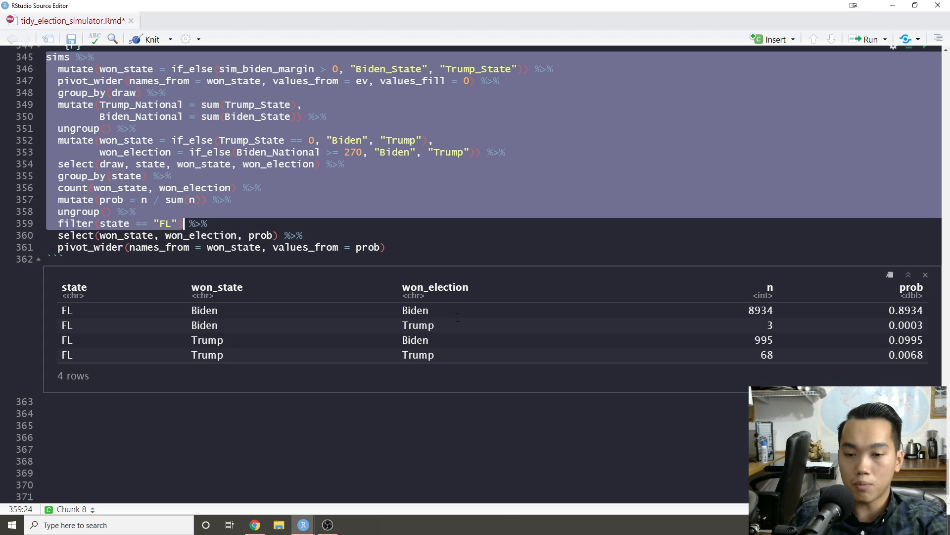
pyautogui.moveTo(271, 323)
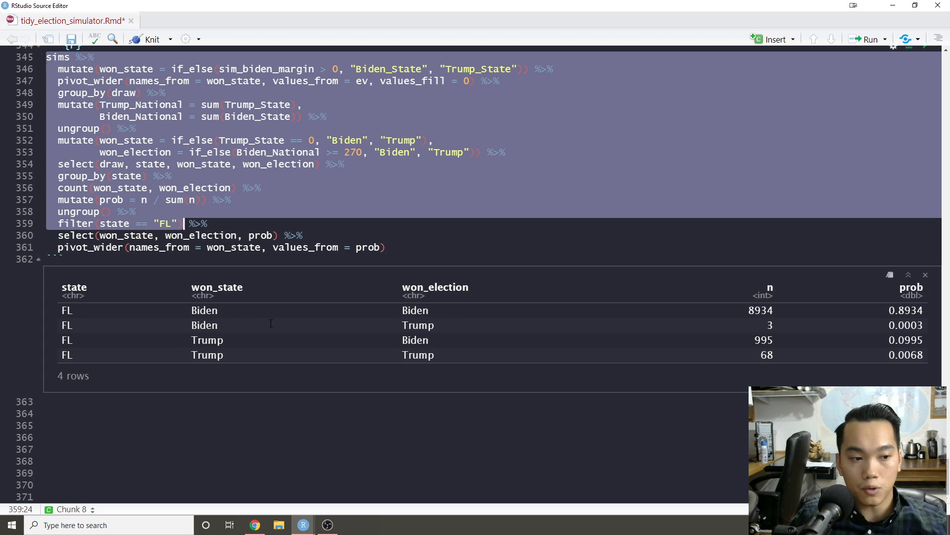
pyautogui.moveTo(107, 313)
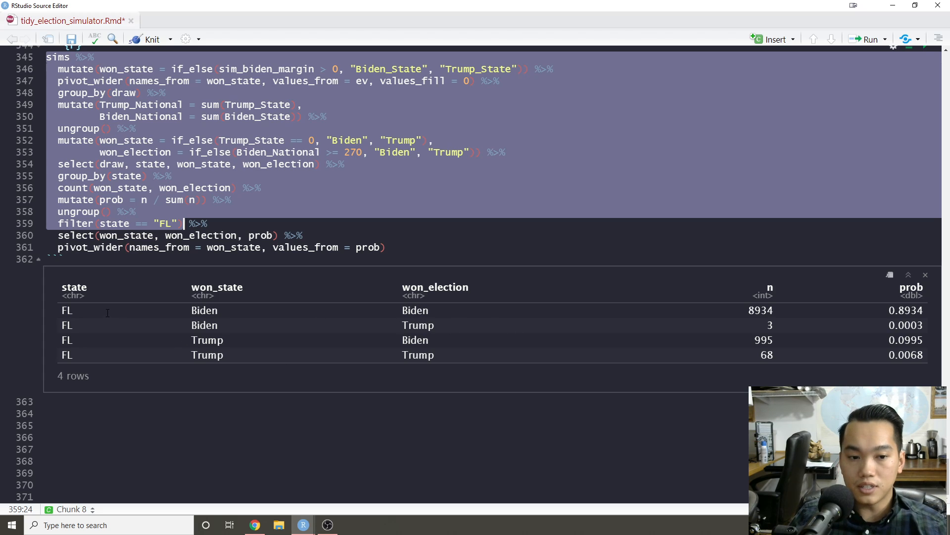
pyautogui.moveTo(296, 314)
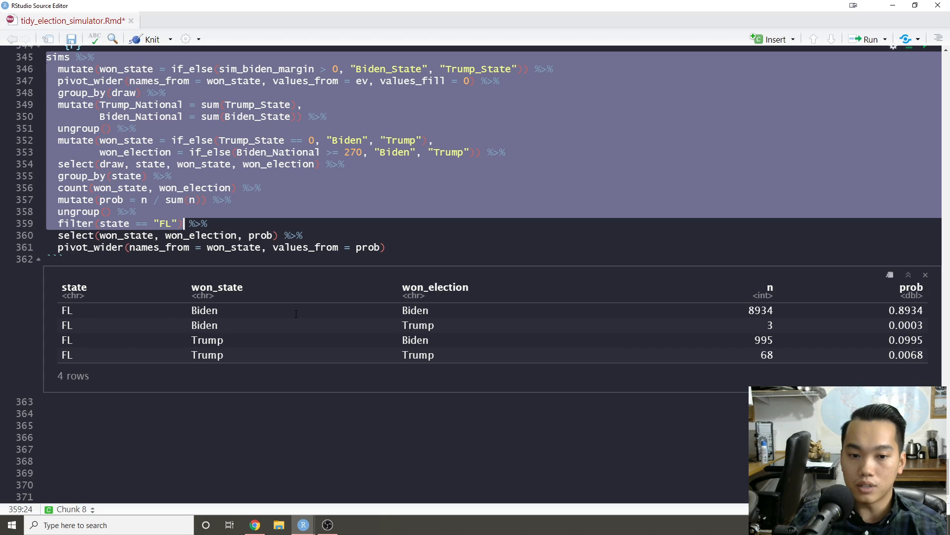
pyautogui.moveTo(804, 305)
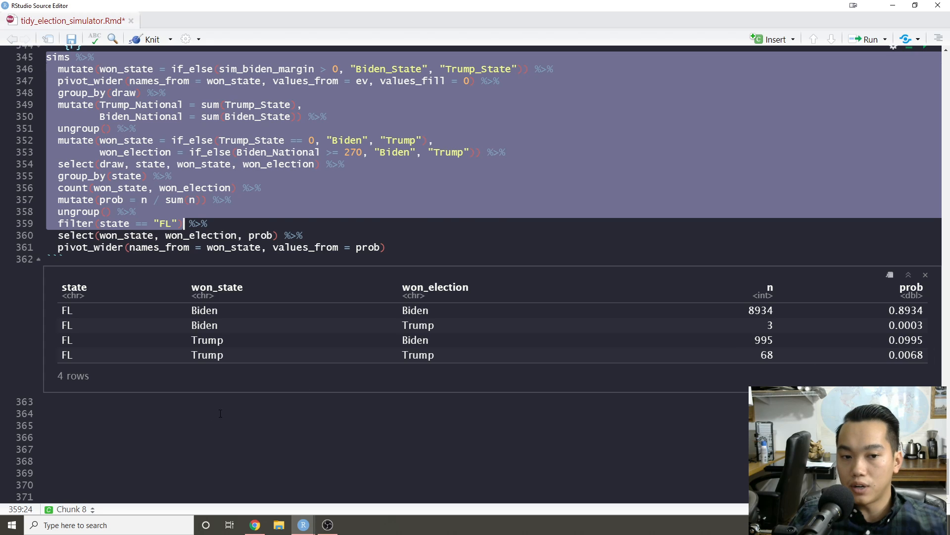
pyautogui.rightClick(218, 320)
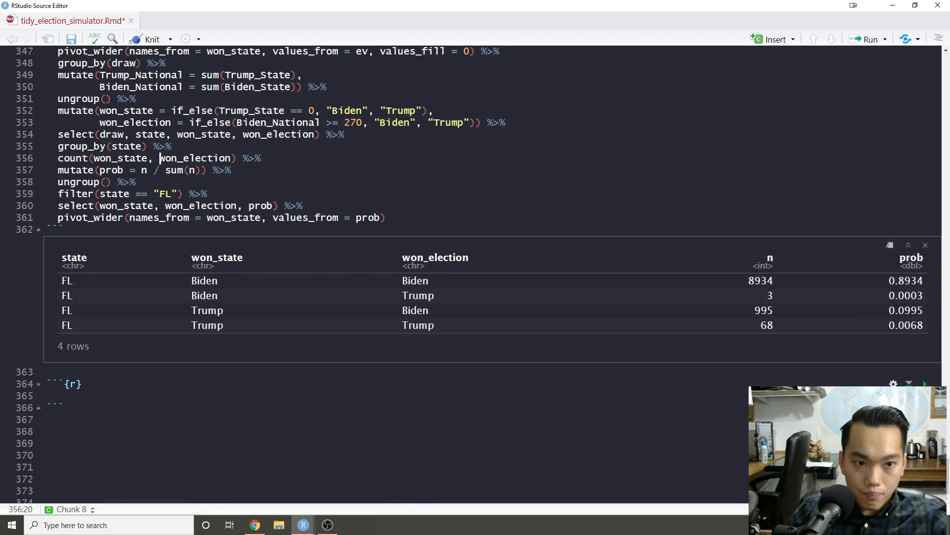
pyautogui.scroll(3)
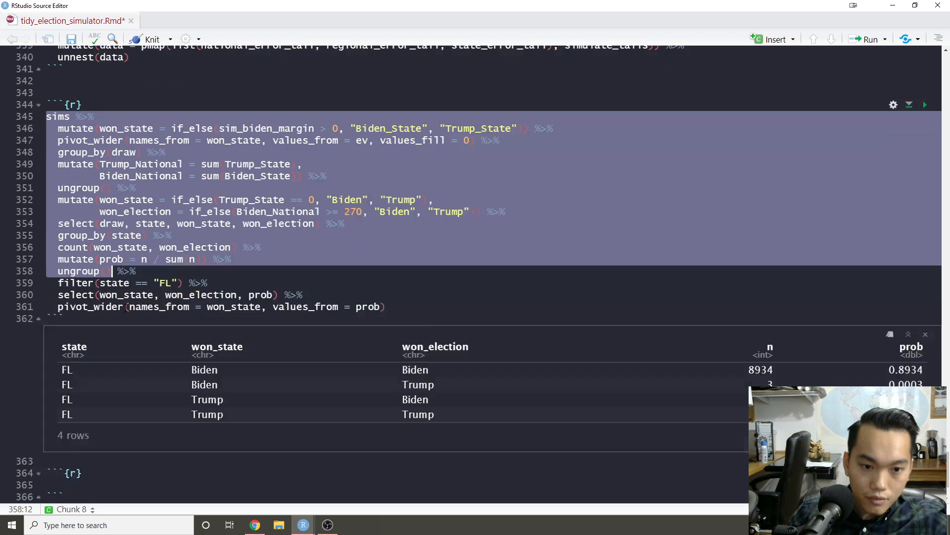
pyautogui.scroll(3)
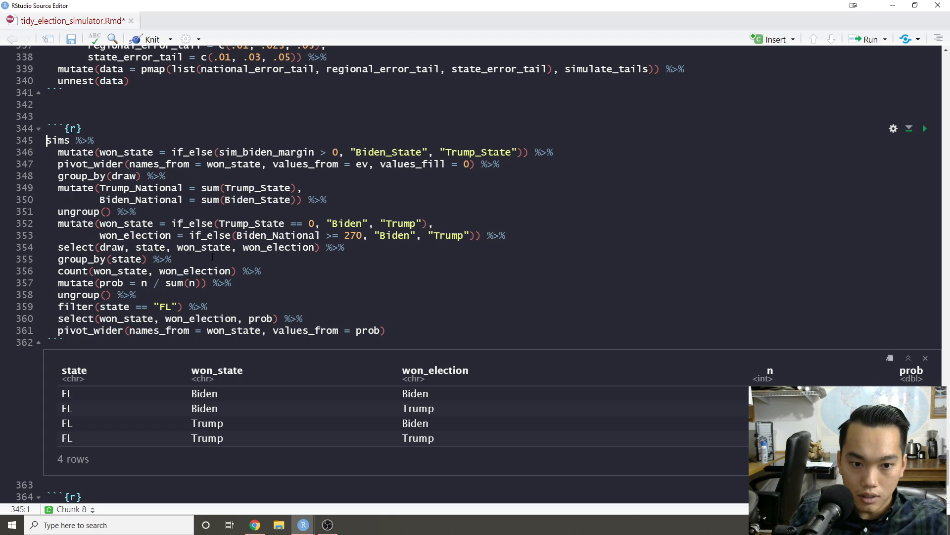
# Paste the sims pipeline and keep draw, Trump_National and Biden_National with select().
pyautogui.click(924, 128)
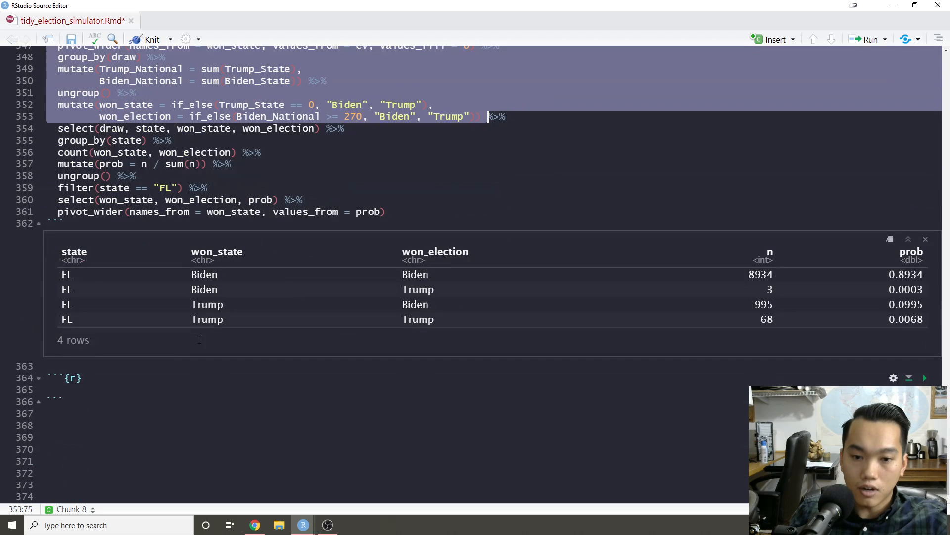
pyautogui.scroll(-3)
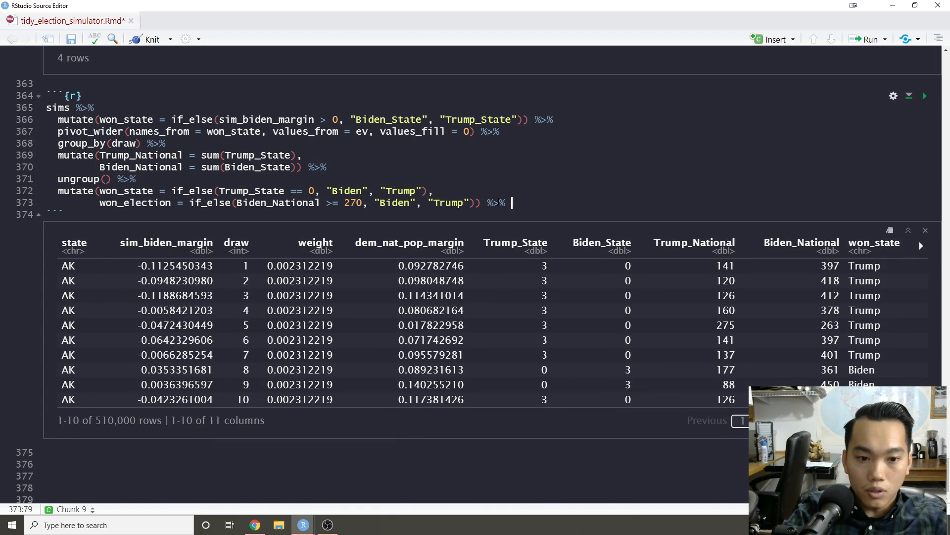
pyautogui.write('ggplo')
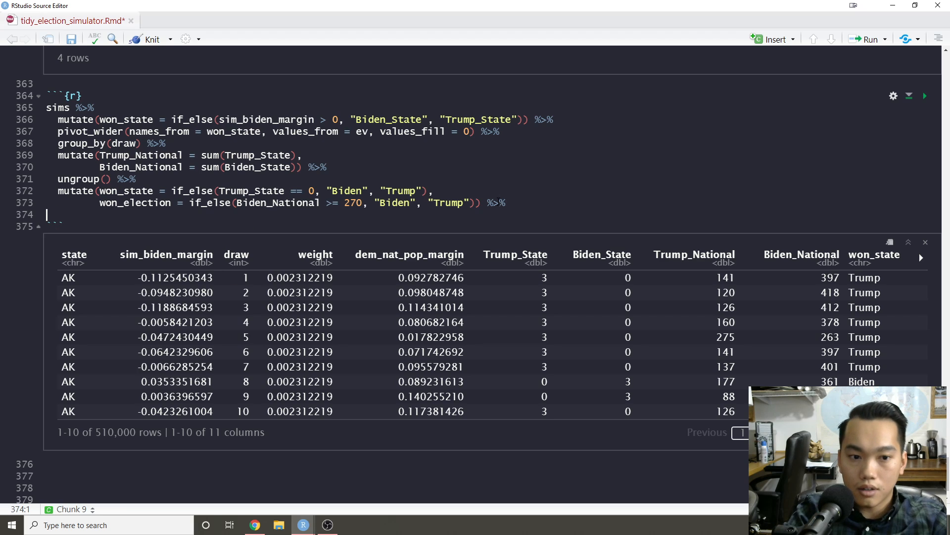
pyautogui.write('select(')
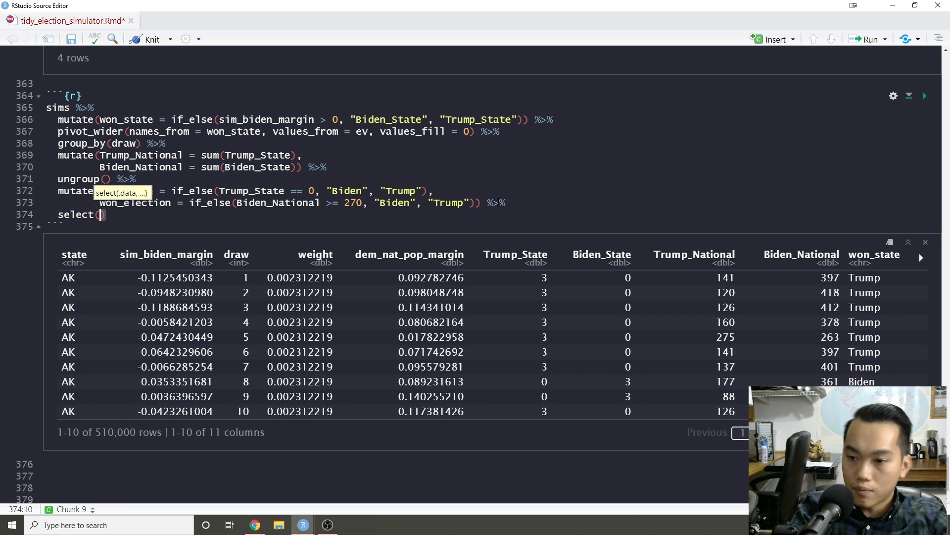
pyautogui.write('draw, Trump_National')
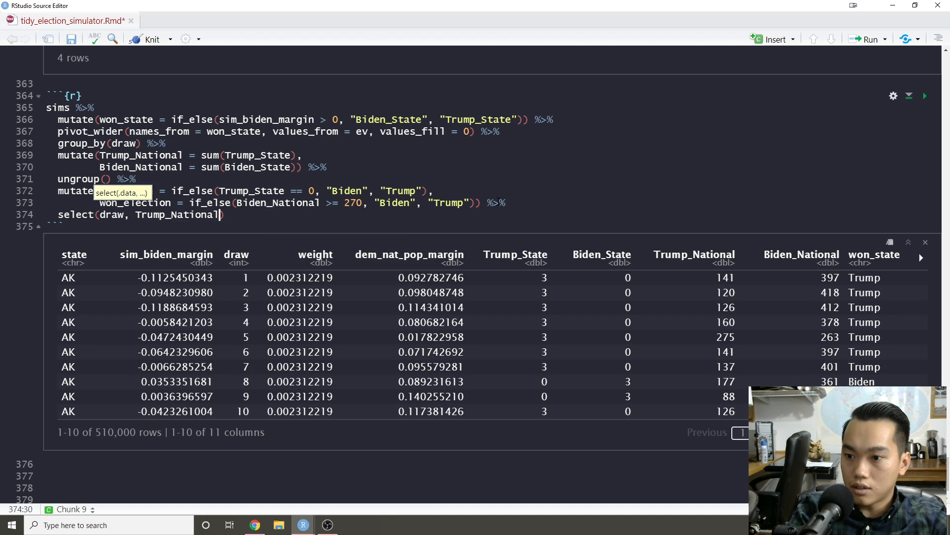
pyautogui.write(', Biden_National')
pyautogui.write('ggplot')
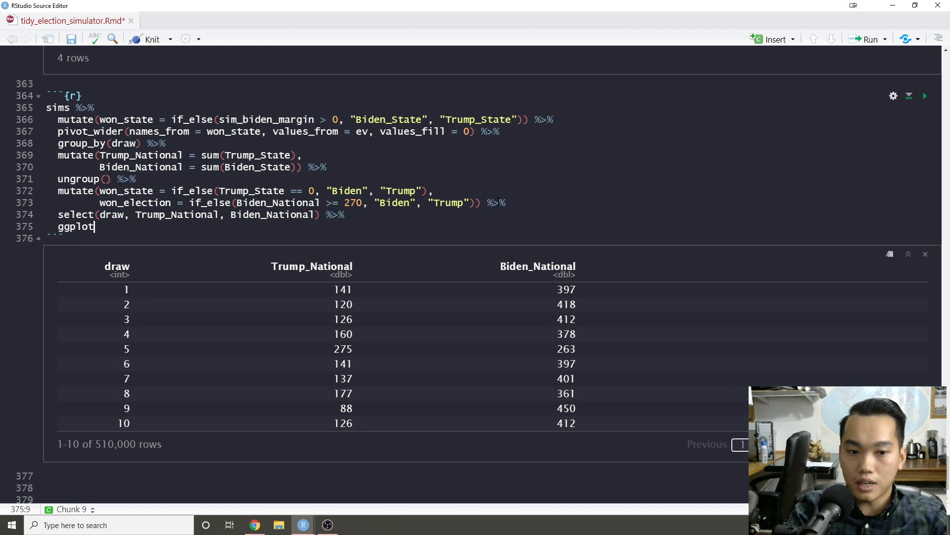
pyautogui.press('backspace')
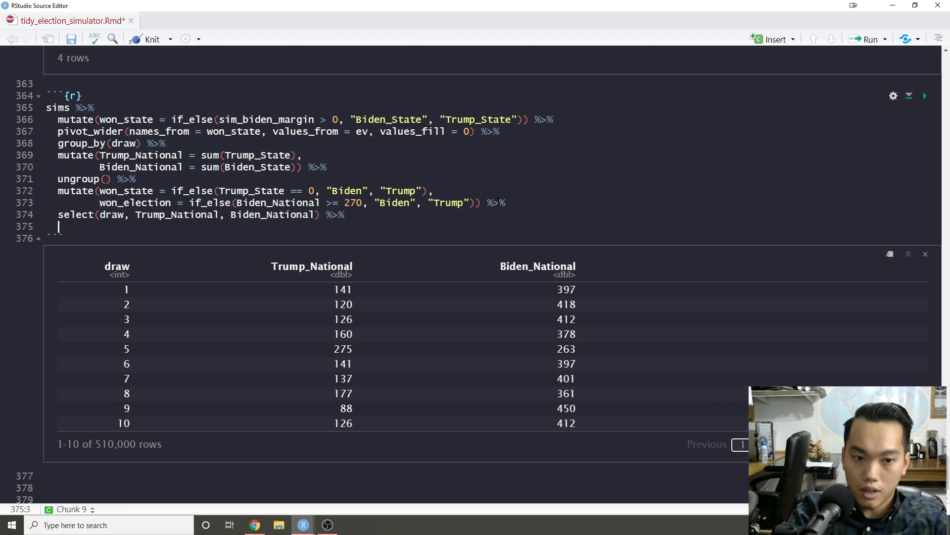
# Reshape with pivot_longer(-draw) and start ggplot(aes(x = value, color = name)).
pyautogui.write('pivot_l')
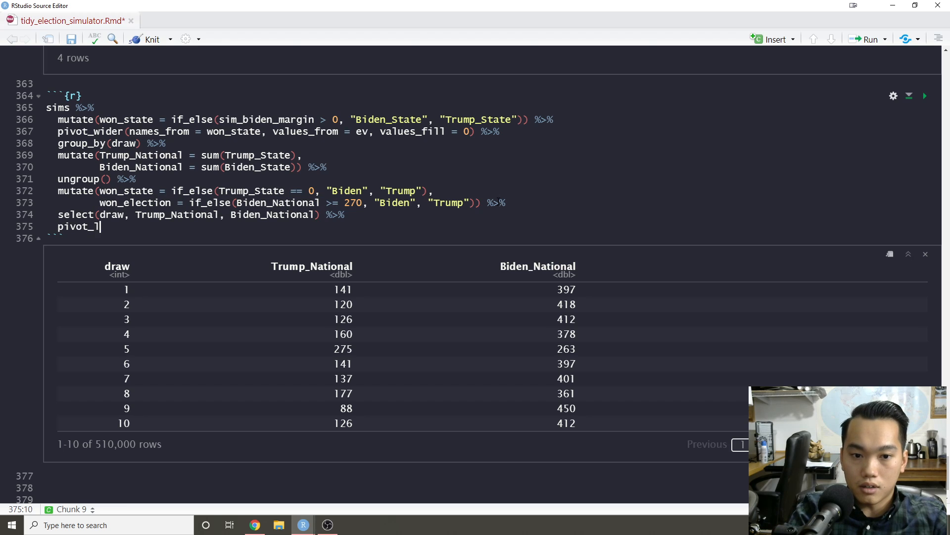
pyautogui.write('onger(-draw) %>%')
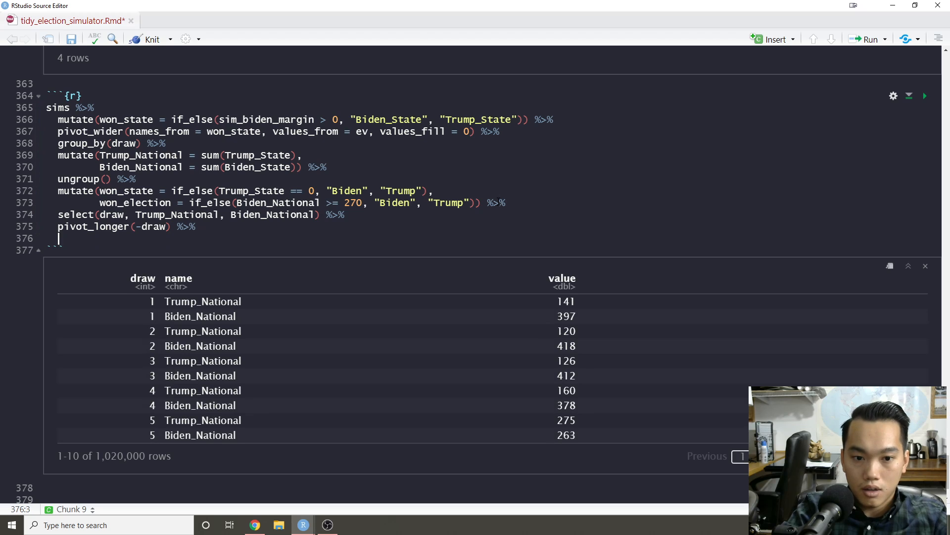
pyautogui.write('ggplot(')
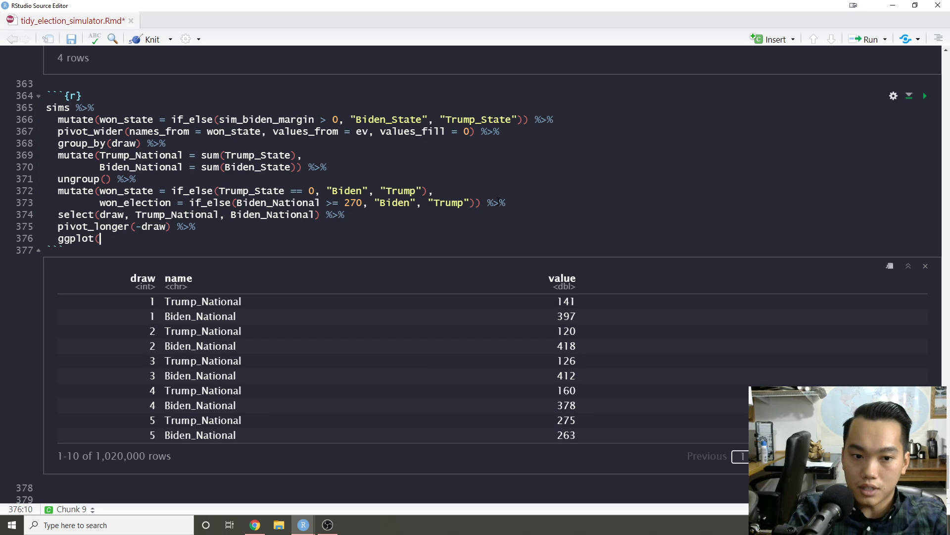
pyautogui.write('aes(x = valuie')
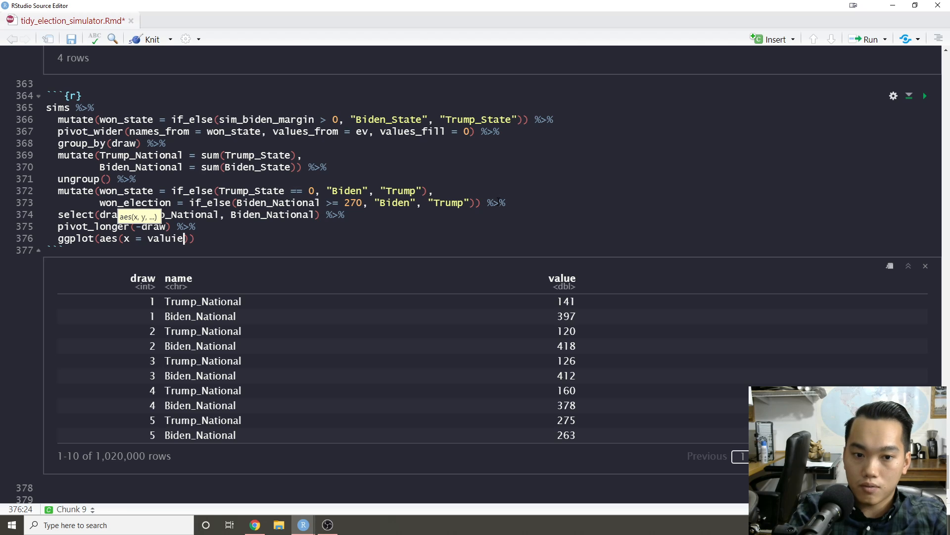
pyautogui.write(', color = nam')
pyautogui.write('geom_density()')
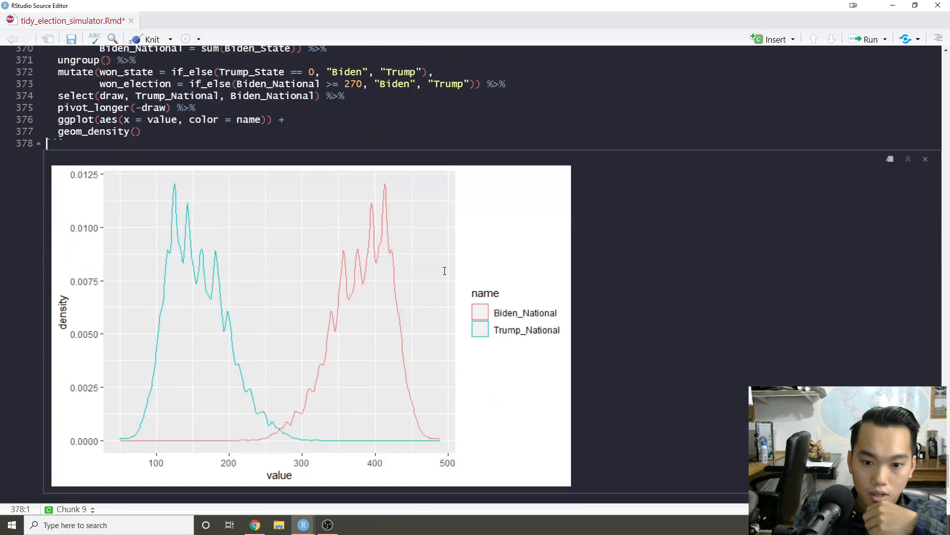
# Run the density plot chunk and paste the state probability pipeline into a new chunk below.
pyautogui.rightClick(116, 145)
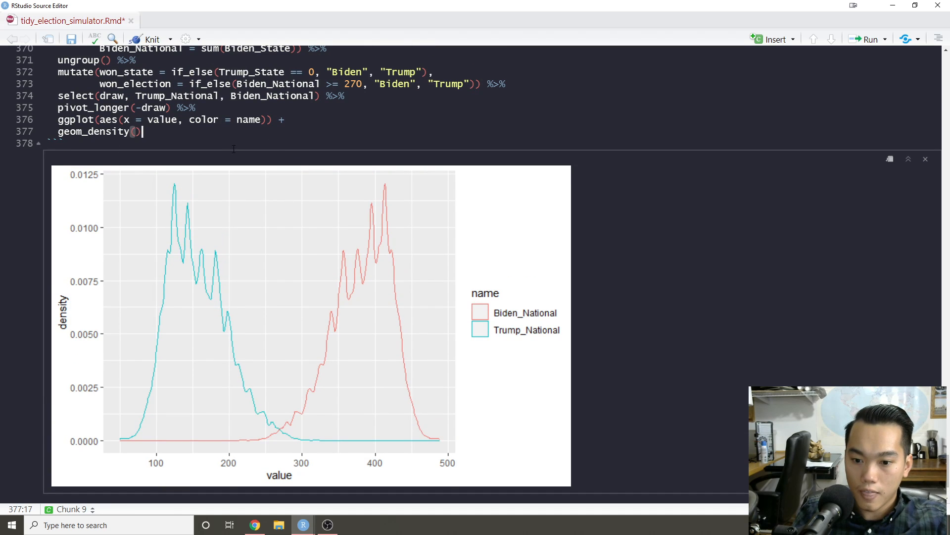
pyautogui.scroll(-3)
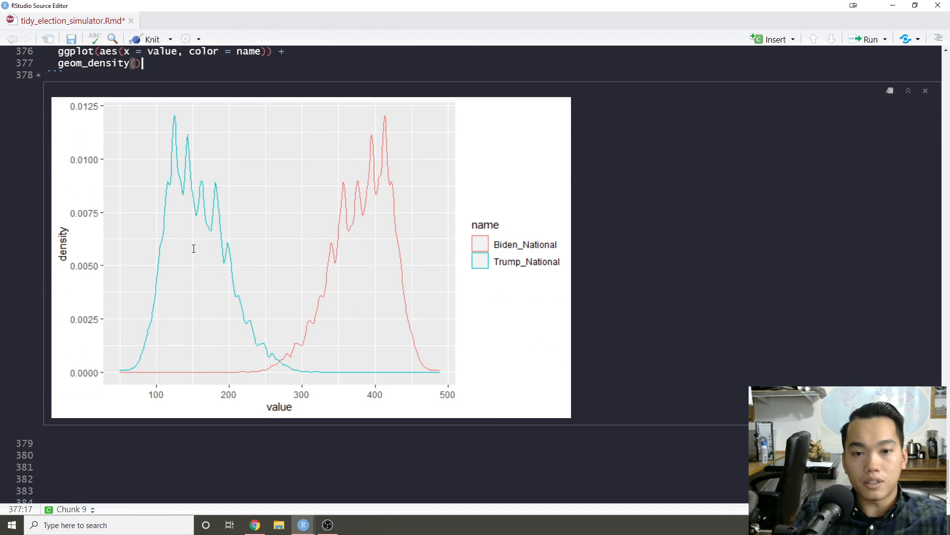
pyautogui.scroll(-3)
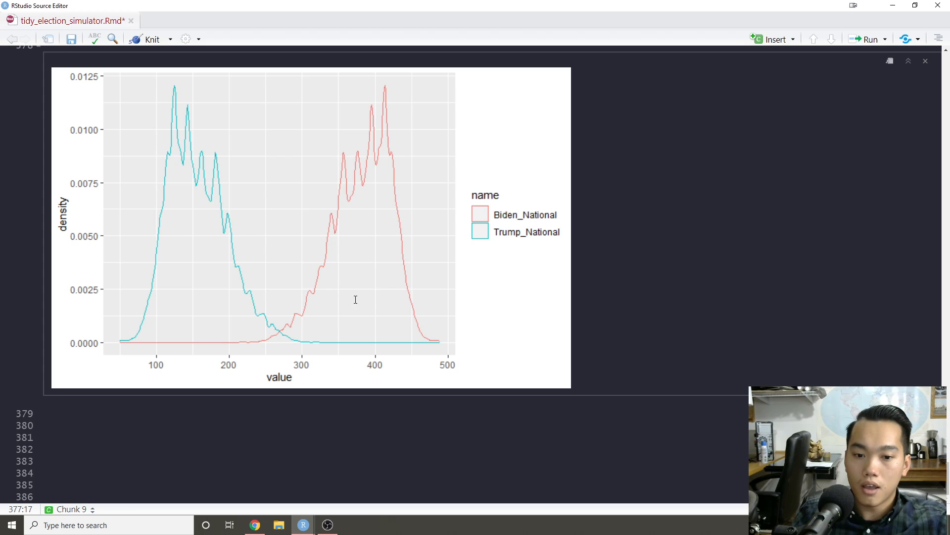
pyautogui.moveTo(271, 322)
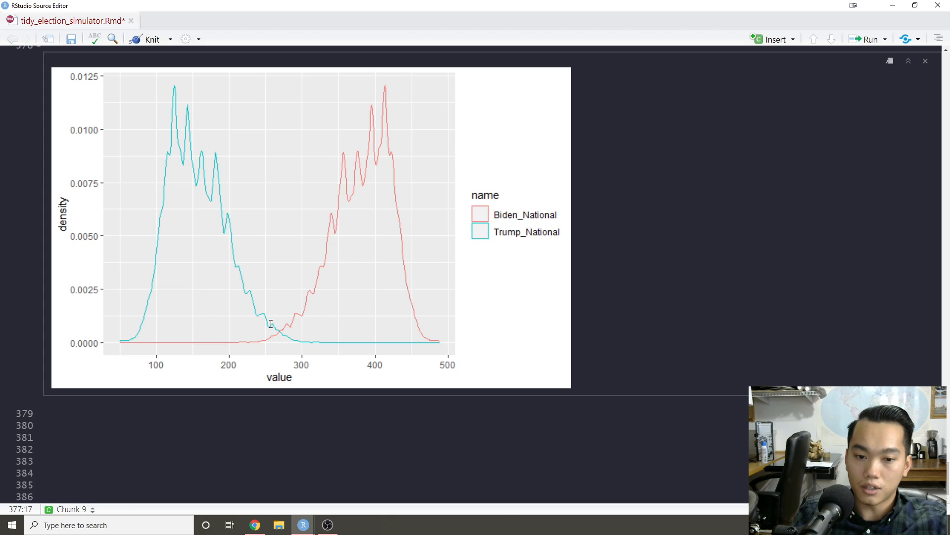
pyautogui.moveTo(280, 348)
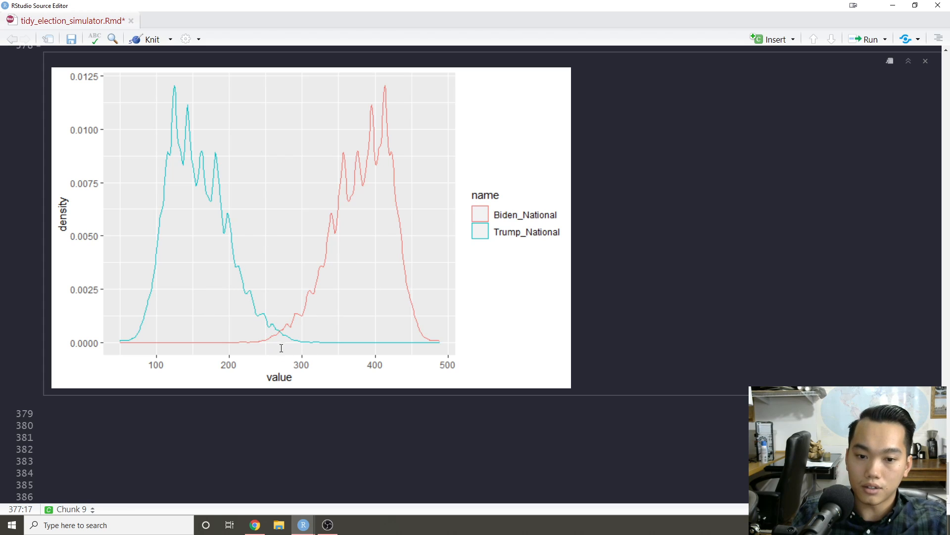
pyautogui.moveTo(277, 252)
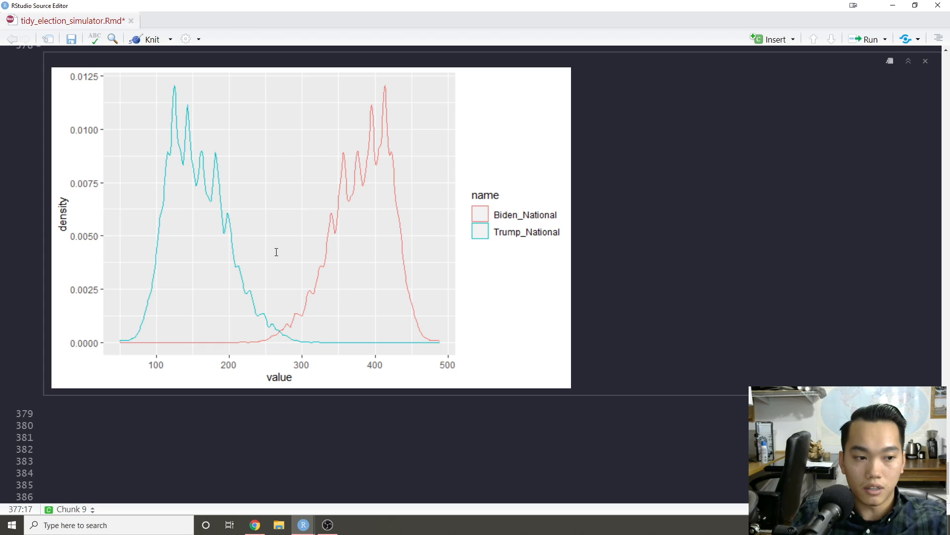
pyautogui.moveTo(263, 303)
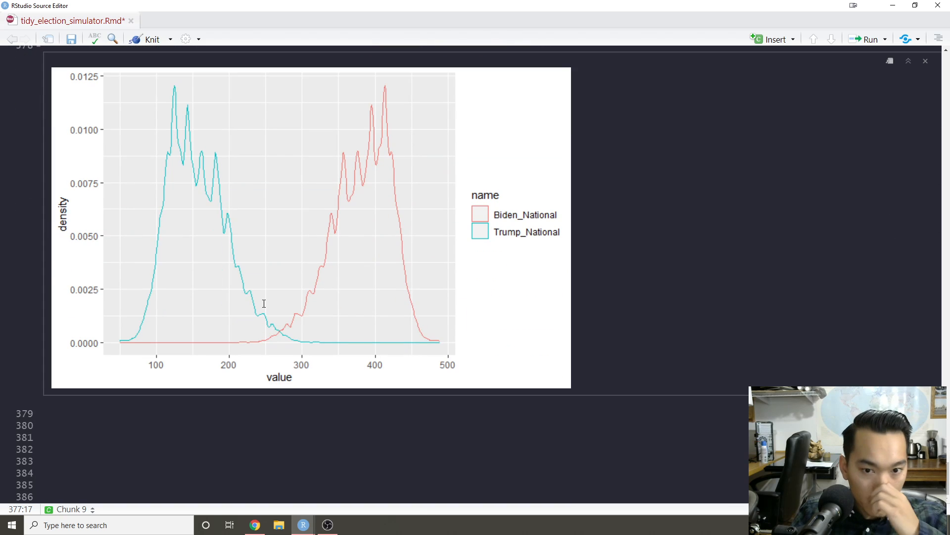
pyautogui.moveTo(311, 273)
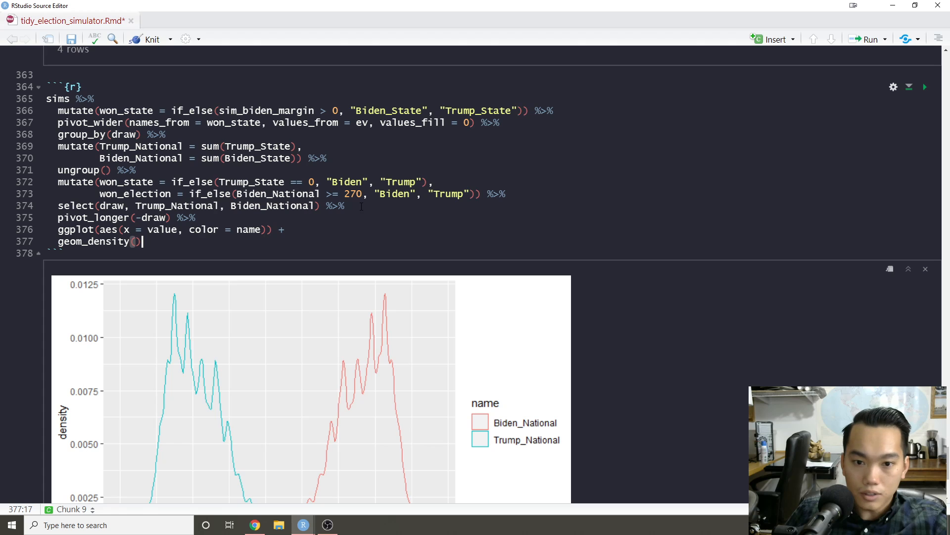
pyautogui.scroll(3)
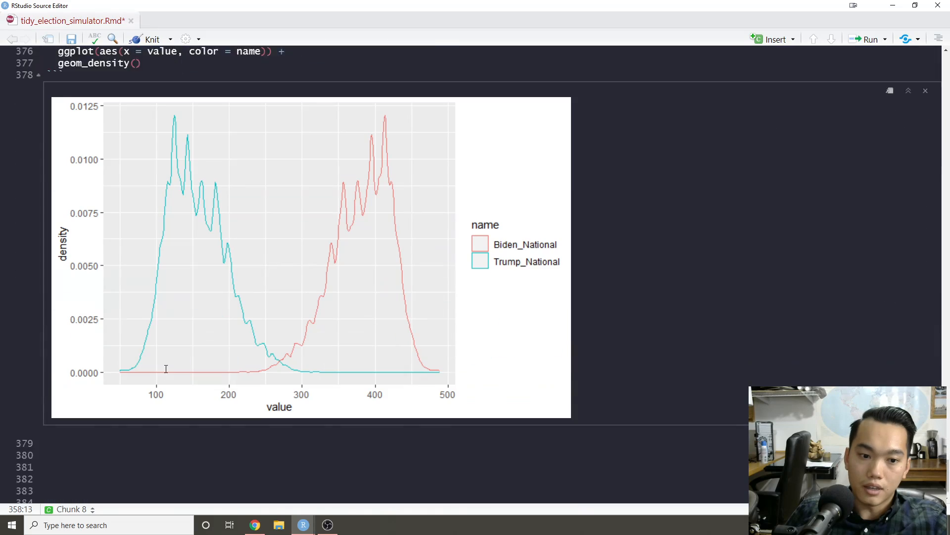
pyautogui.scroll(-3)
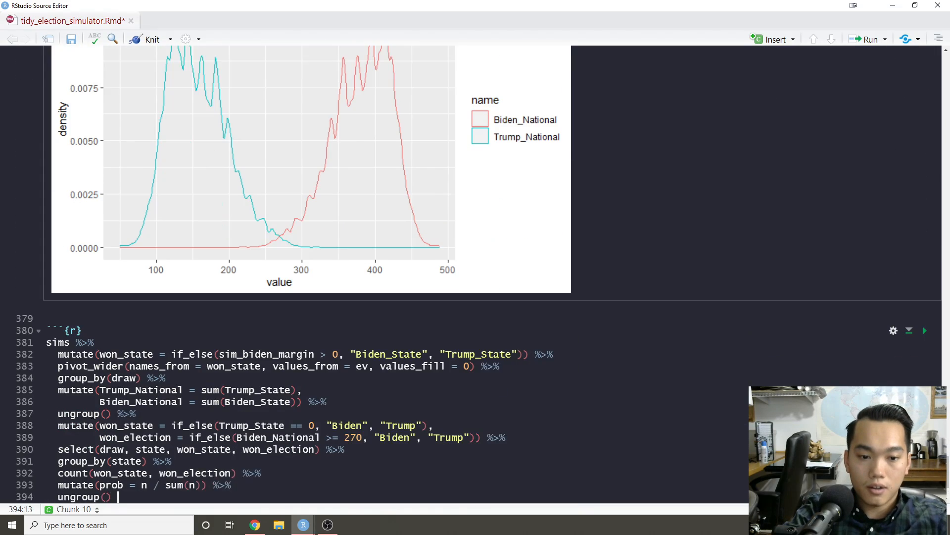
# Filter to won_election == "Biden" and sort with arrange(desc(prob)), putting CA on top.
pyautogui.click(924, 331)
pyautogui.write('filter')
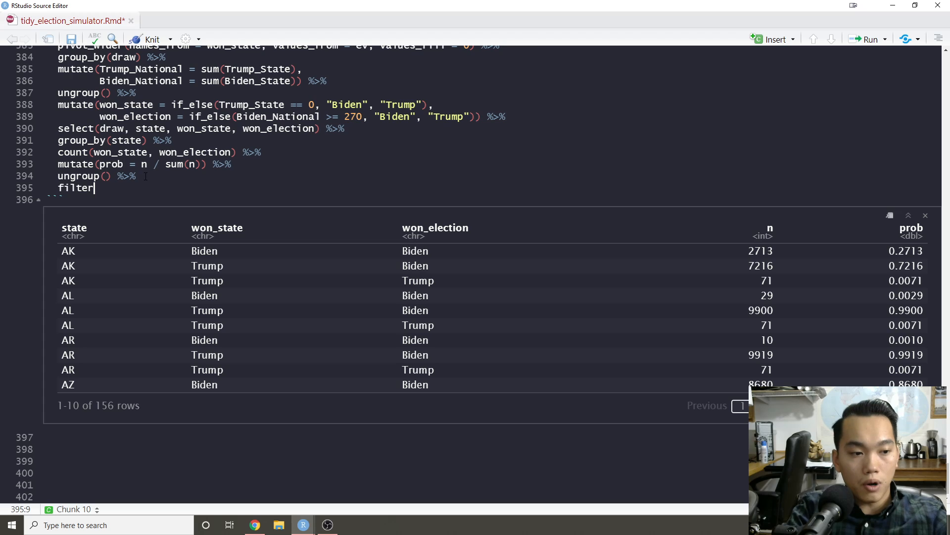
pyautogui.press('Backspace')
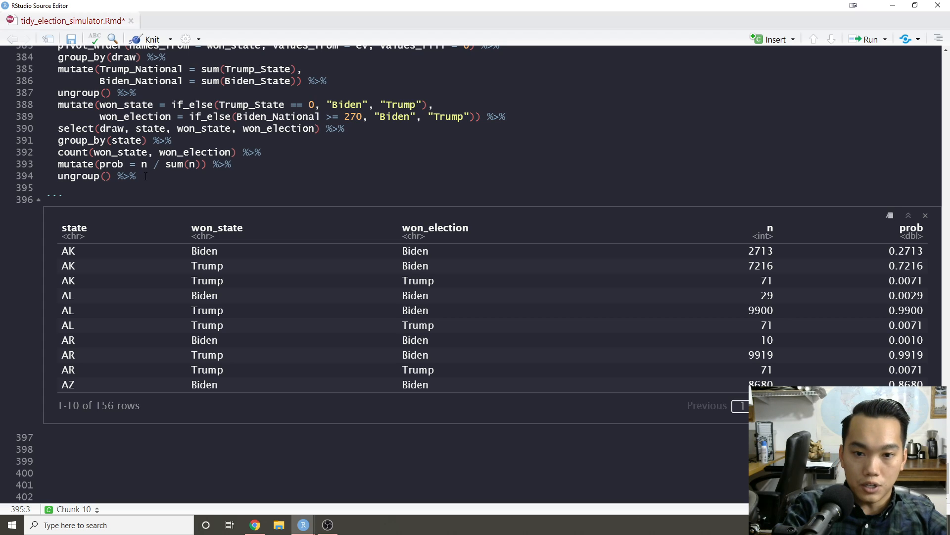
pyautogui.write('filter(won_election == "Biden") %>%')
pyautogui.write('arrange(')
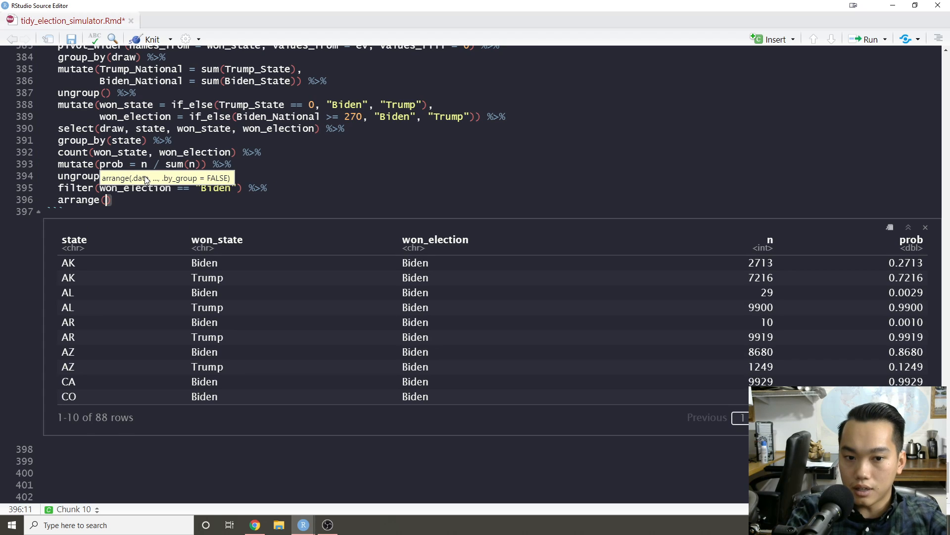
pyautogui.write('won_state')
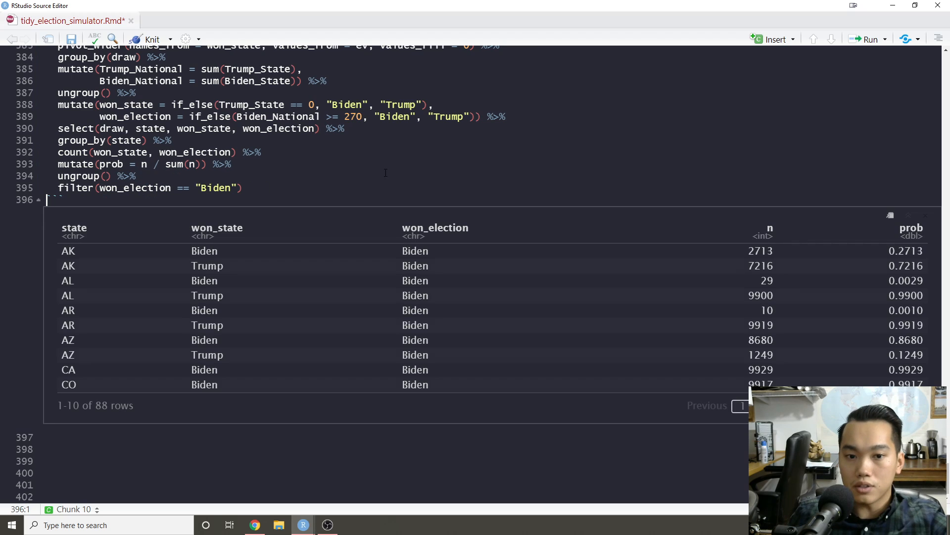
pyautogui.write('%>%')
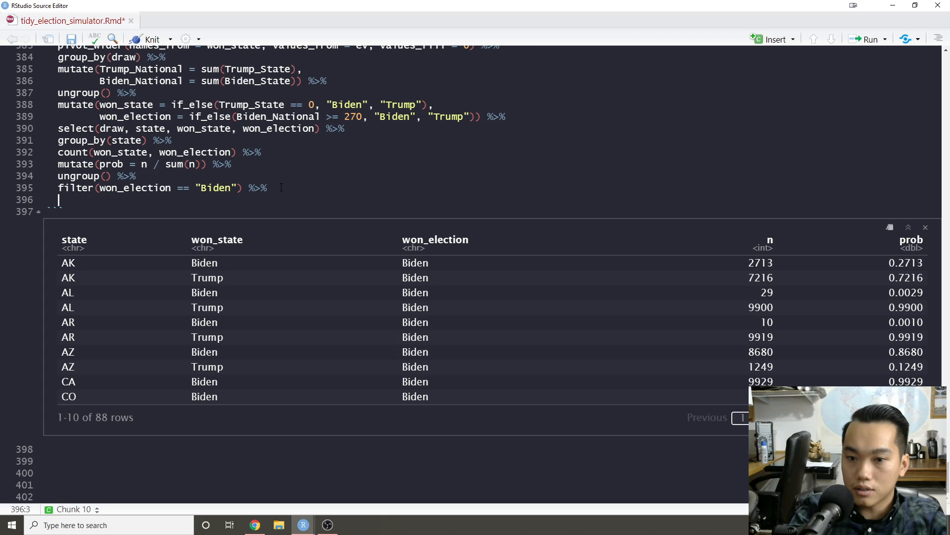
pyautogui.write('arrange(pr')
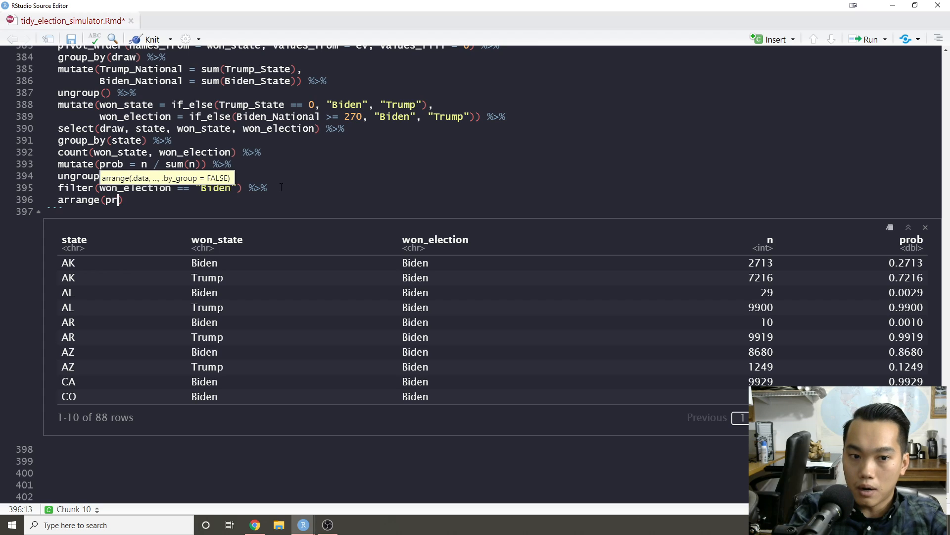
pyautogui.write('ob')
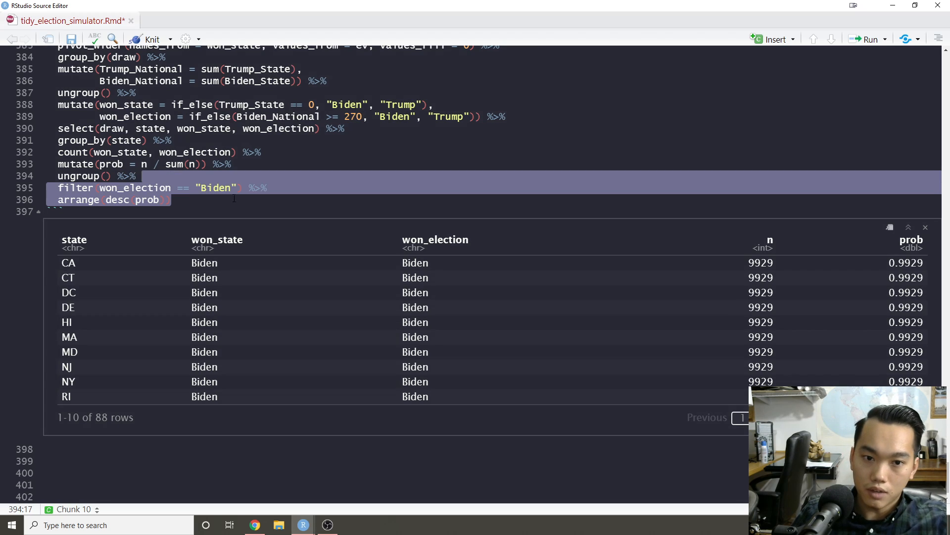
# Filter to state %in% c("FL","IA","OH","PA") sorted by desc(prob), with PA Biden wins first.
pyautogui.click(109, 187)
pyautogui.write('filter(state')
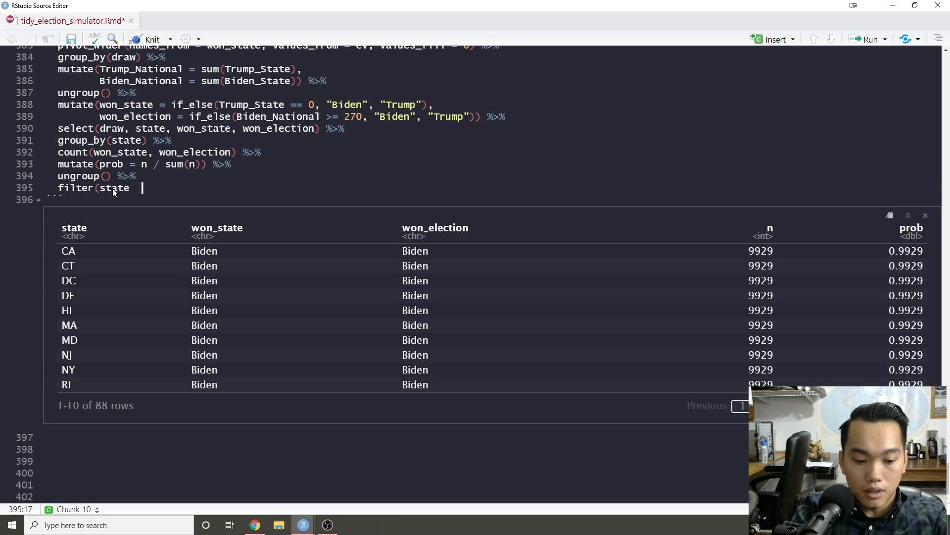
pyautogui.write('%in% c')
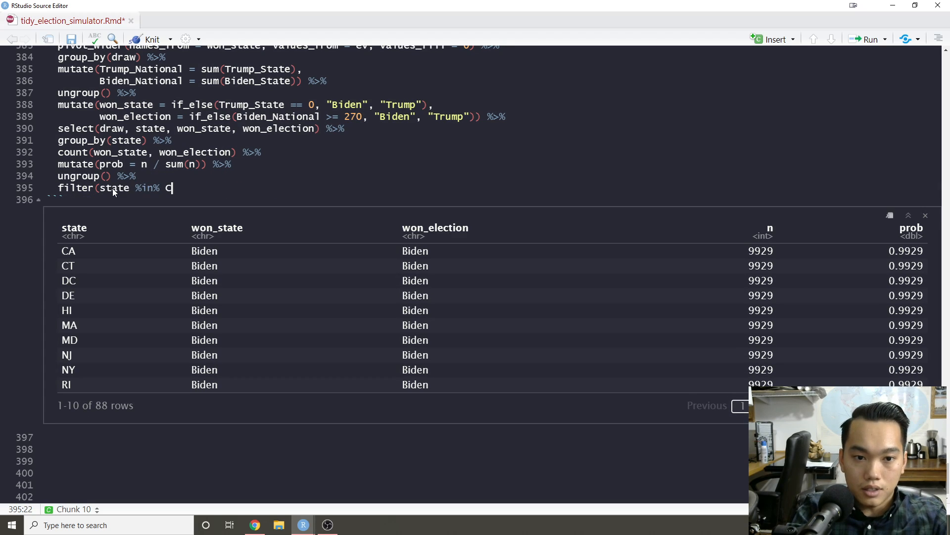
pyautogui.write('("FL", "')
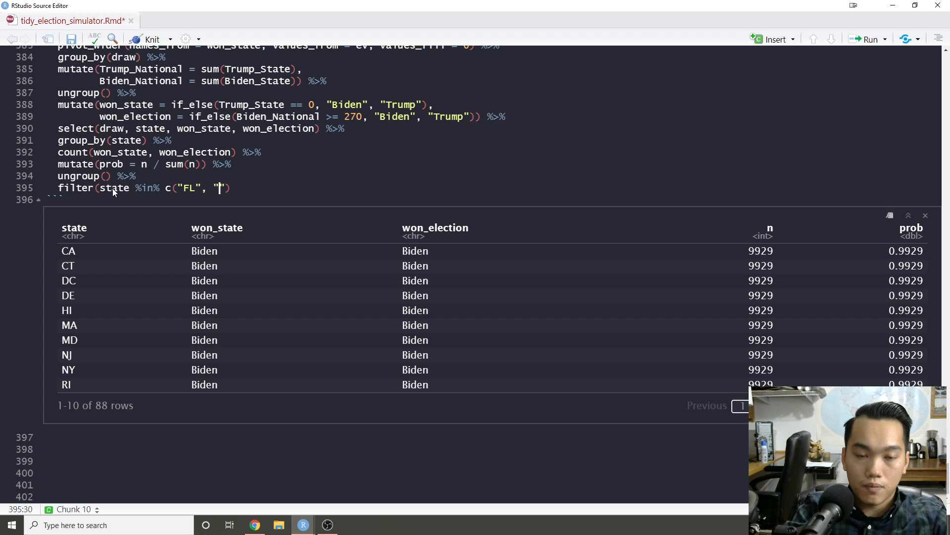
pyautogui.write('IA", "O')
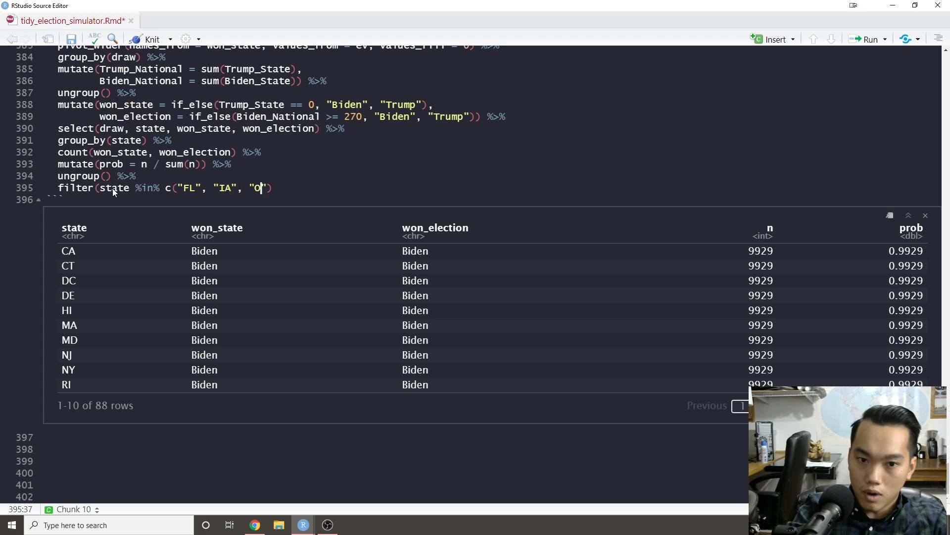
pyautogui.write('H", "PA')
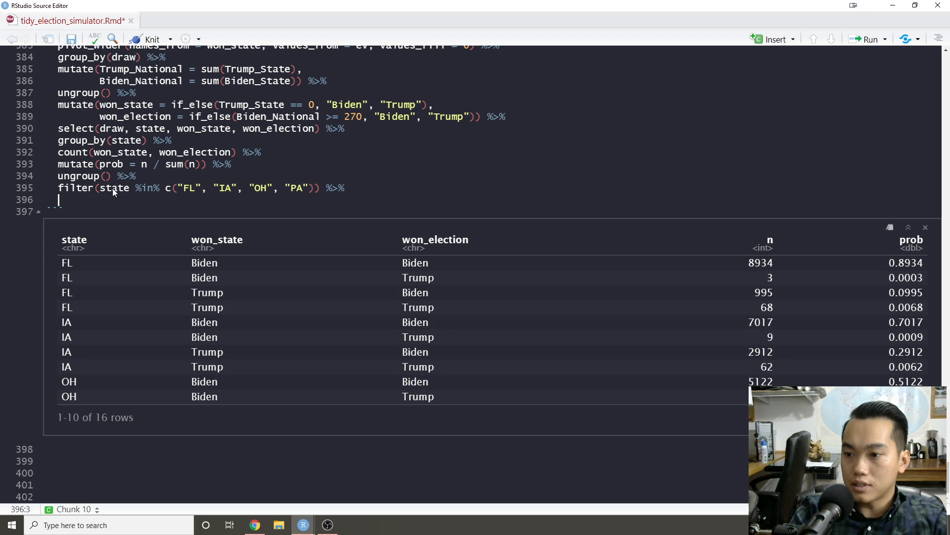
pyautogui.write('arrange(d')
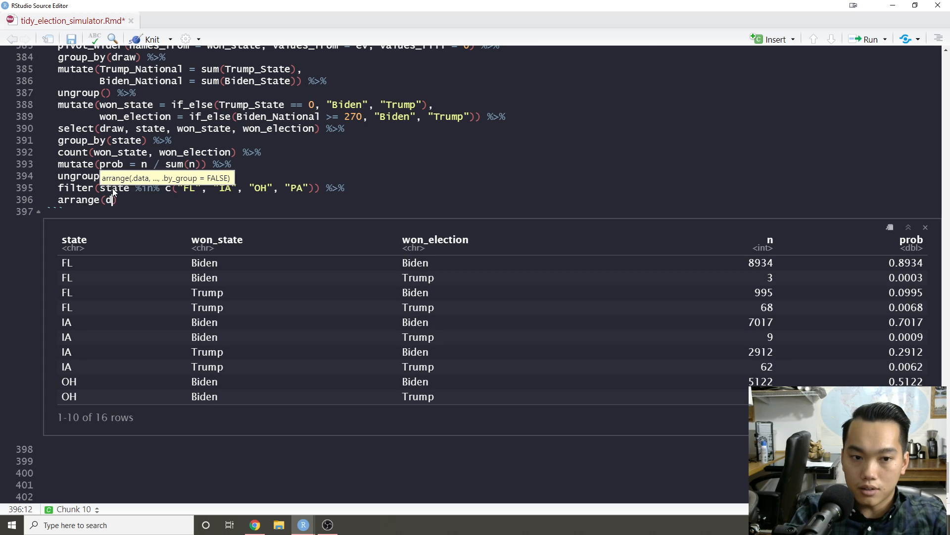
pyautogui.write('desc(prob))')
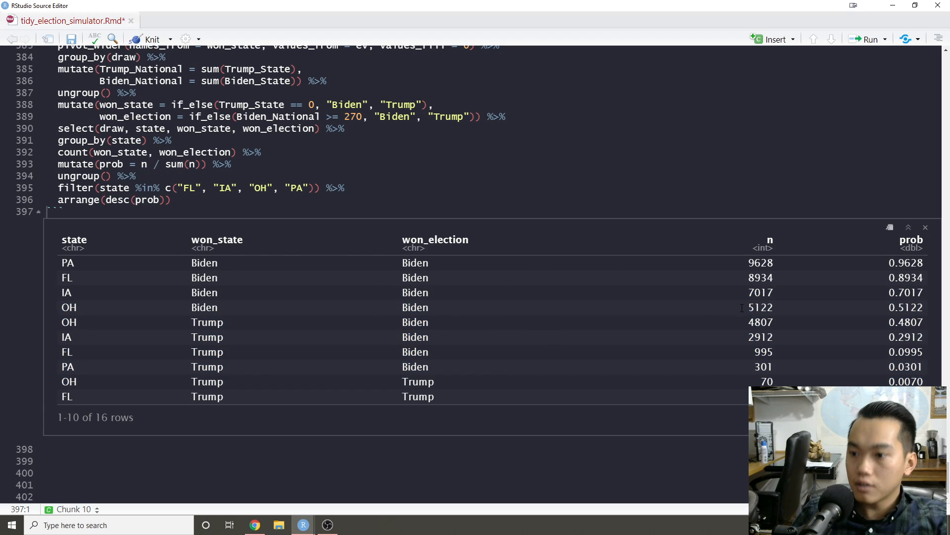
pyautogui.moveTo(345, 295)
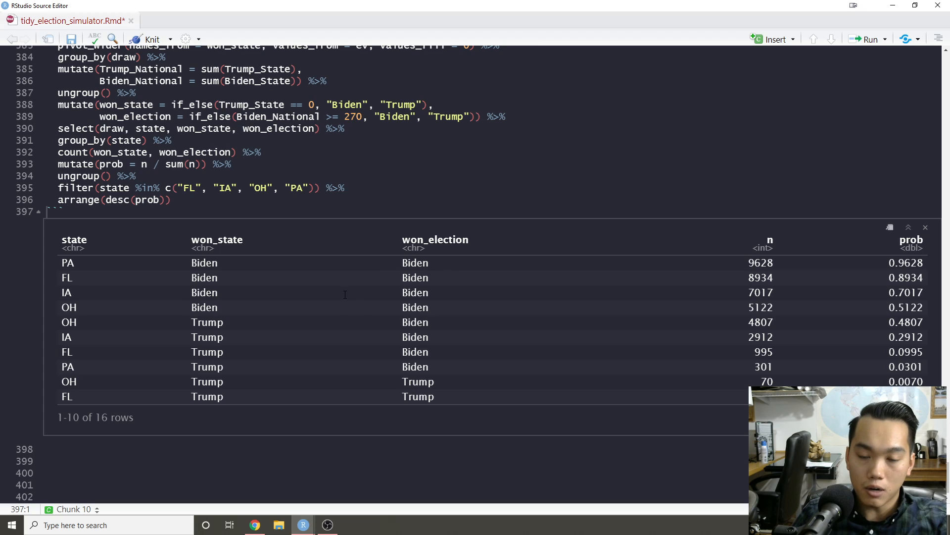
pyautogui.moveTo(581, 401)
pyautogui.write('filter(w')
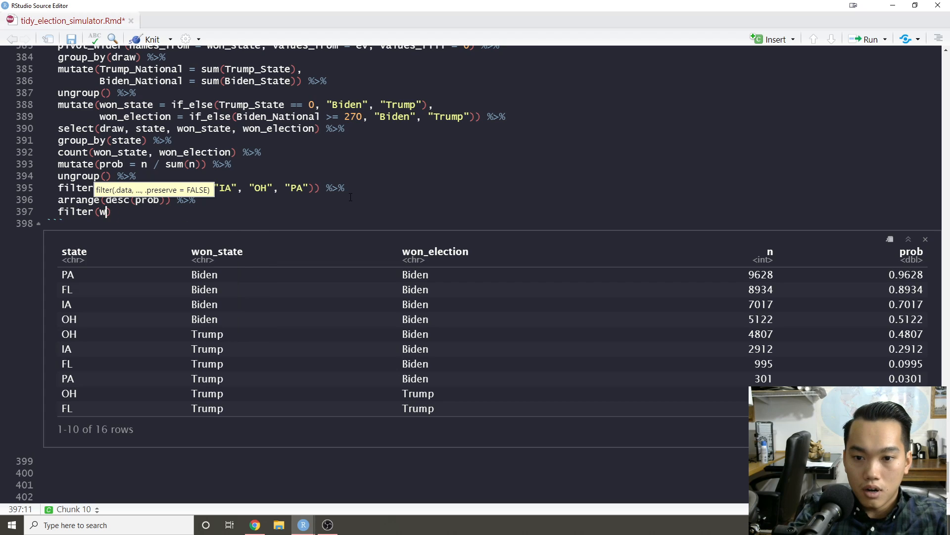
# Append filter(won_election == "Trump") and run, leaving 8 rows led by OH at 0.0070.
pyautogui.write('on_election == TR')
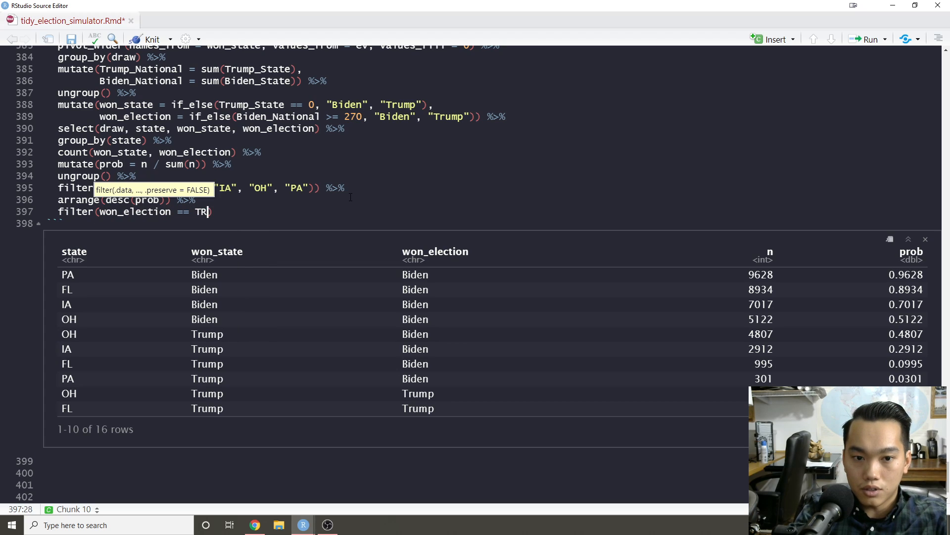
pyautogui.write('ump")')
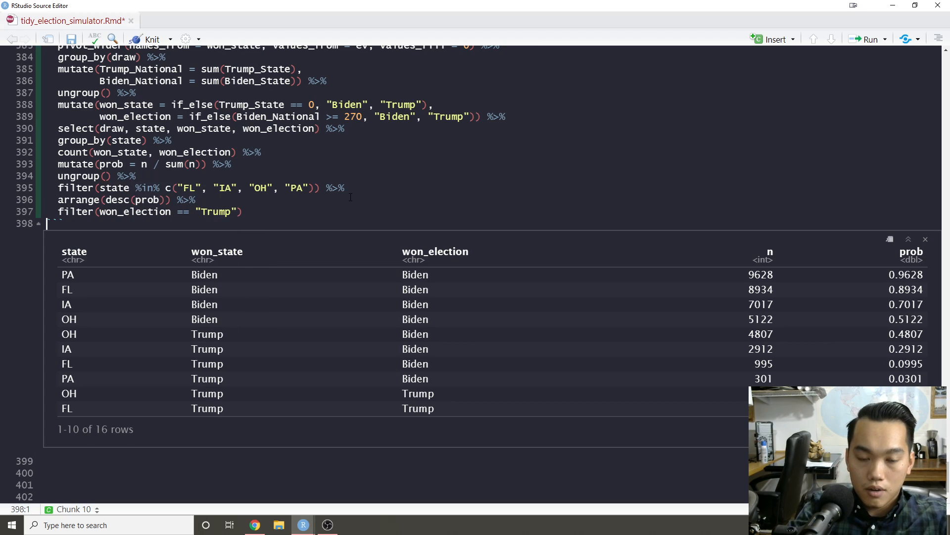
pyautogui.click(870, 39)
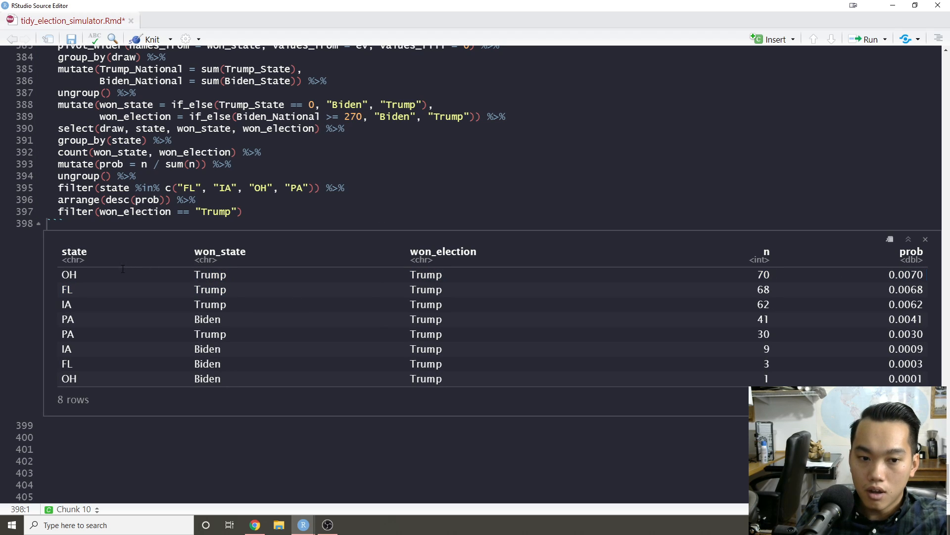
pyautogui.doubleClick(69, 304)
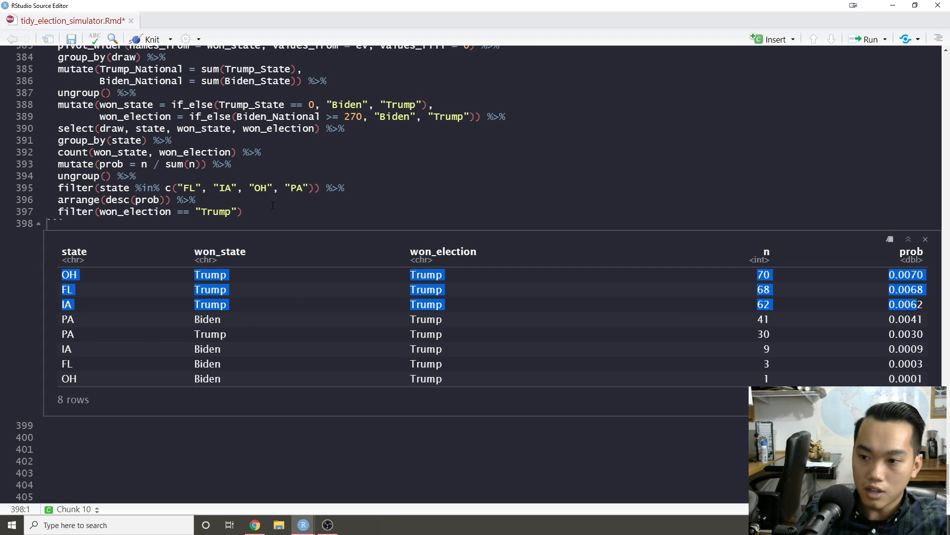
pyautogui.click(63, 223)
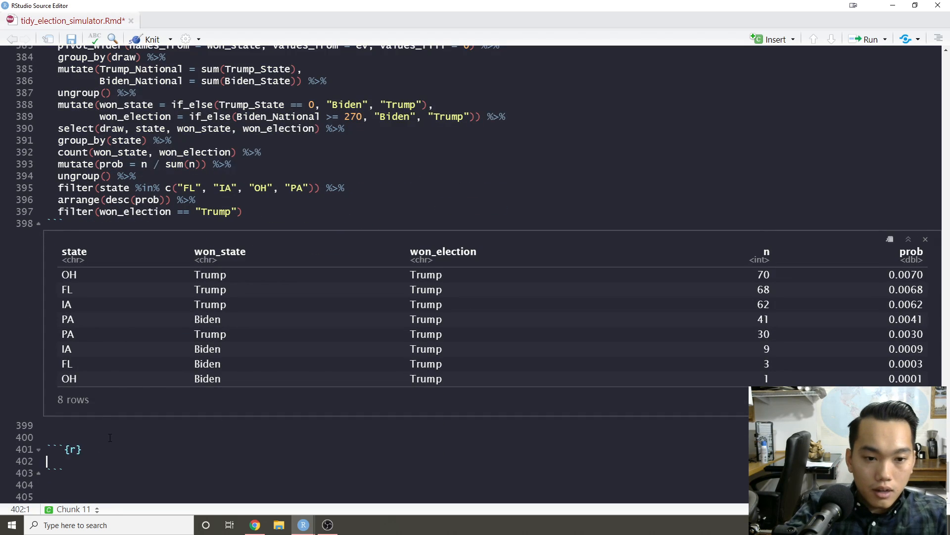
# Fill the new chunk with the pipeline and filter(won_state == "Trump", won_election == "Biden").
pyautogui.click(924, 96)
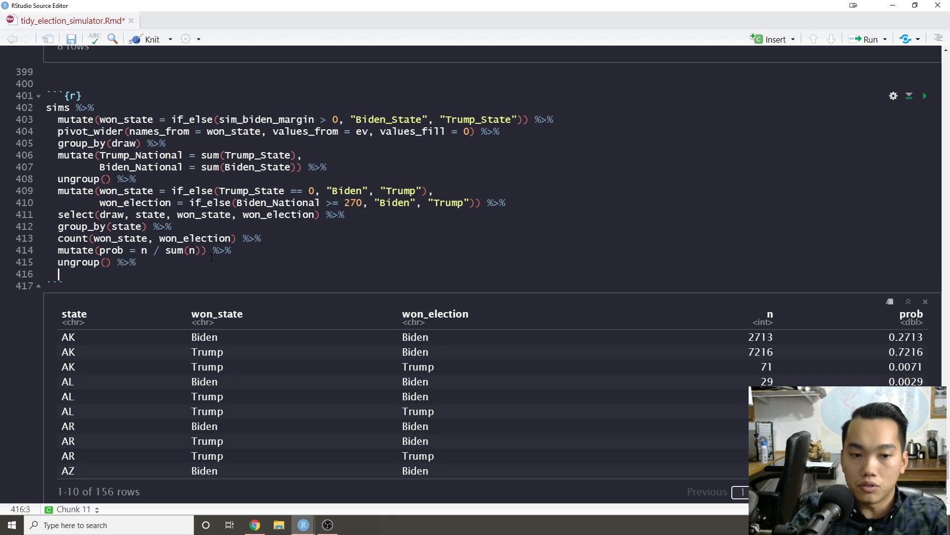
pyautogui.write('filter(won_state')
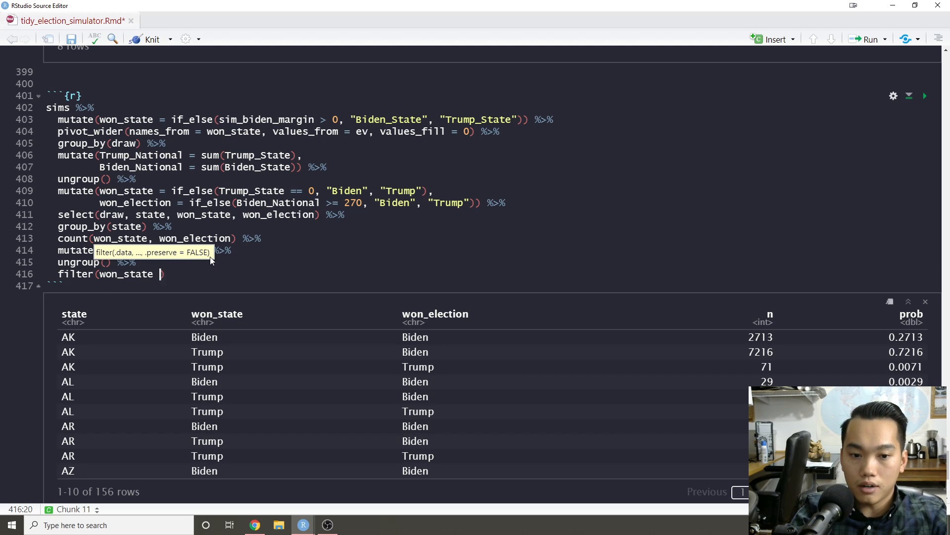
pyautogui.write('== "Trump")')
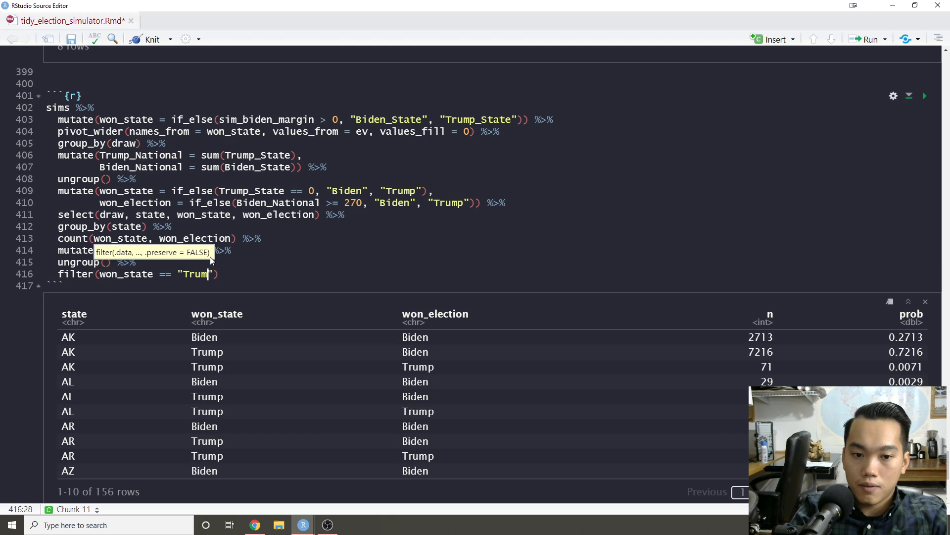
pyautogui.write('p')
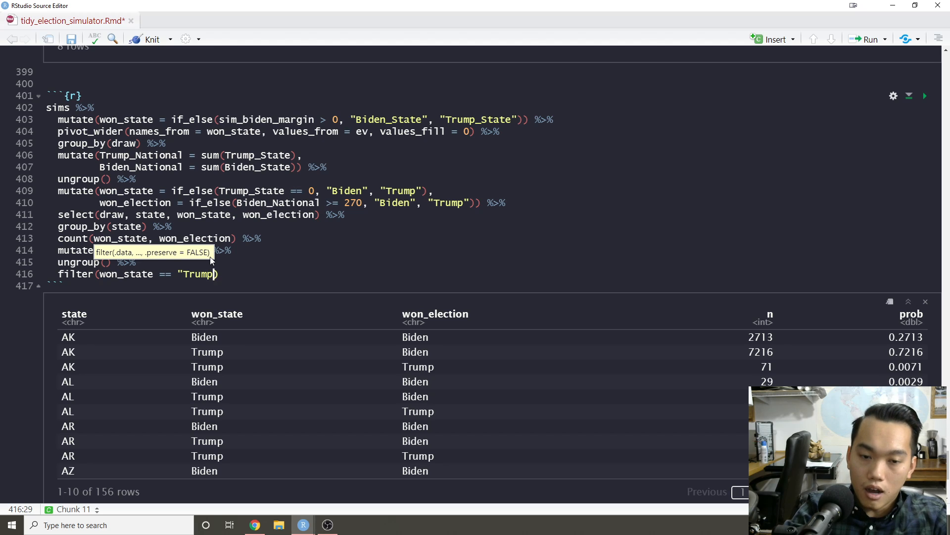
pyautogui.write(', won_election == "Biden')
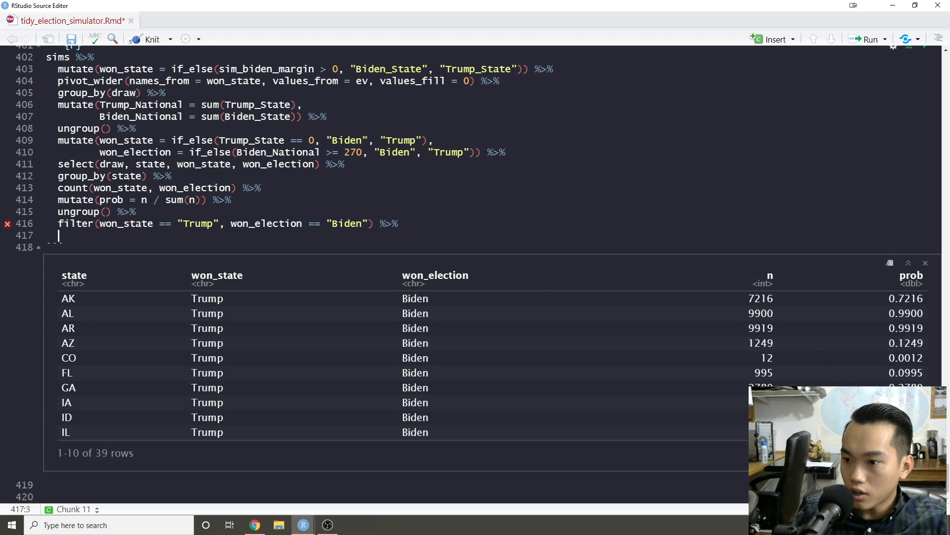
# Sort with arrange(desc(prob)) and run, listing 39 states led by WV and WY at 0.9929.
pyautogui.write('arrange(')
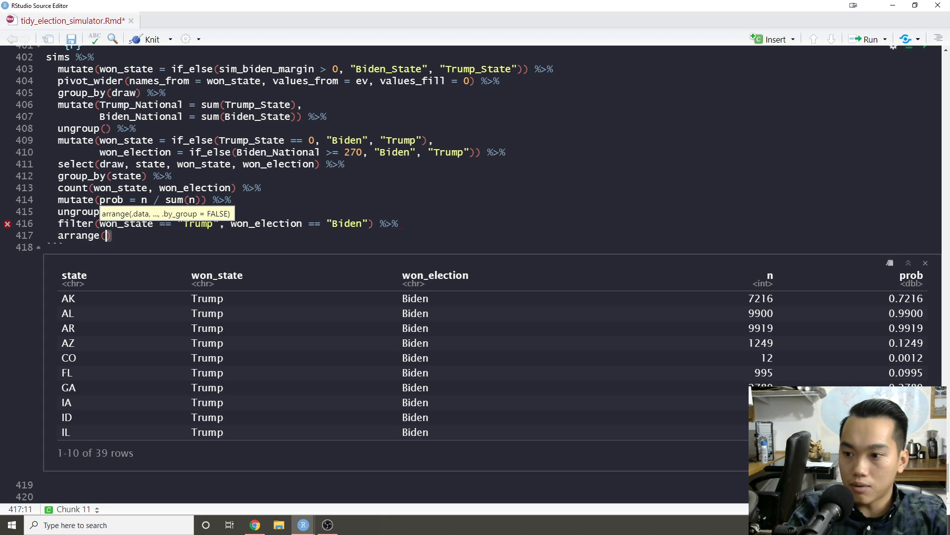
pyautogui.write('desc(prob)')
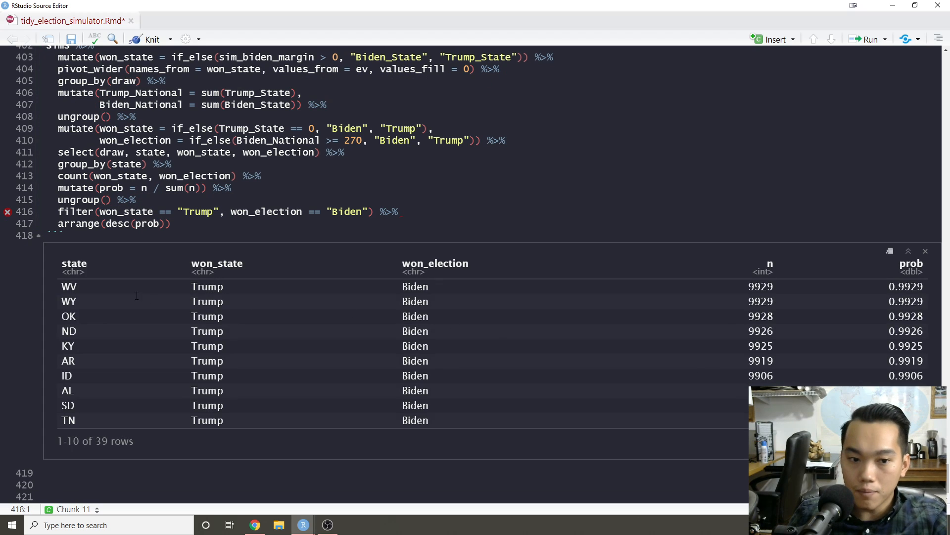
pyautogui.doubleClick(68, 286)
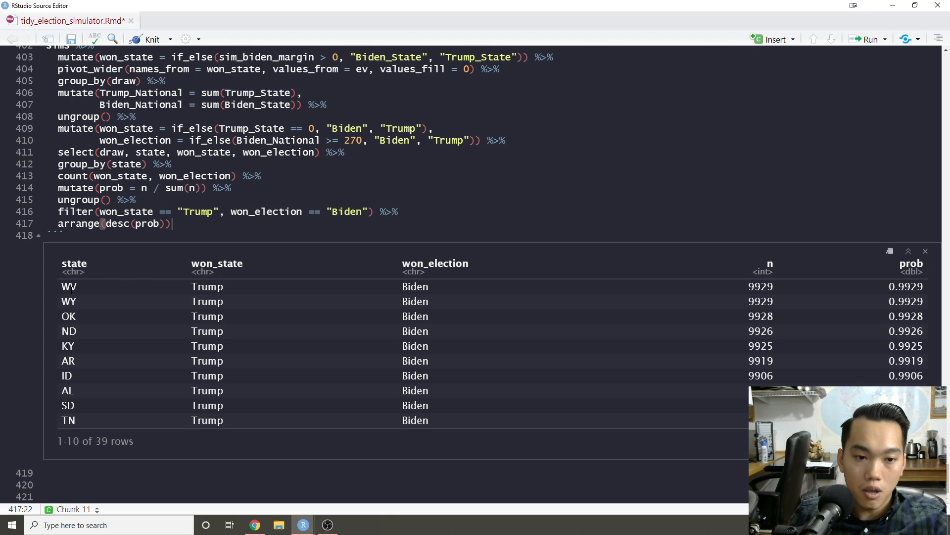
pyautogui.doubleClick(68, 301)
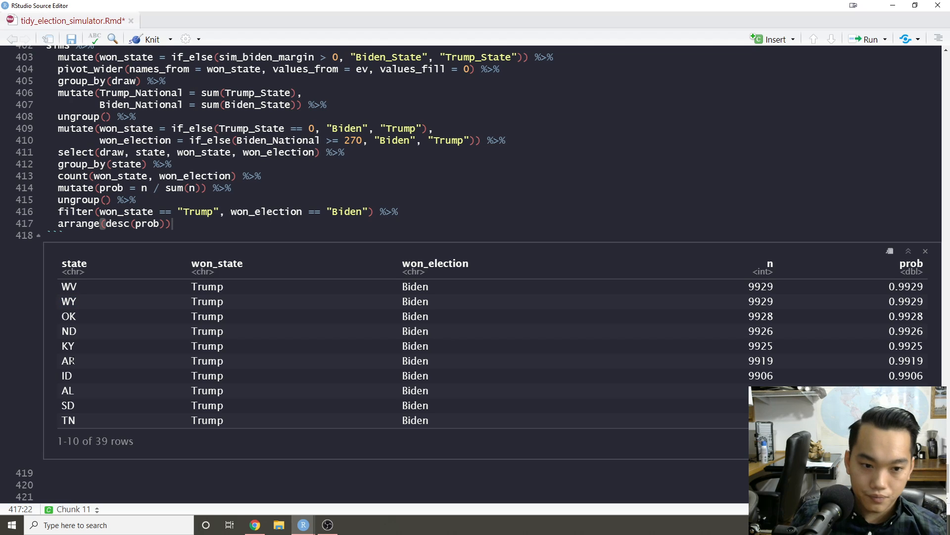
pyautogui.doubleClick(69, 360)
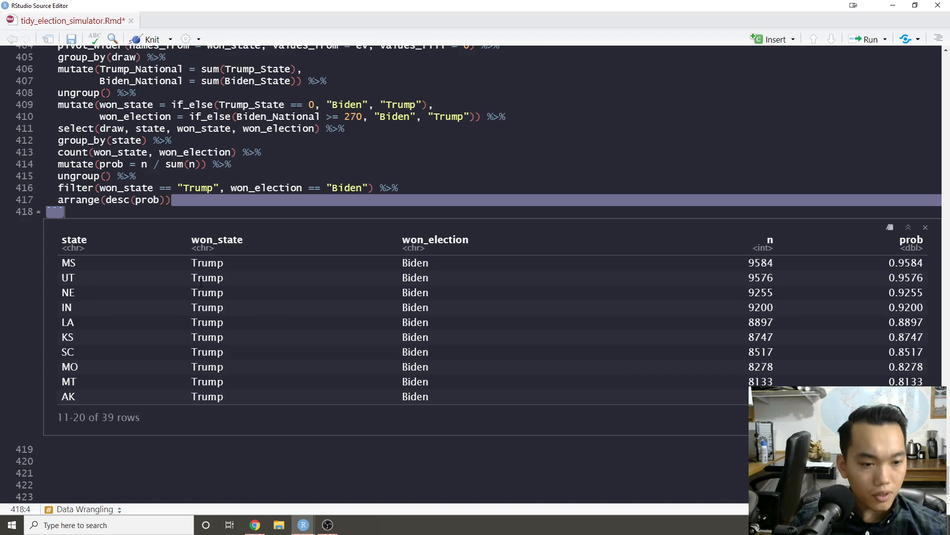
# Scroll up the R Markdown document to the code averaging predictions with polls.
pyautogui.scroll(3)
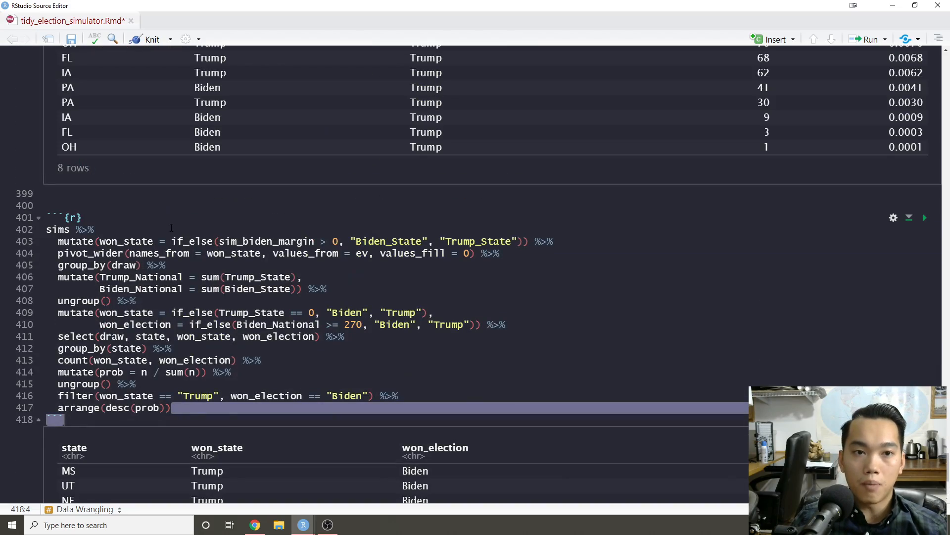
pyautogui.scroll(3)
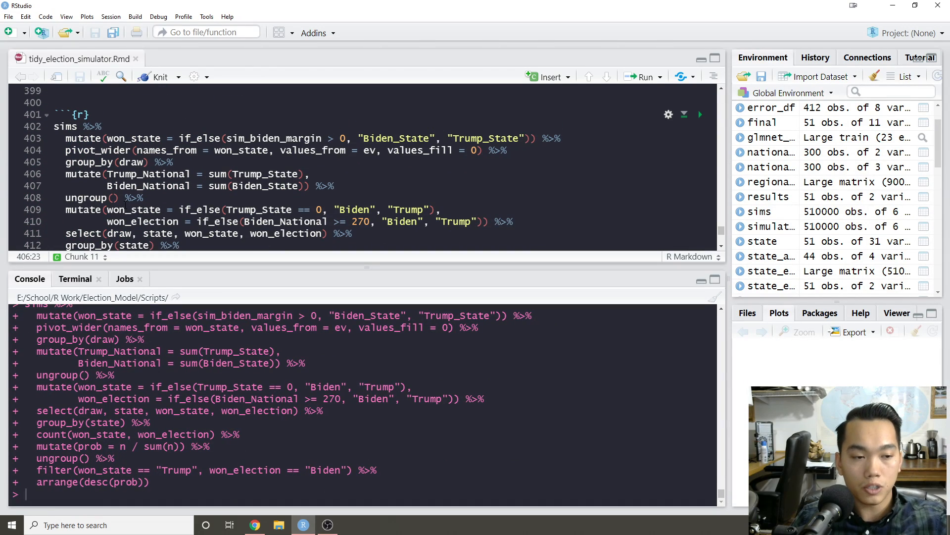
pyautogui.scroll(3)
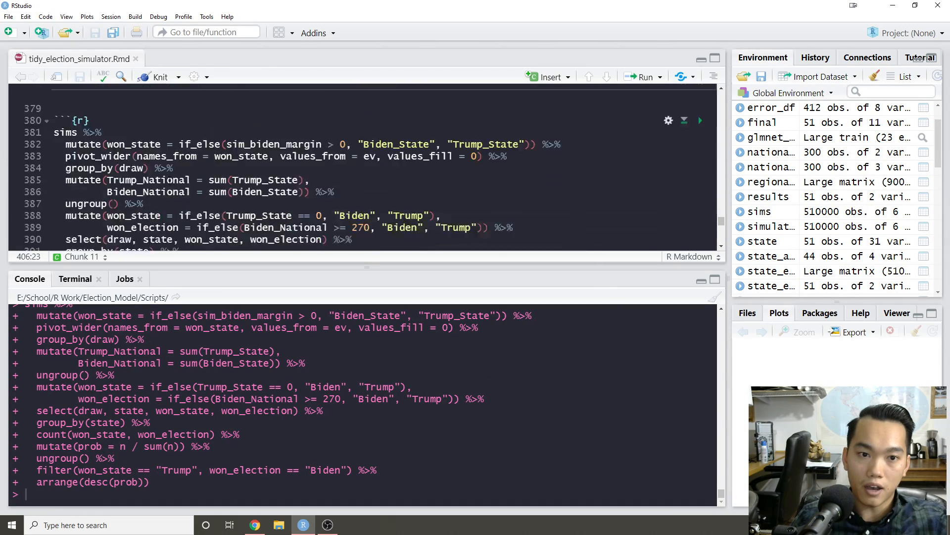
pyautogui.scroll(3)
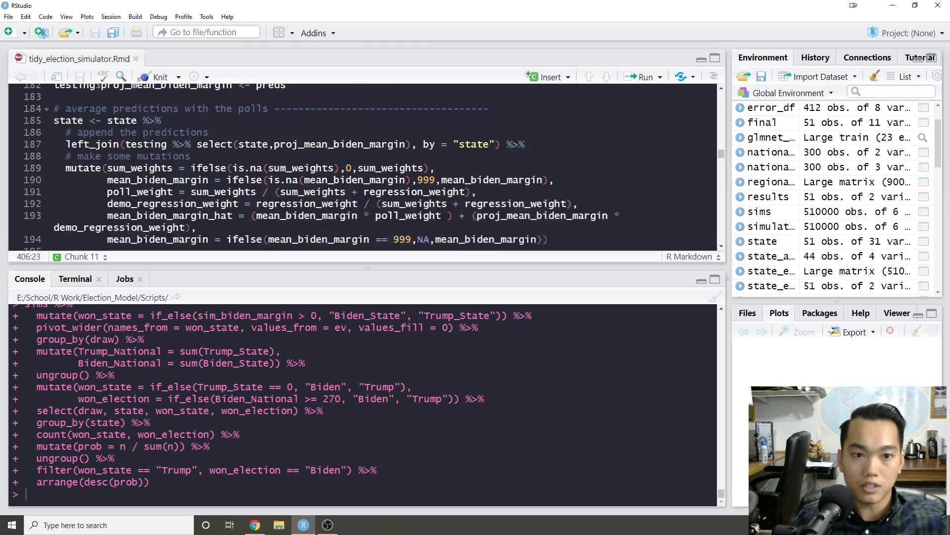